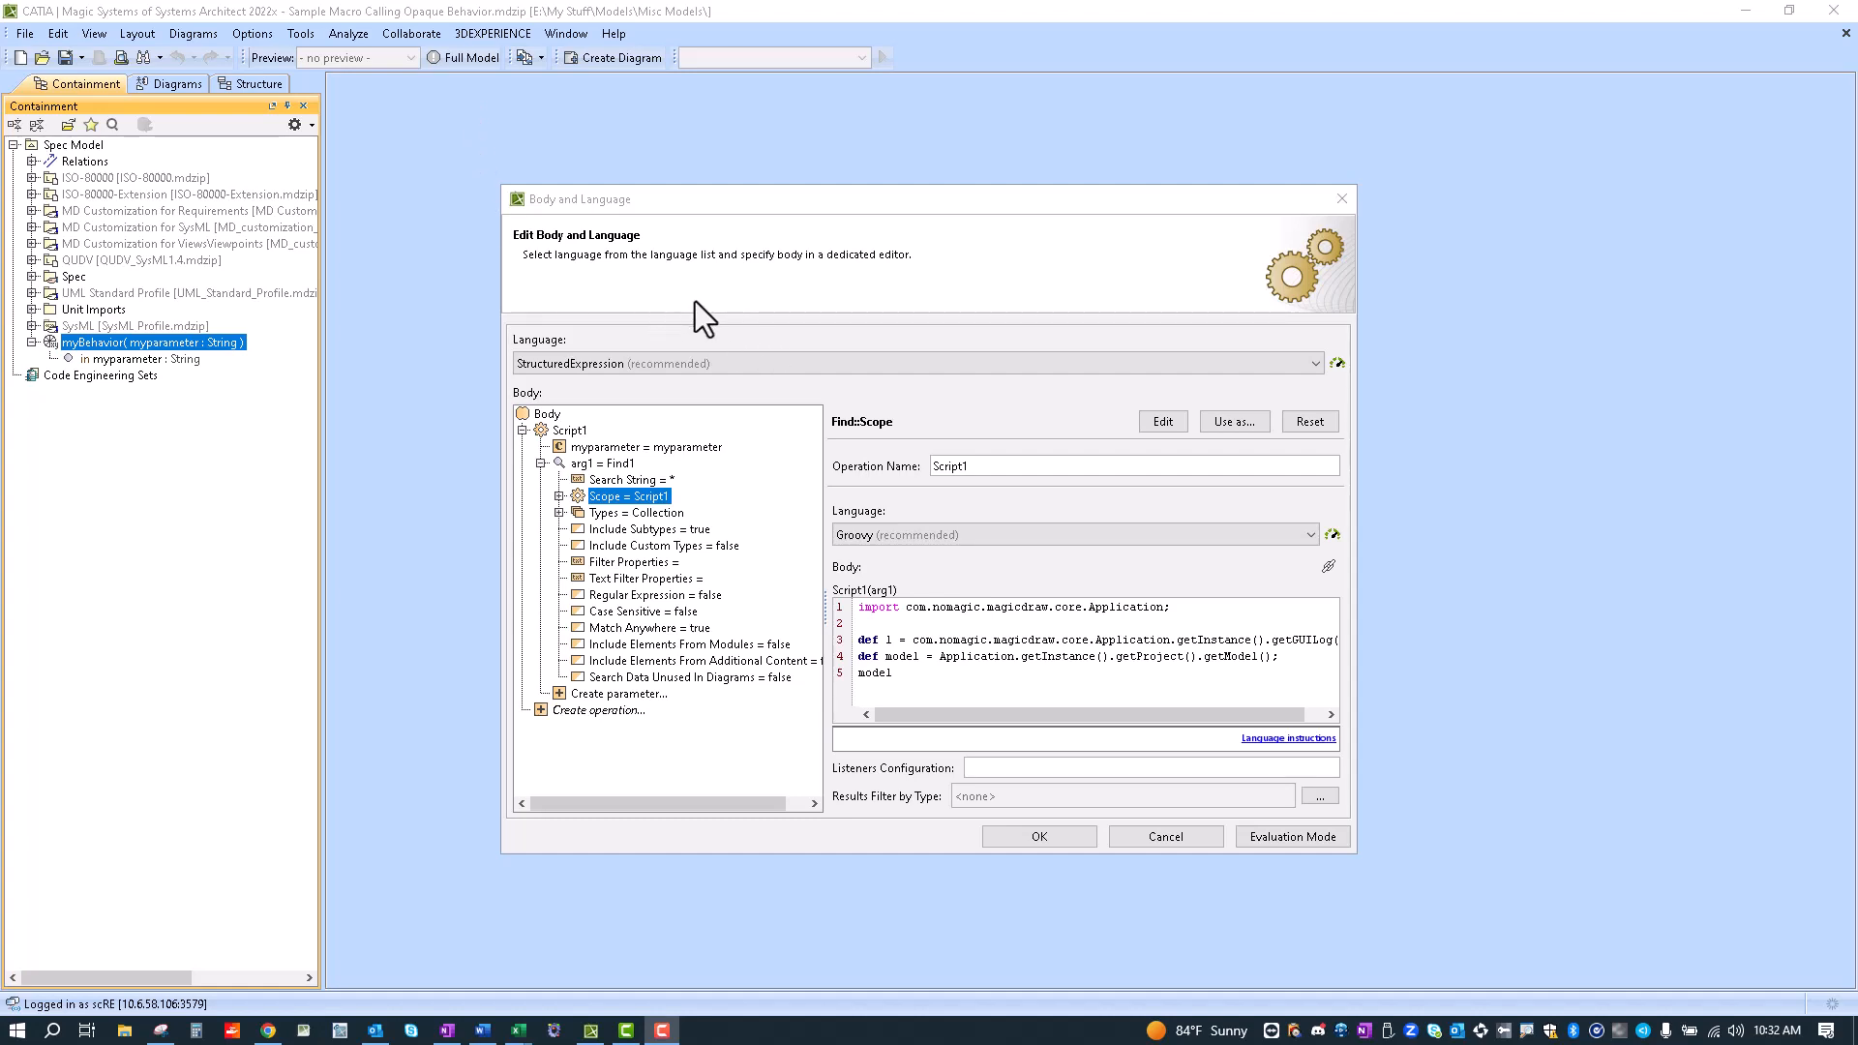
mouse_move(671, 615)
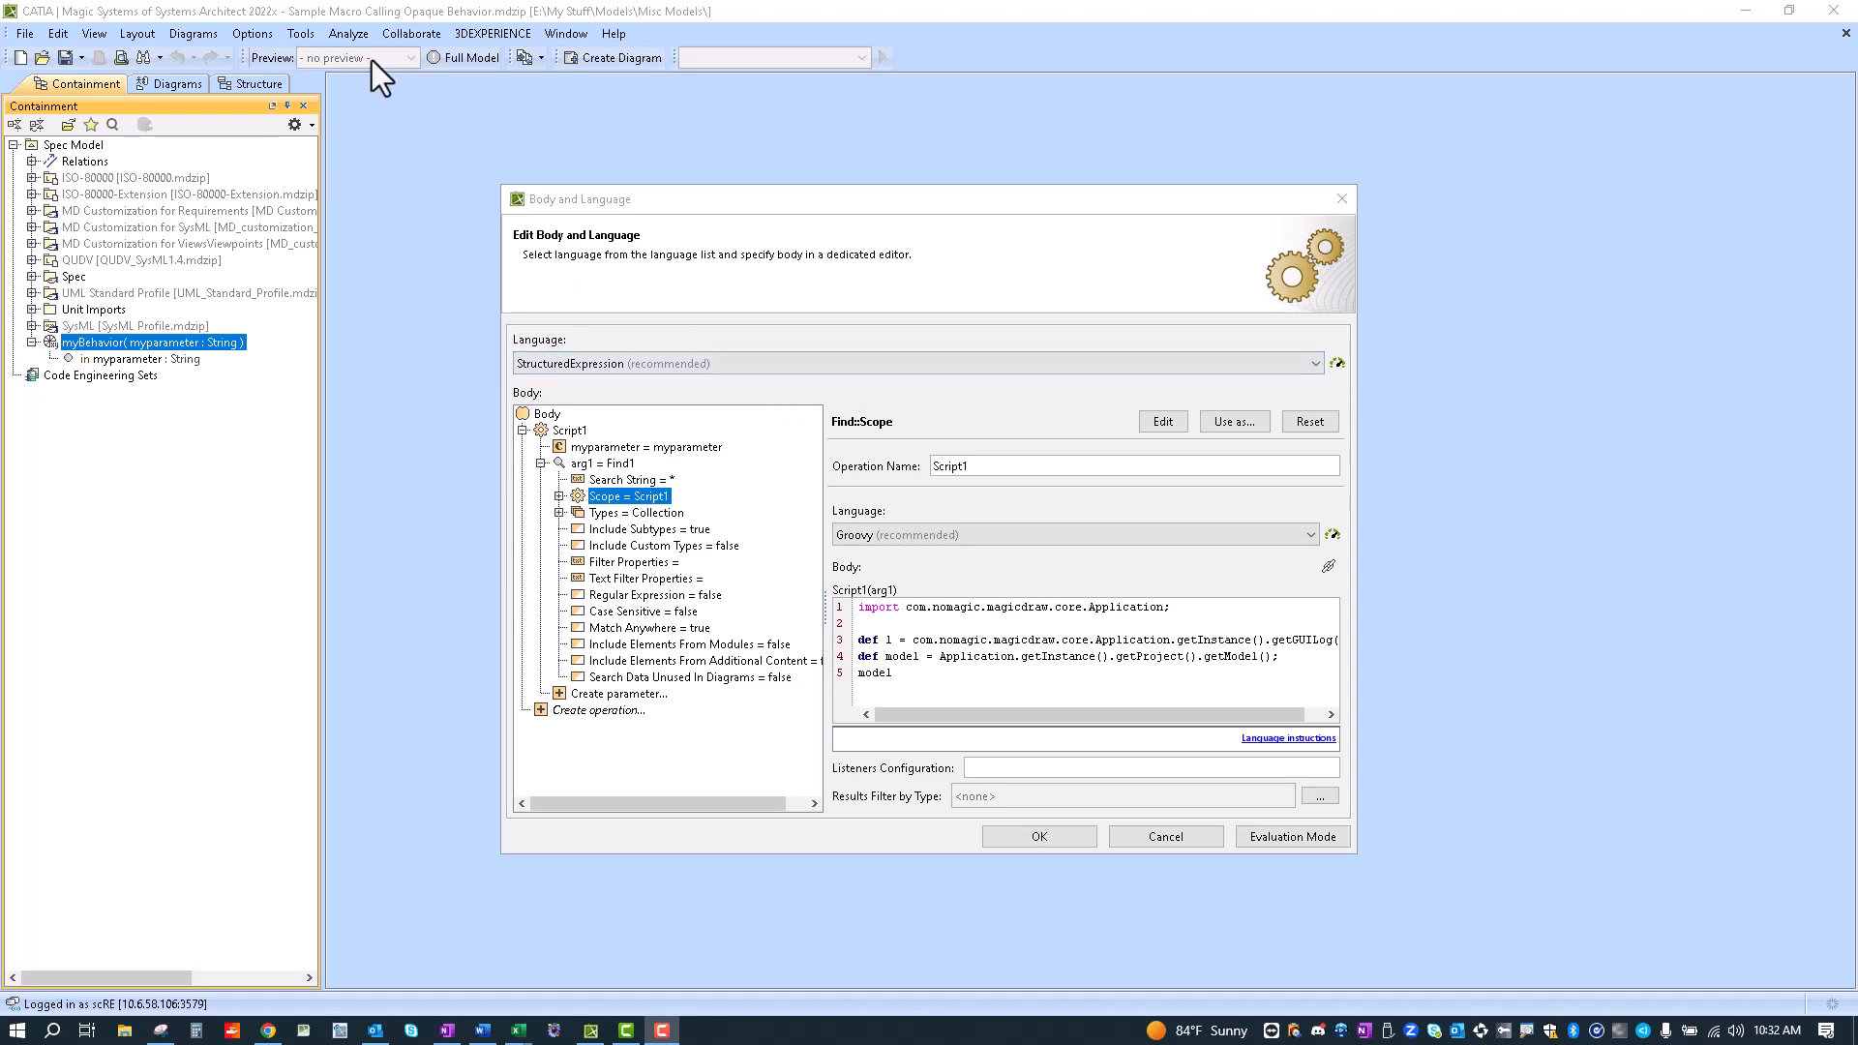
mouse_move(376, 157)
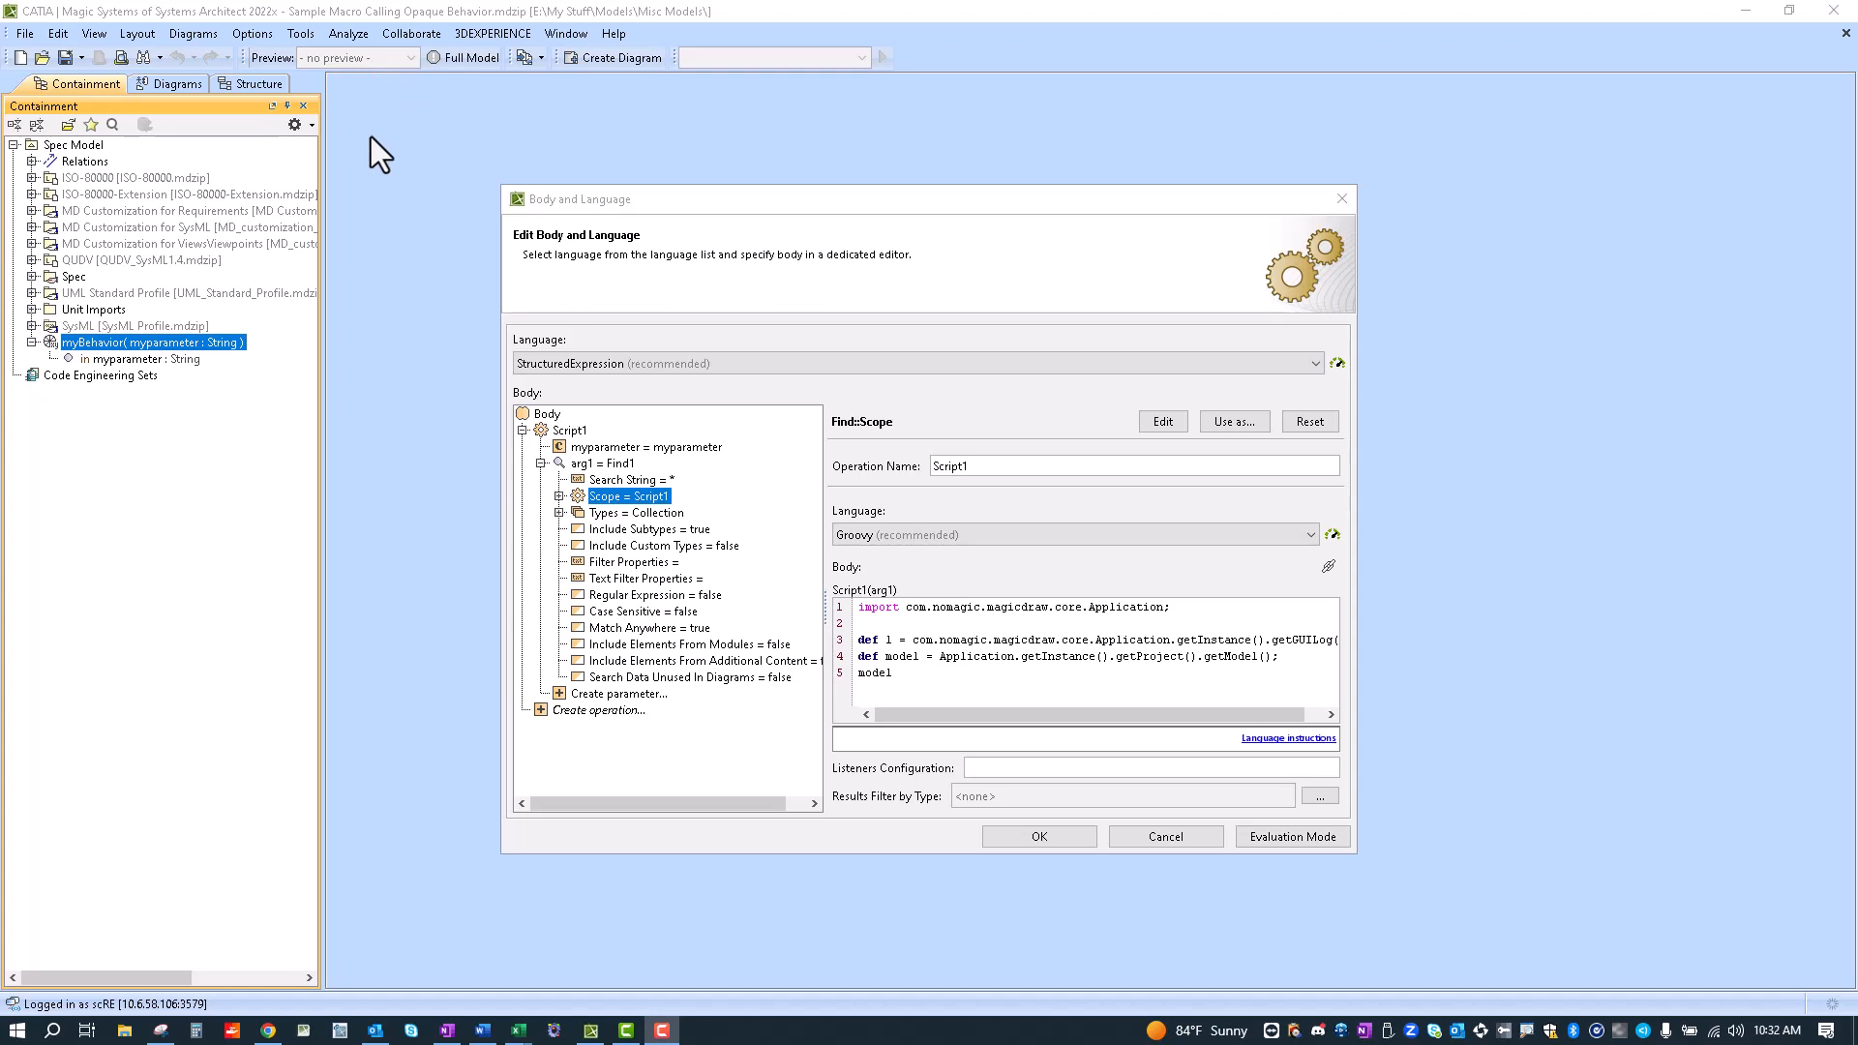
mouse_move(182, 333)
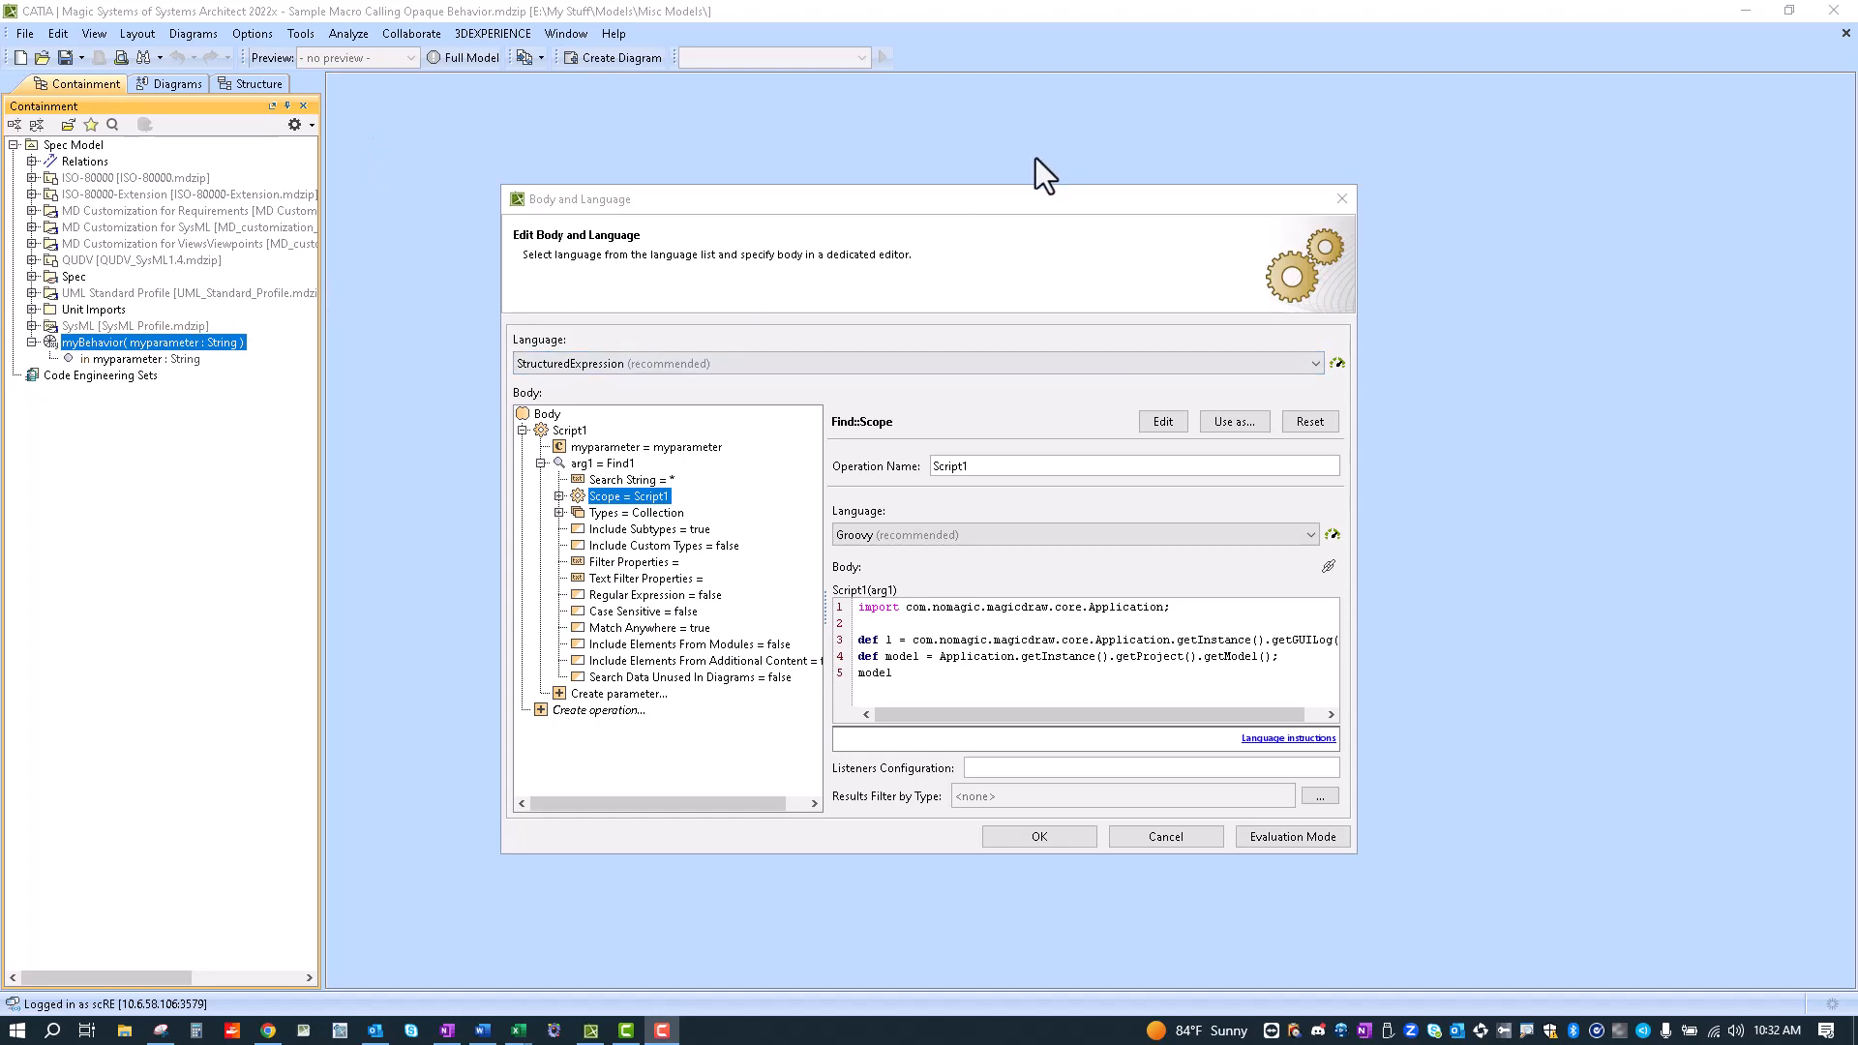
mouse_move(1324, 212)
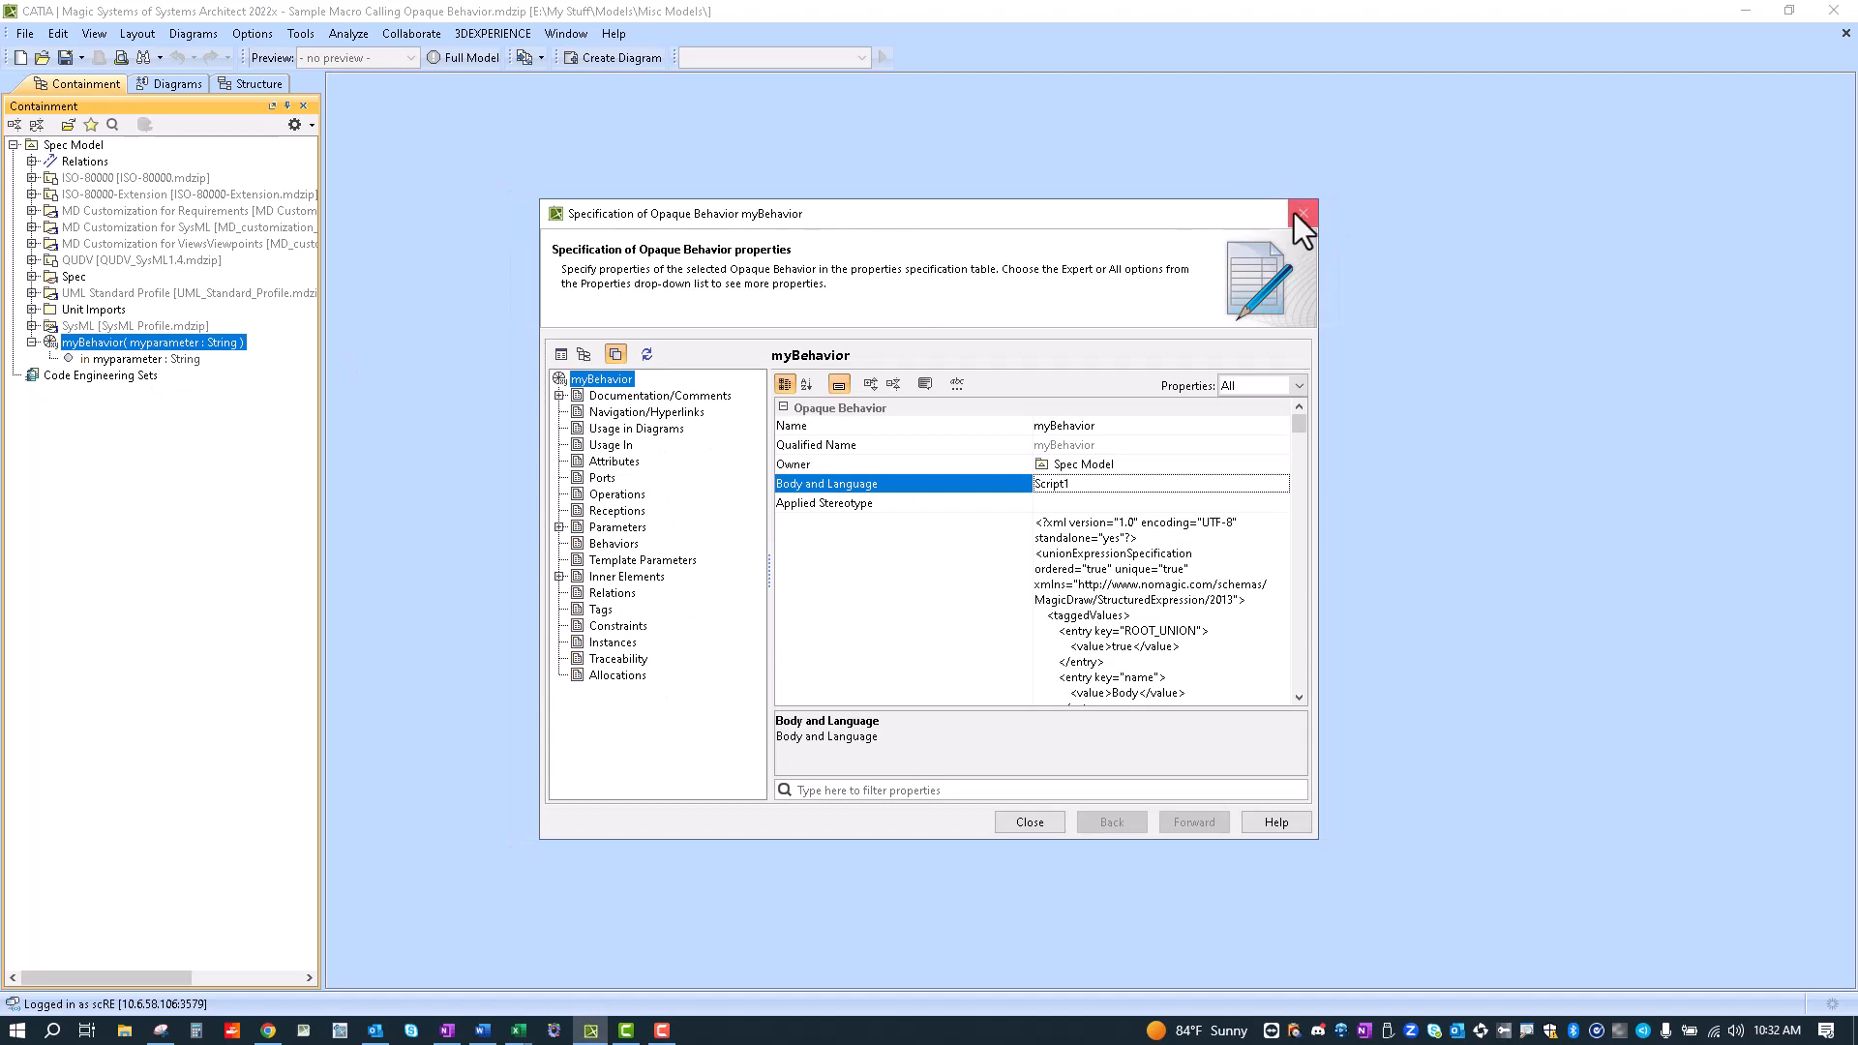
Step: Close the open specification and reopen myBehavior's body expression
left_click(1300, 212)
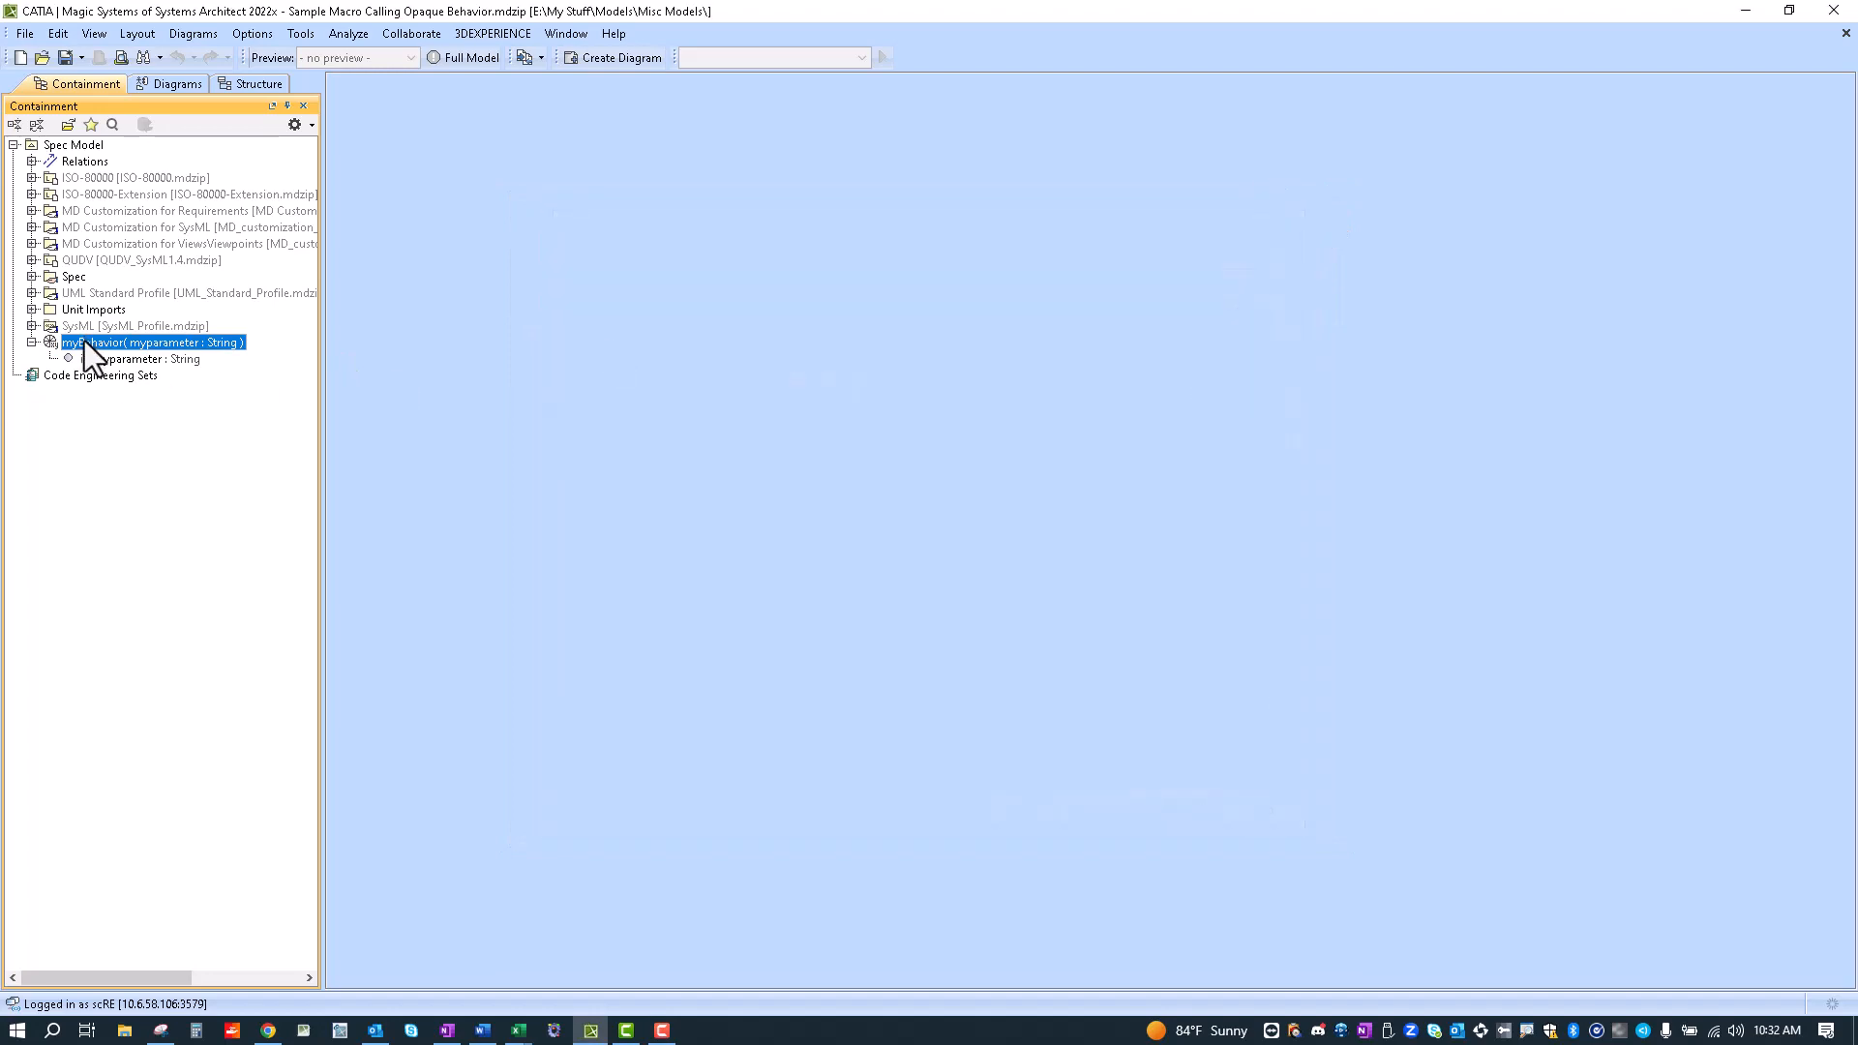
double_click(150, 343)
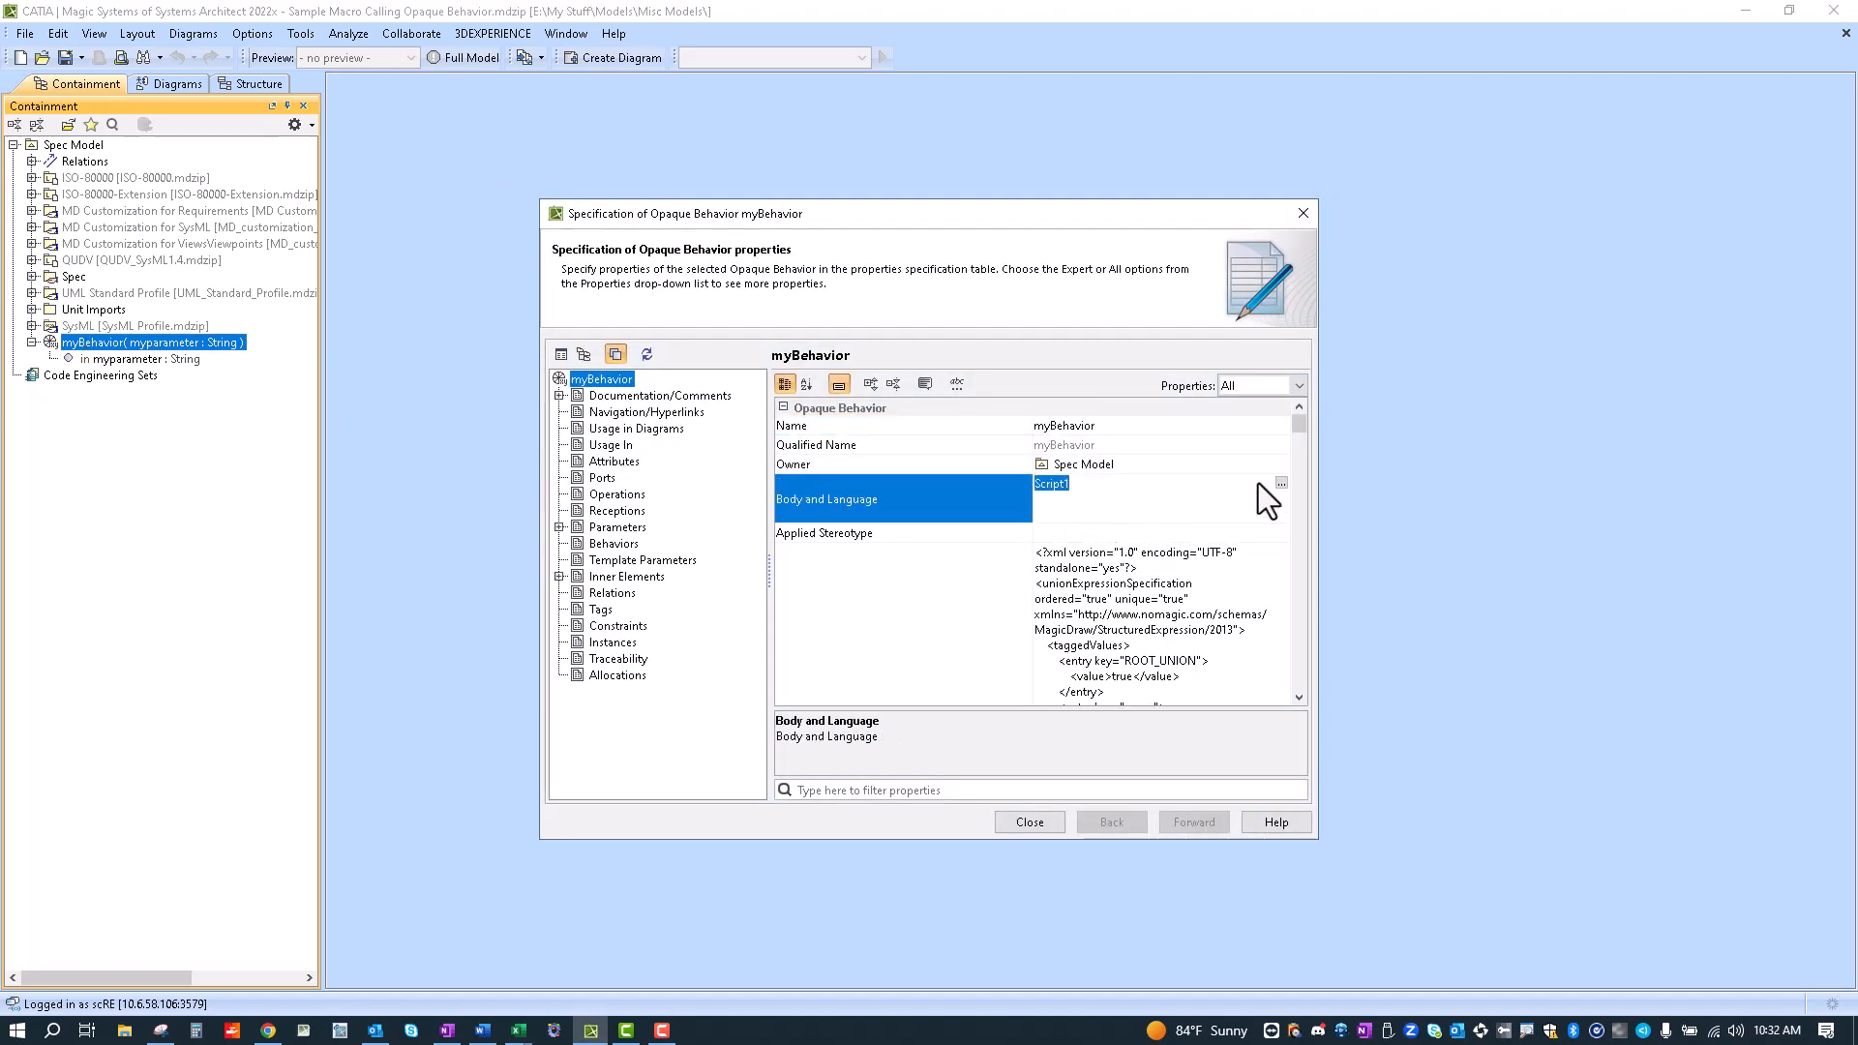
left_click(1280, 483)
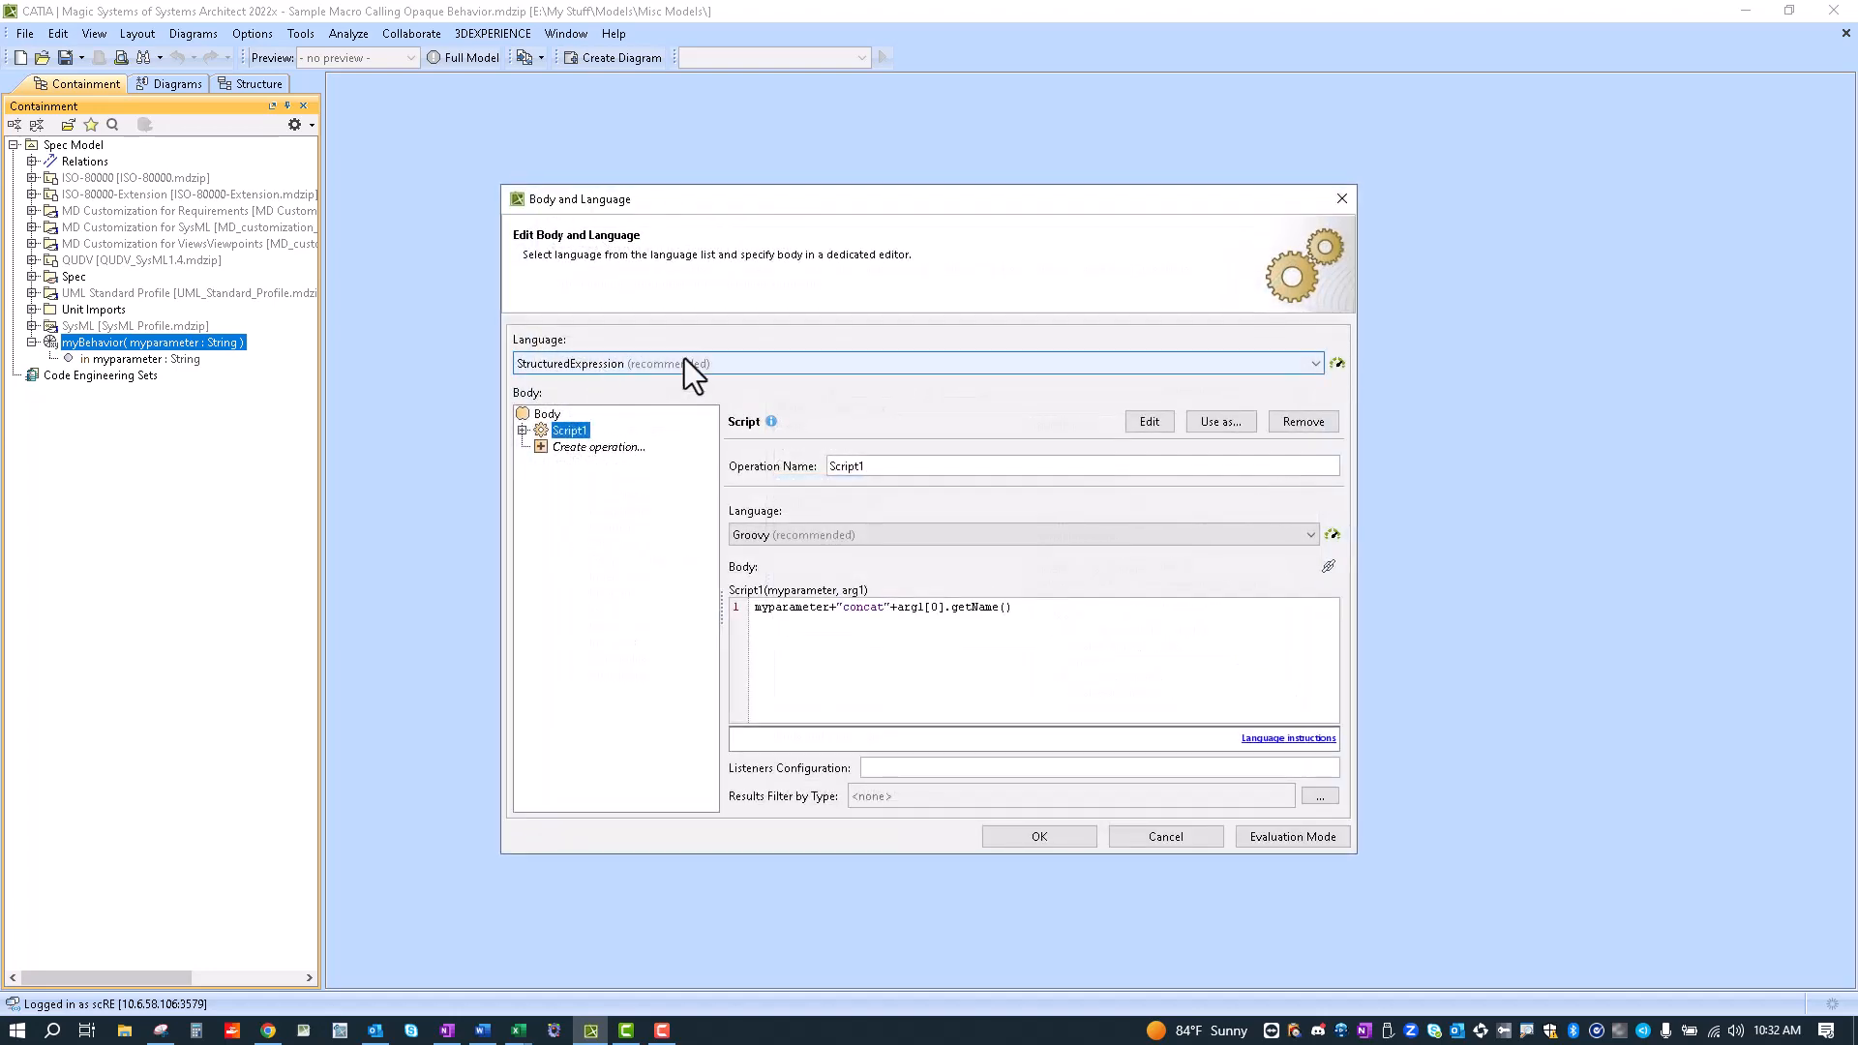
Step: Expand Script1 and keep myparameter's value set to myparameter
left_click(524, 431)
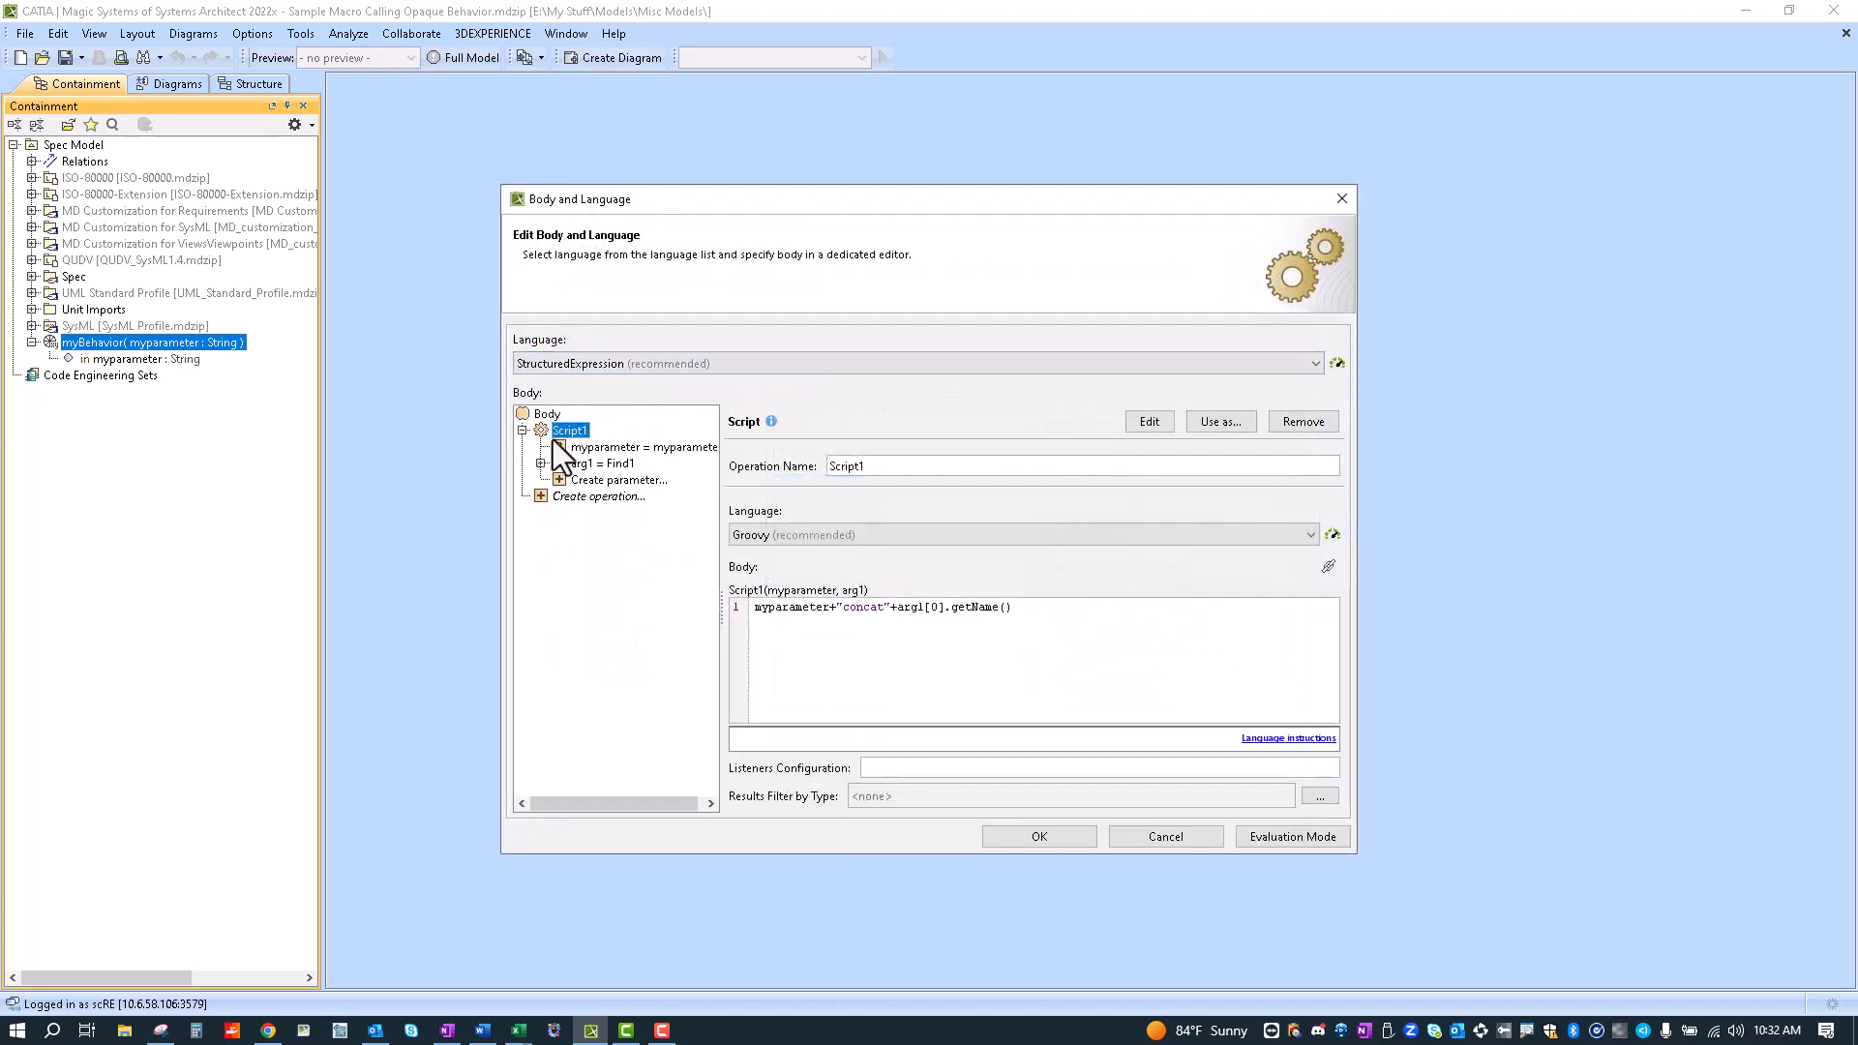
left_click(639, 447)
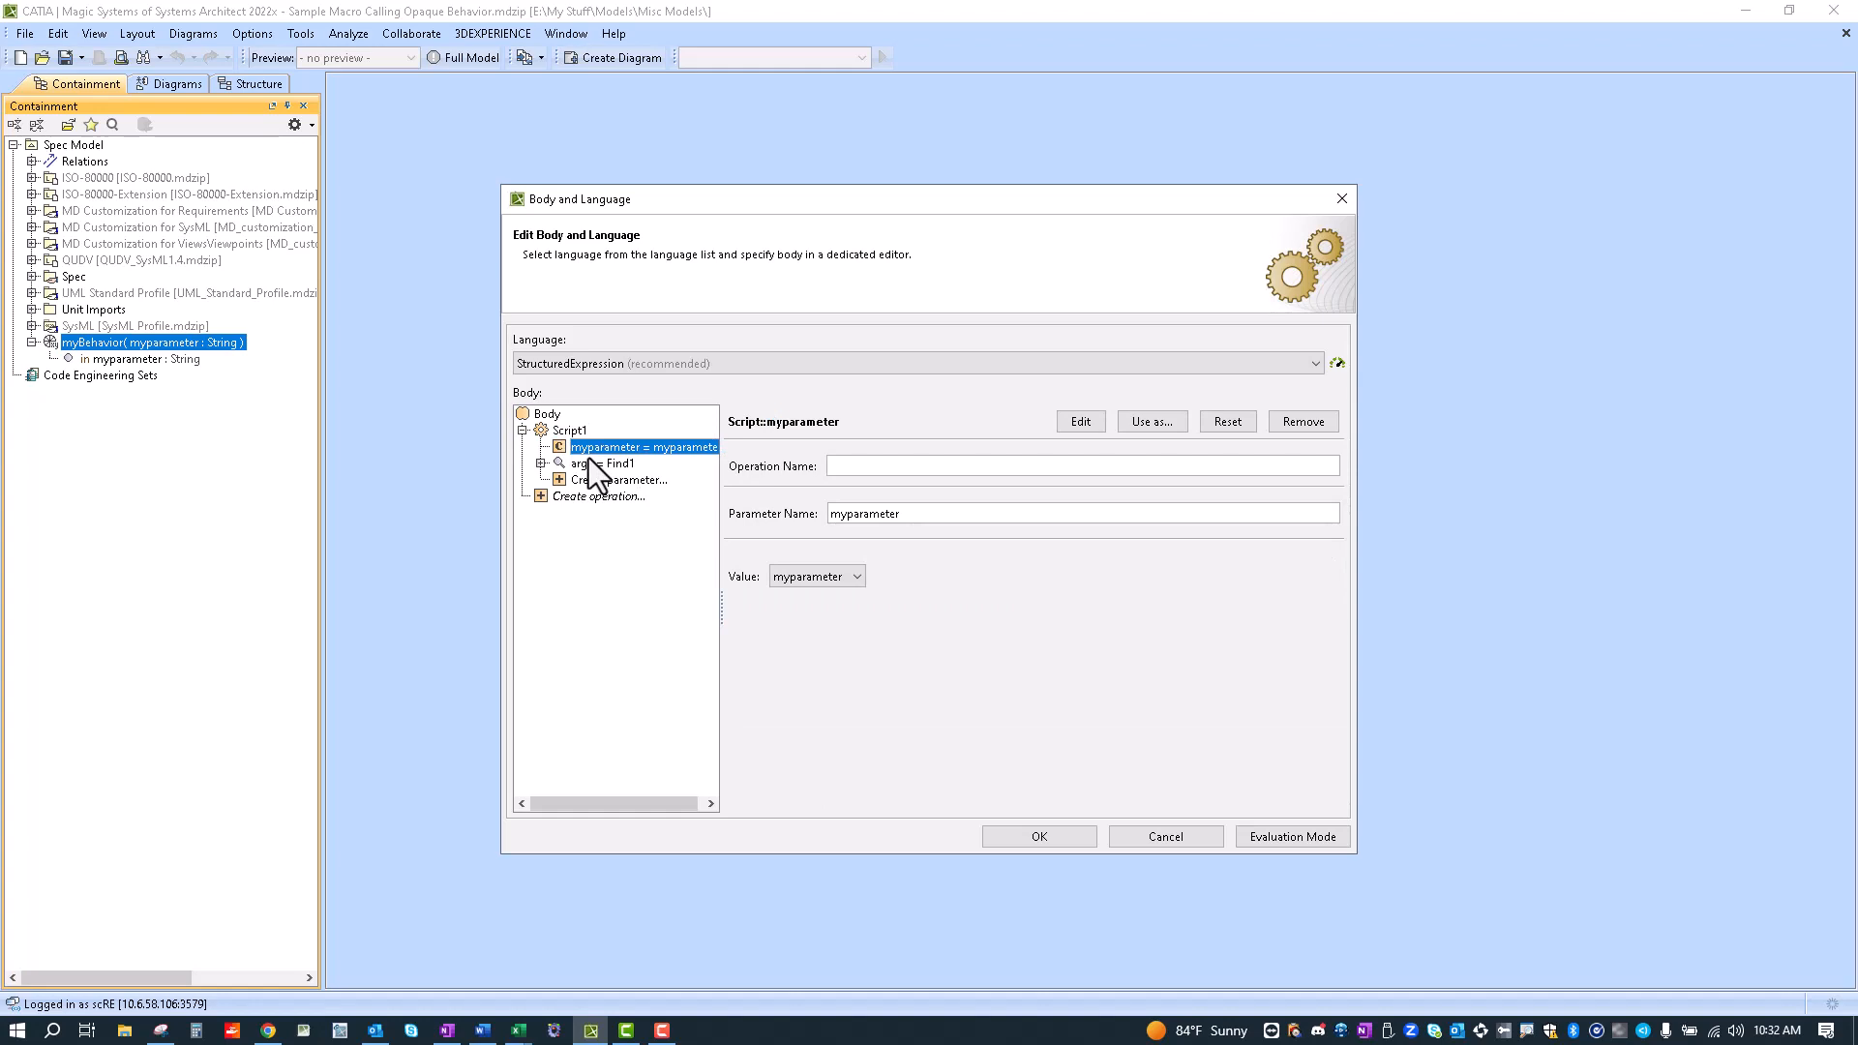
left_click(854, 575)
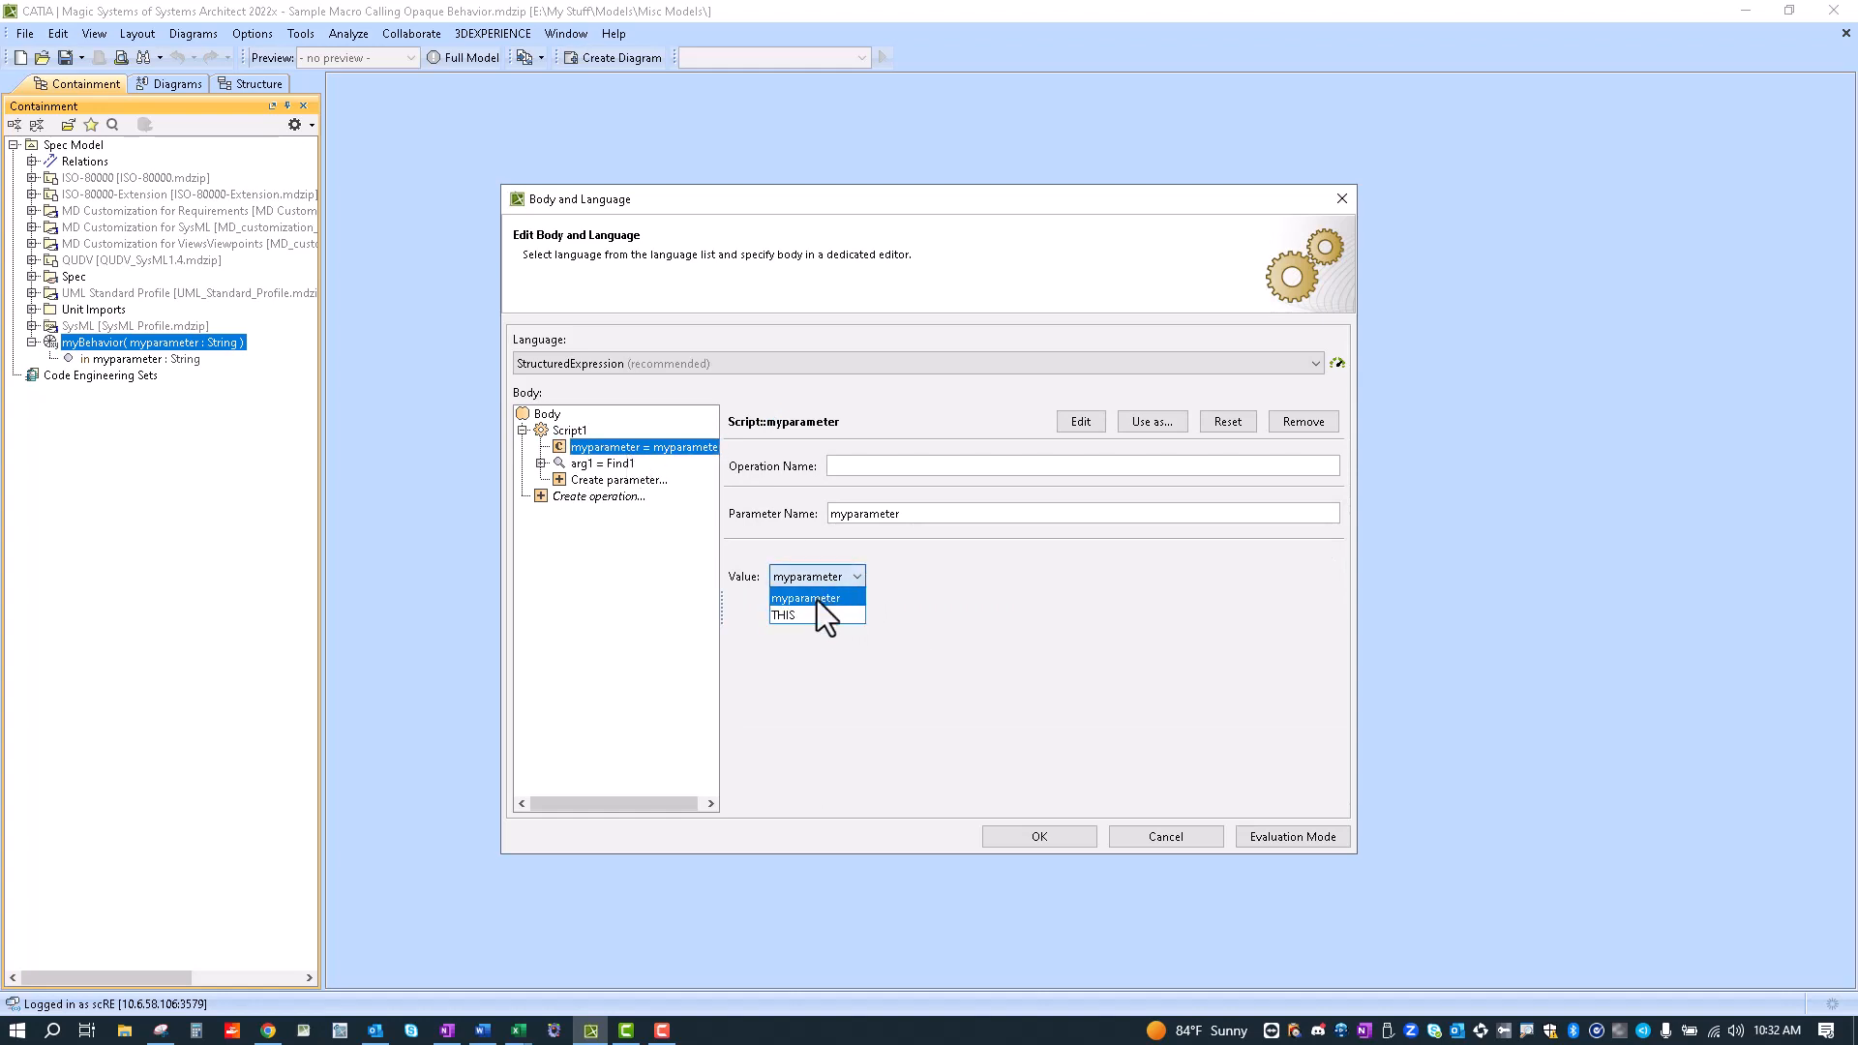
left_click(807, 598)
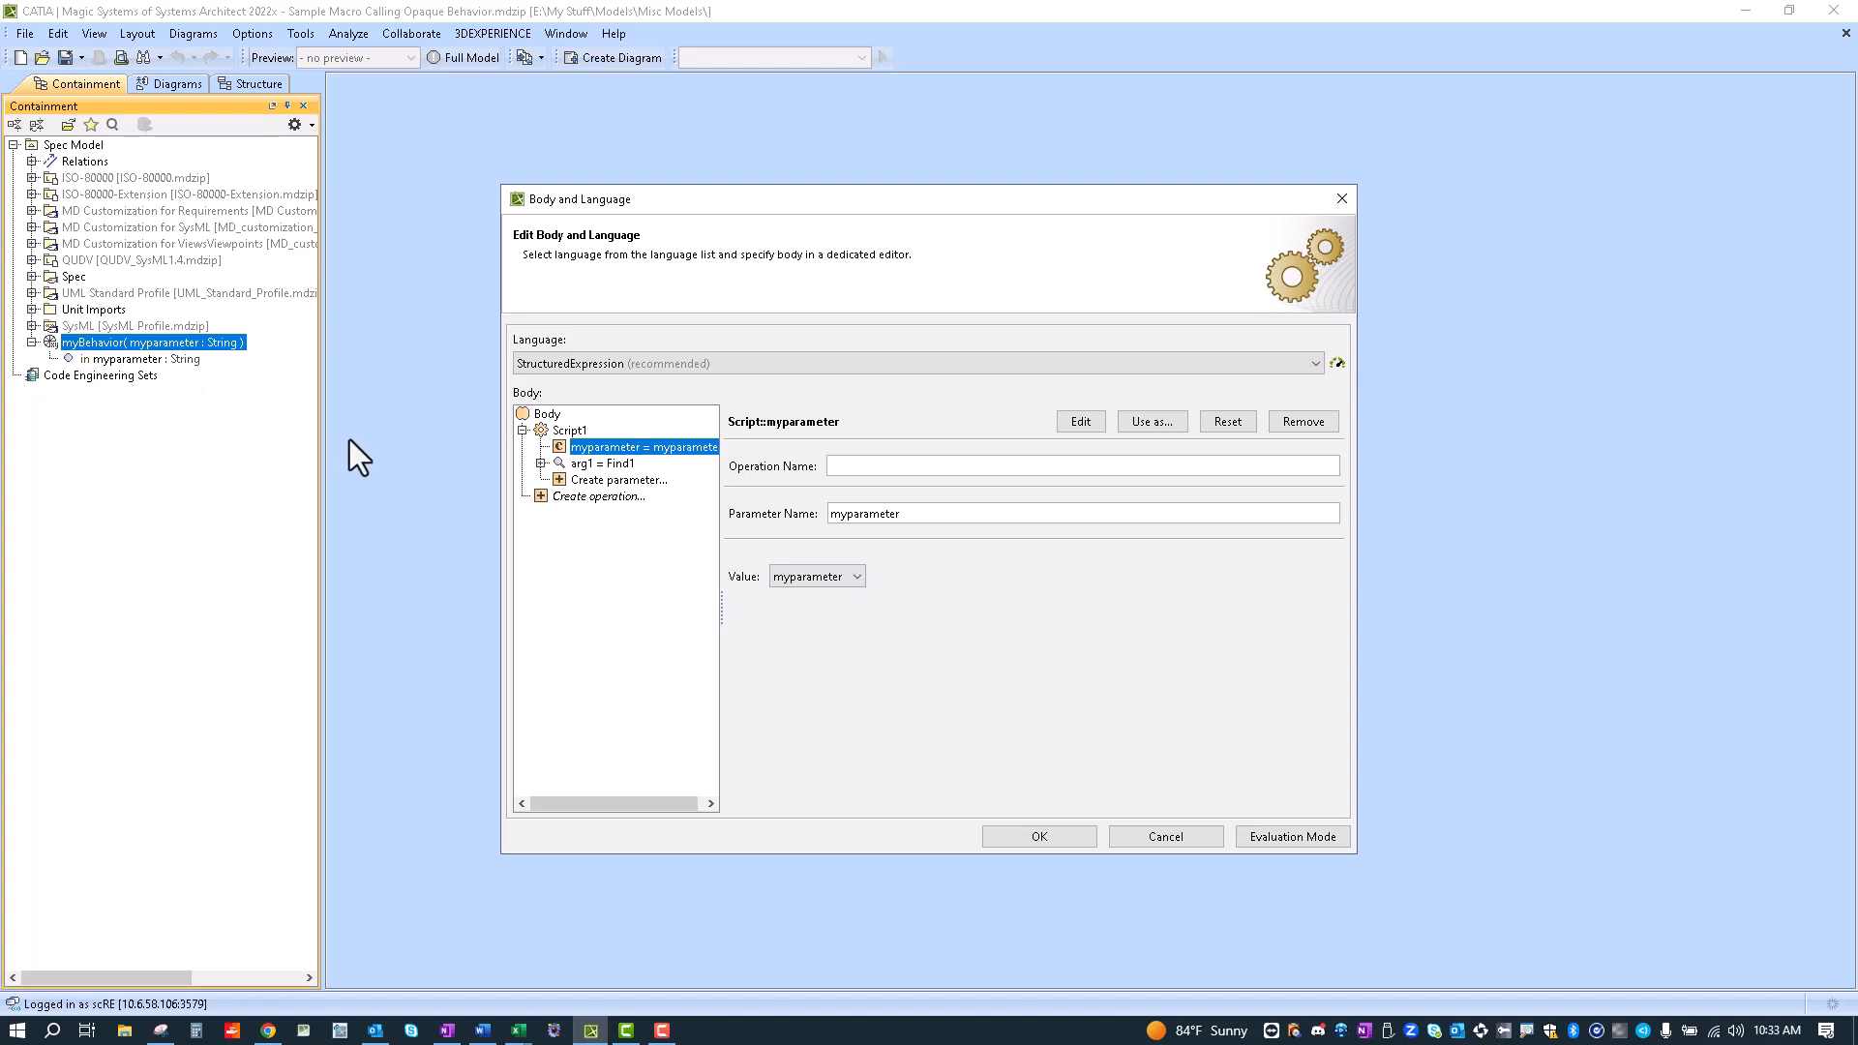
mouse_move(377, 481)
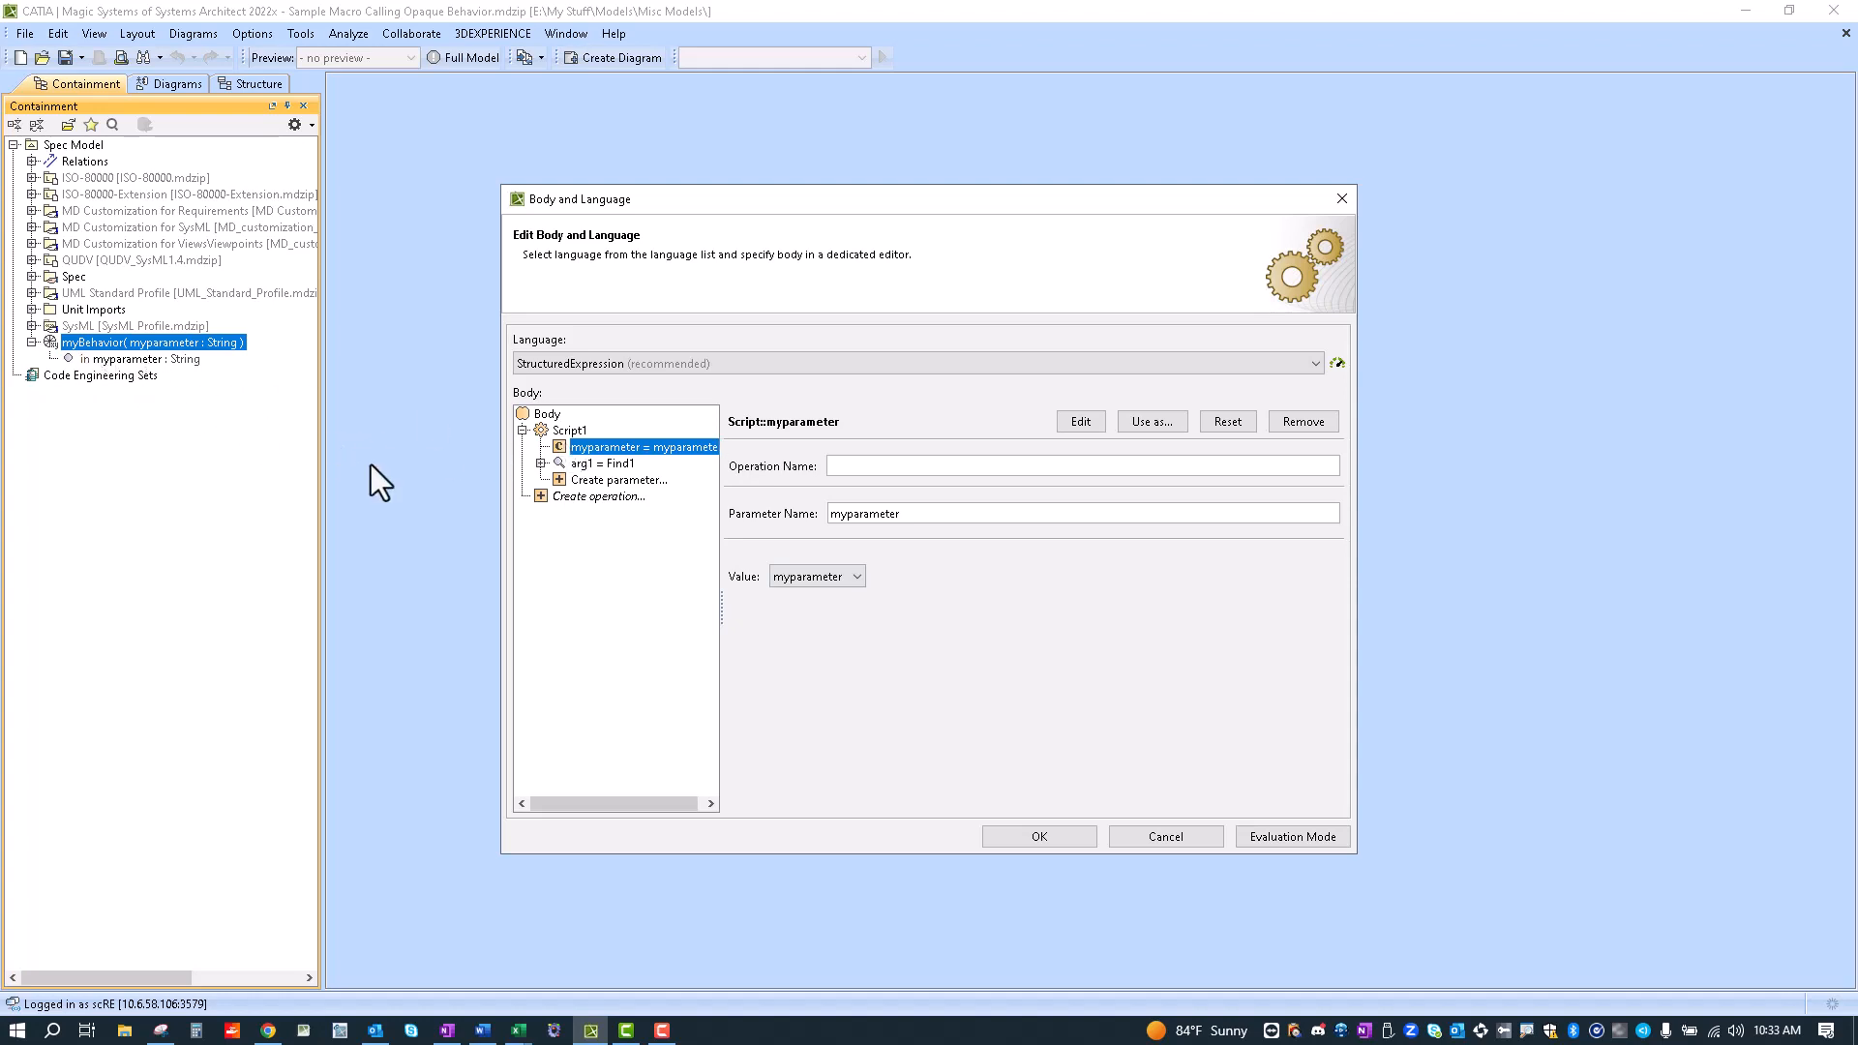
mouse_move(1189, 627)
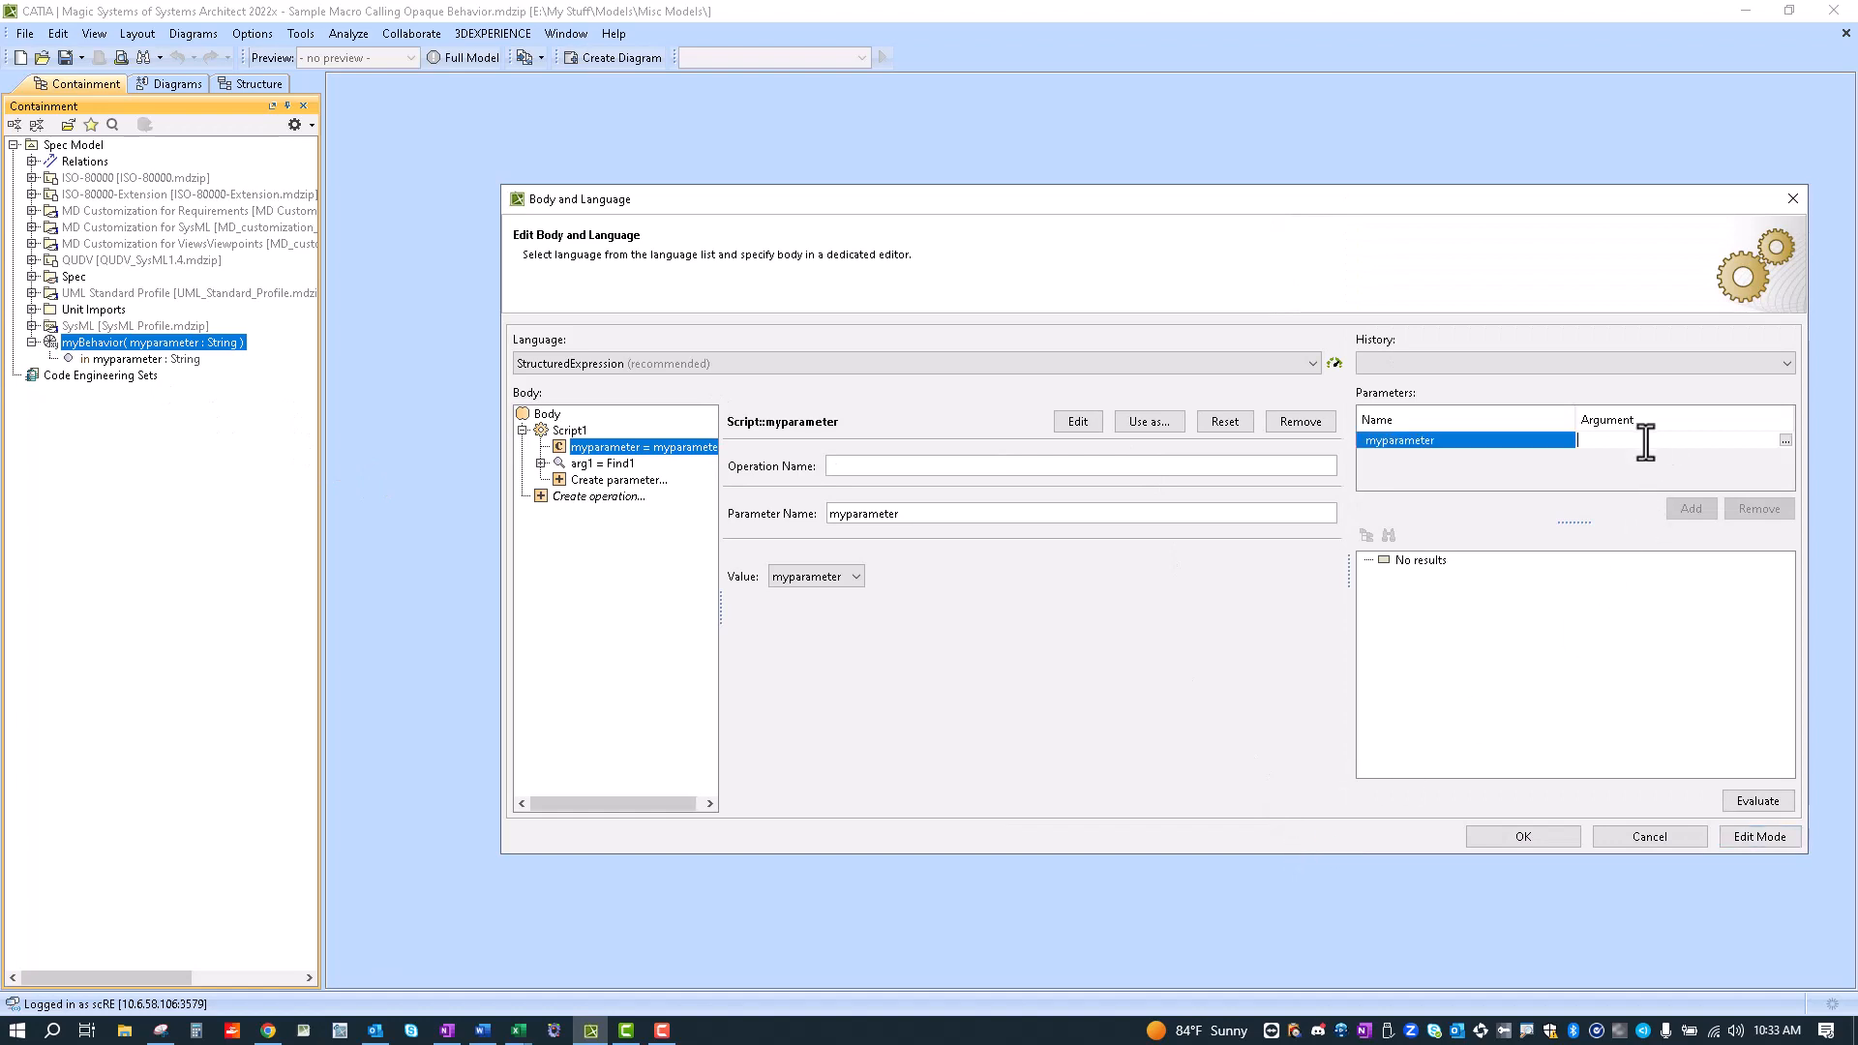
Step: Enter argument 'a' for myparameter and expand arg1 = Find1 to show its settings
type("a")
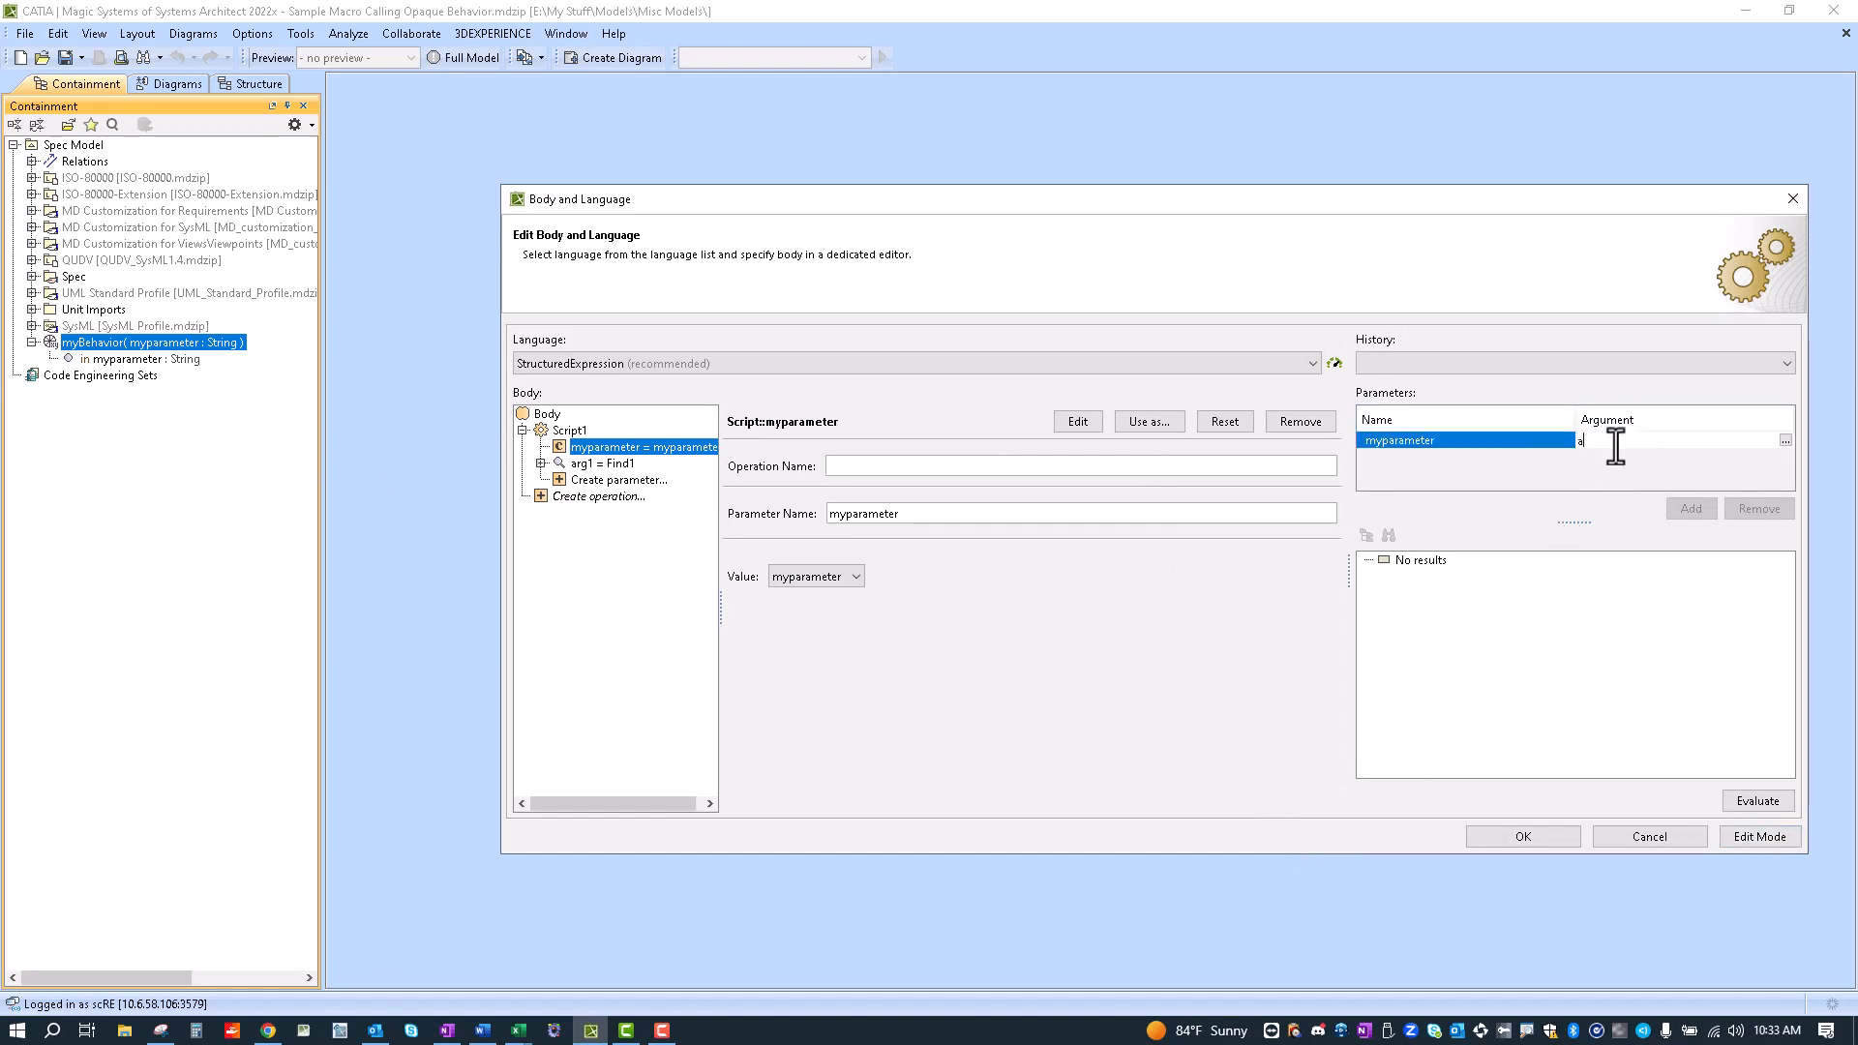
left_click(602, 462)
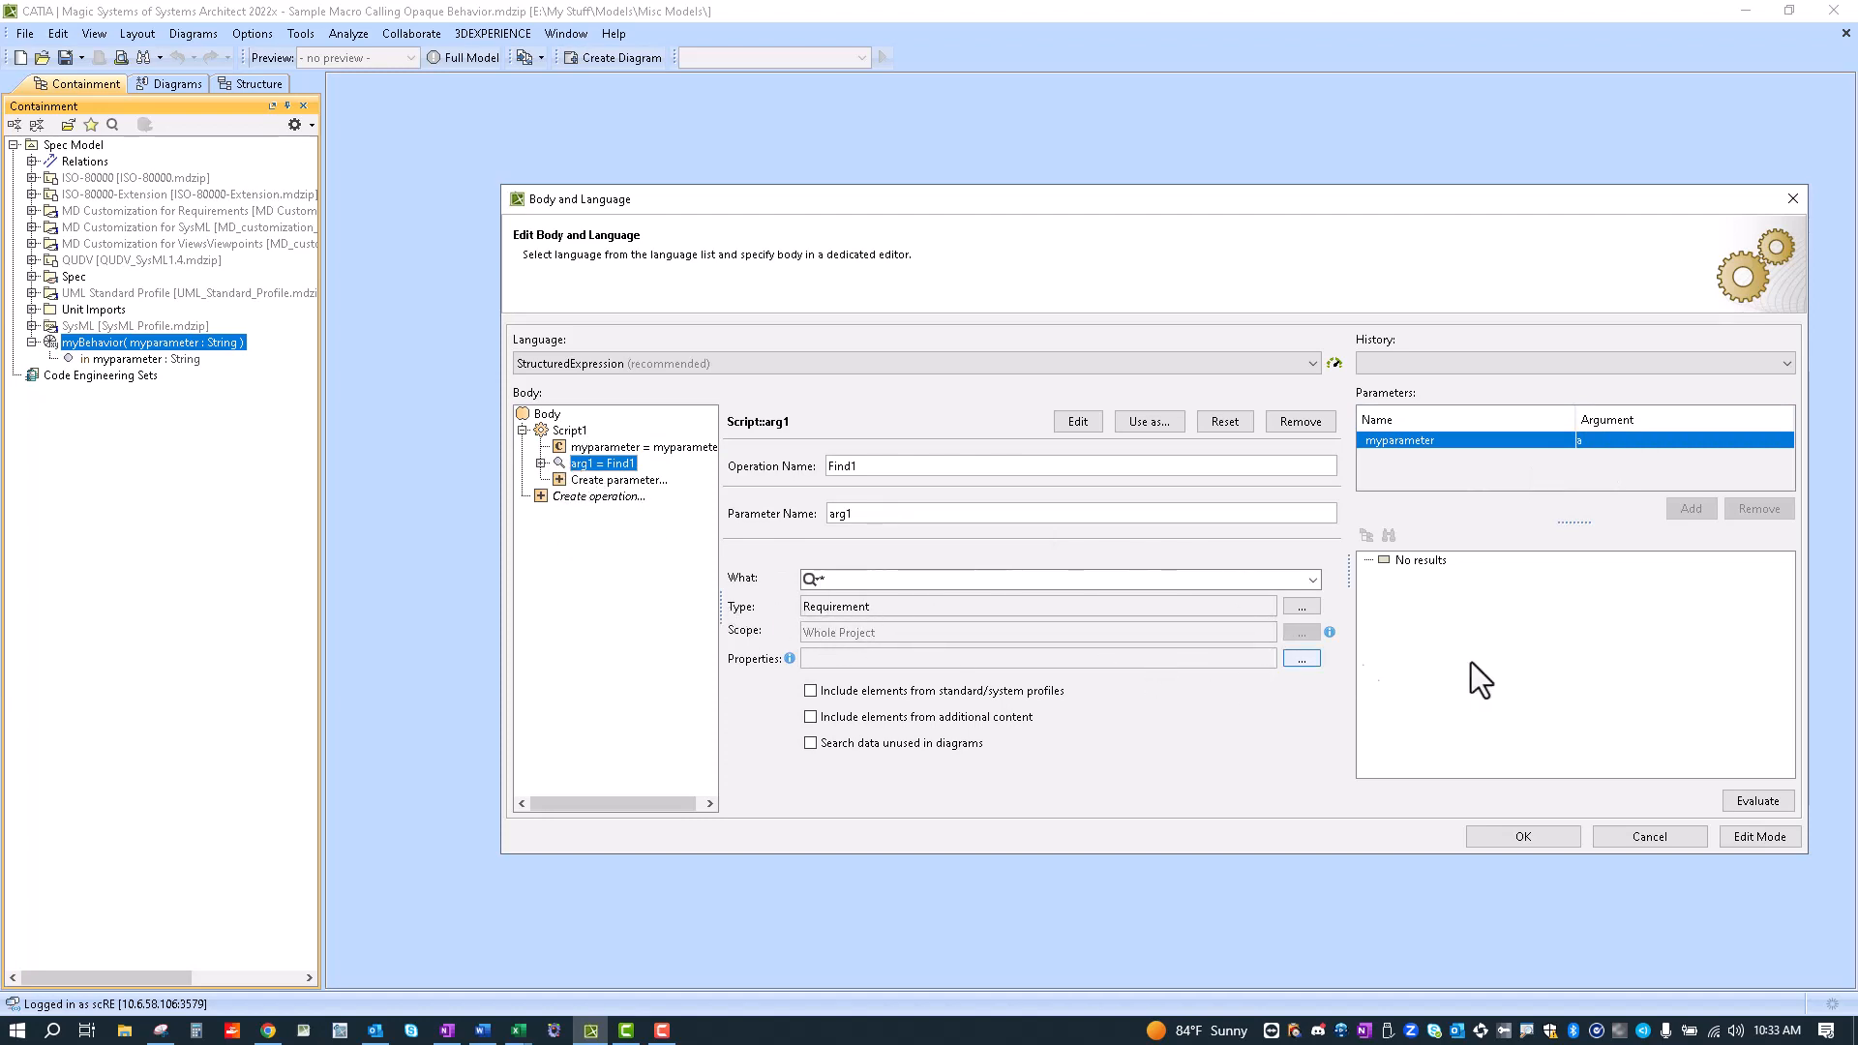
mouse_move(703, 599)
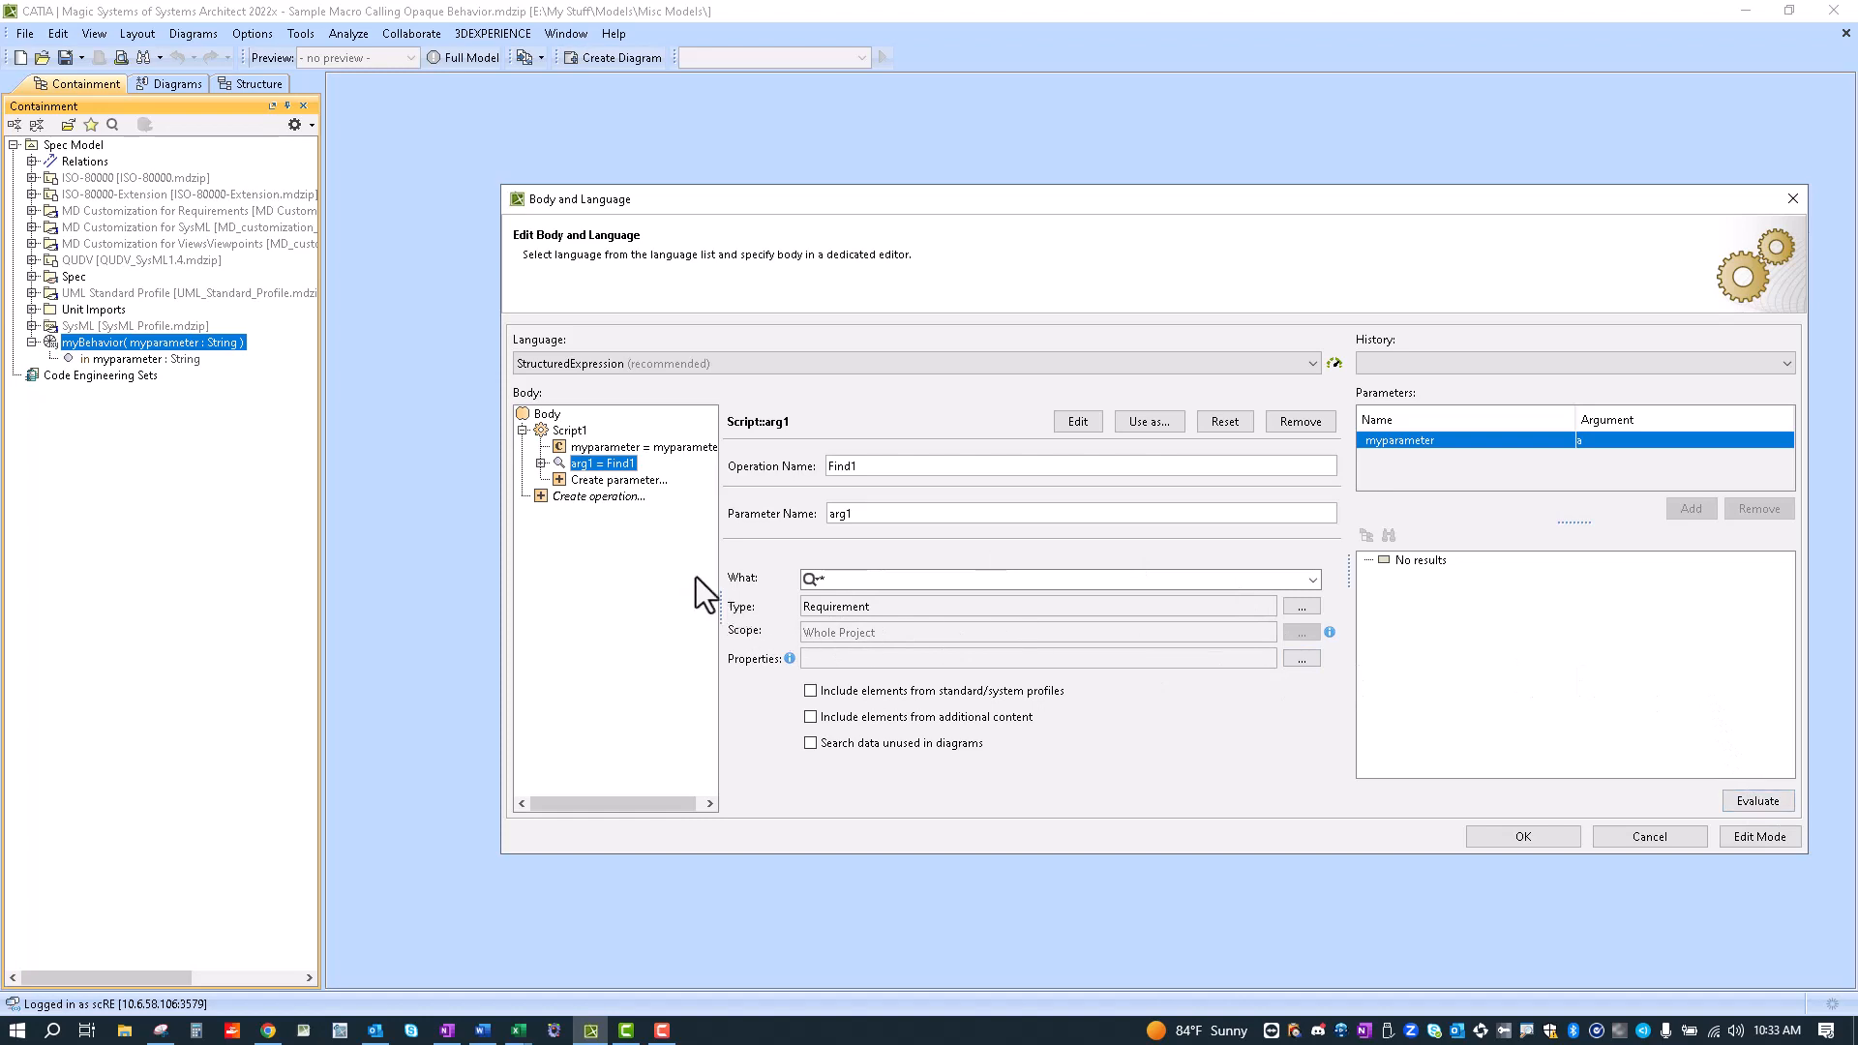
left_click(541, 462)
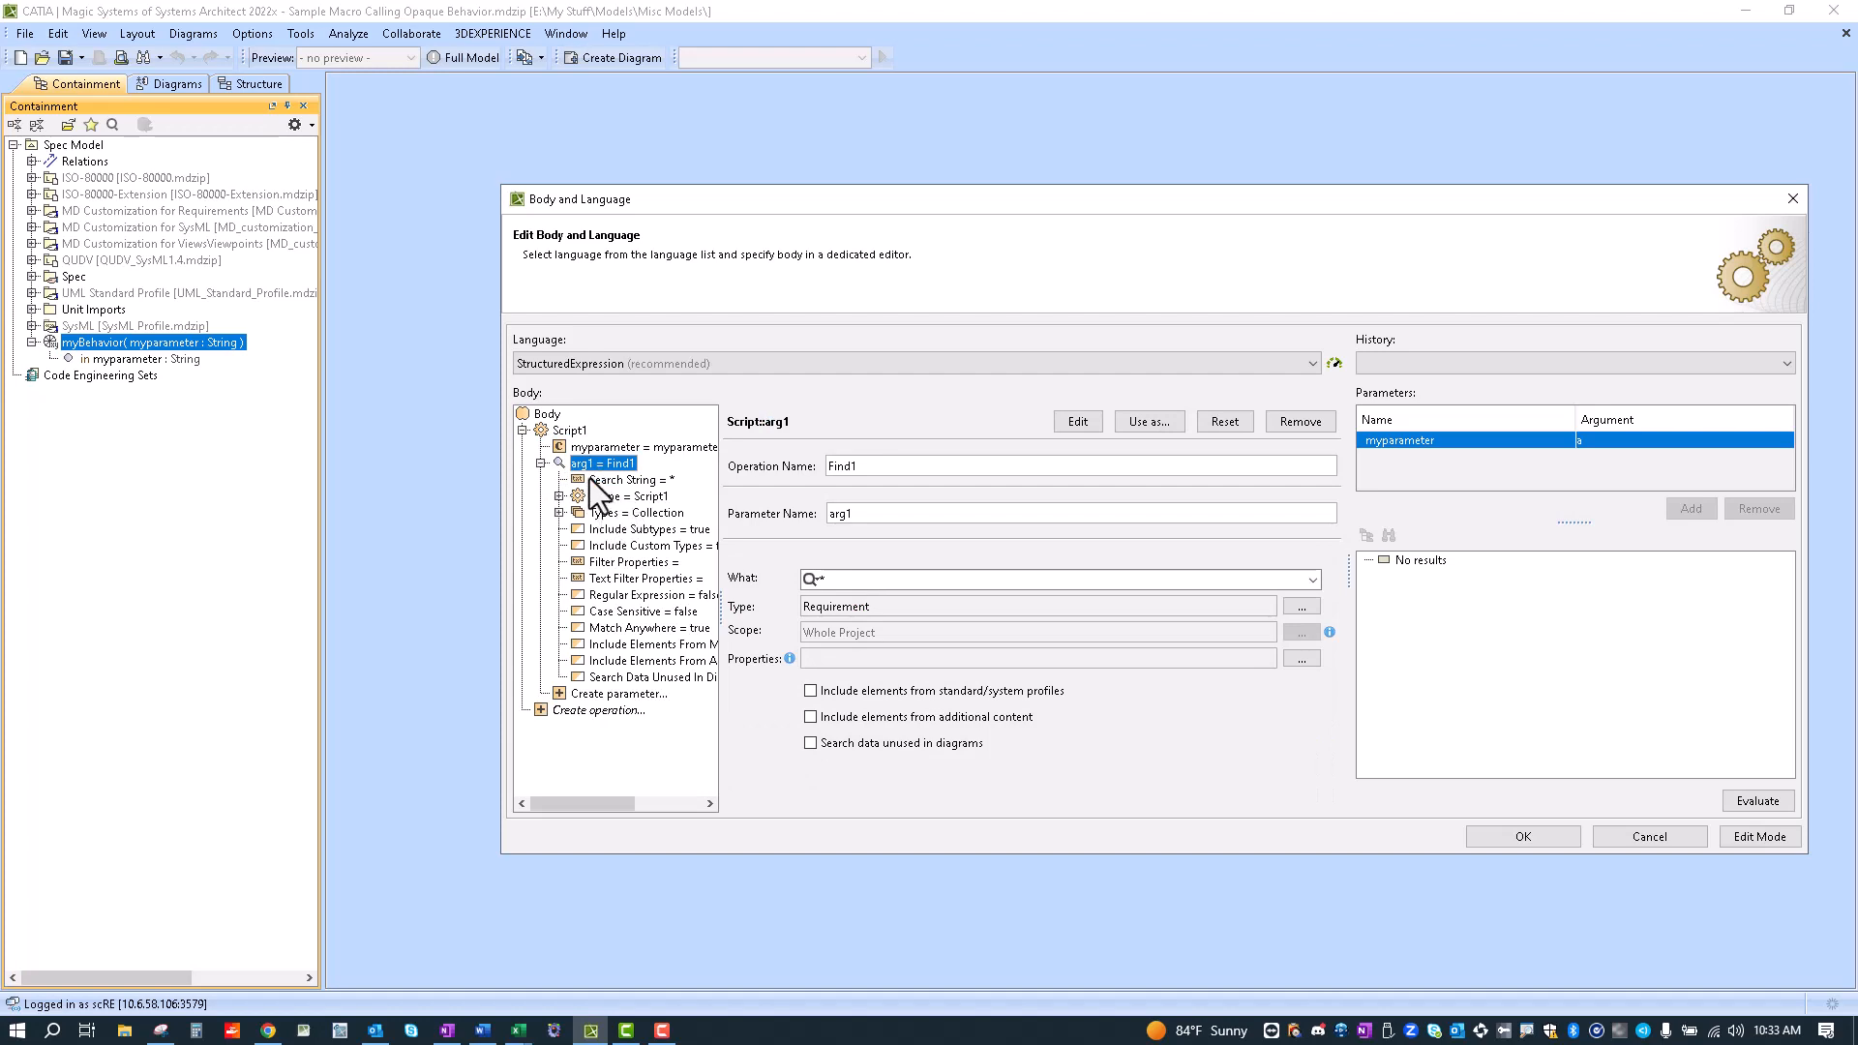
Step: Inspect Find1's Scope = Script1 setting, then view Script1's Groovy concatenation body
left_click(629, 496)
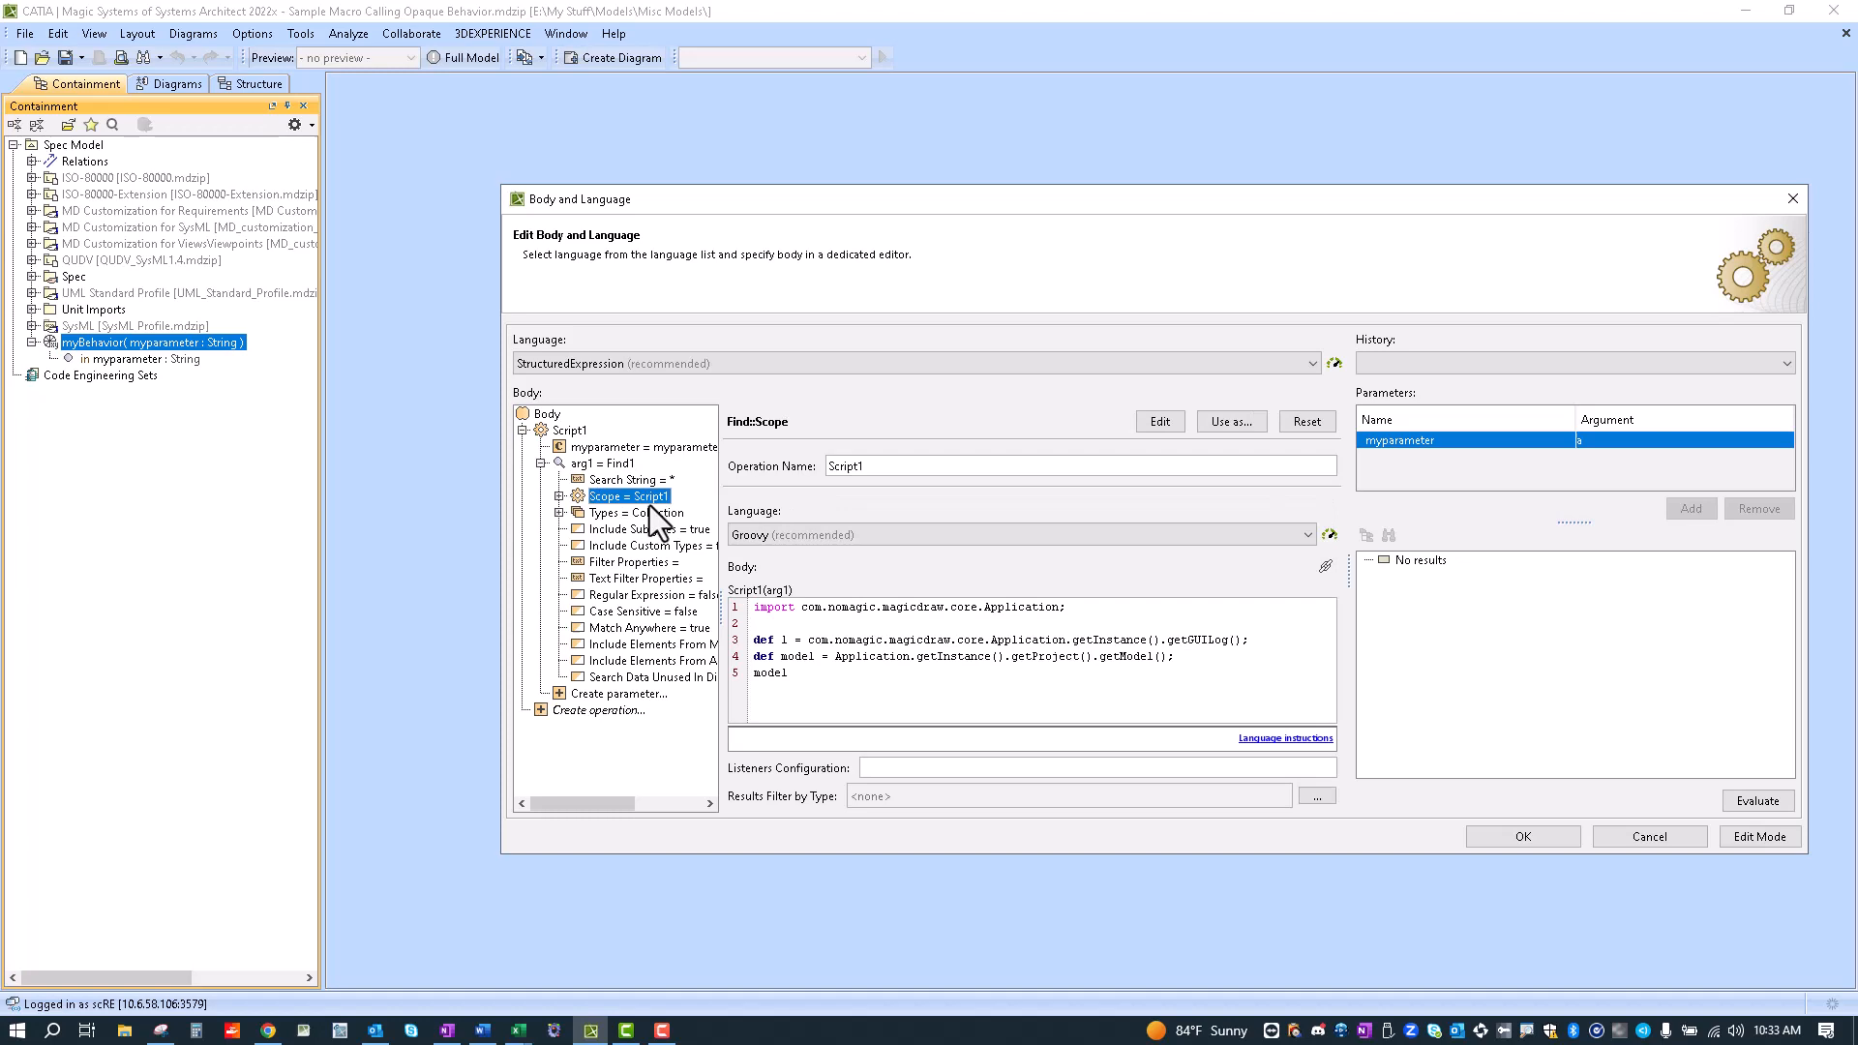
left_click(602, 463)
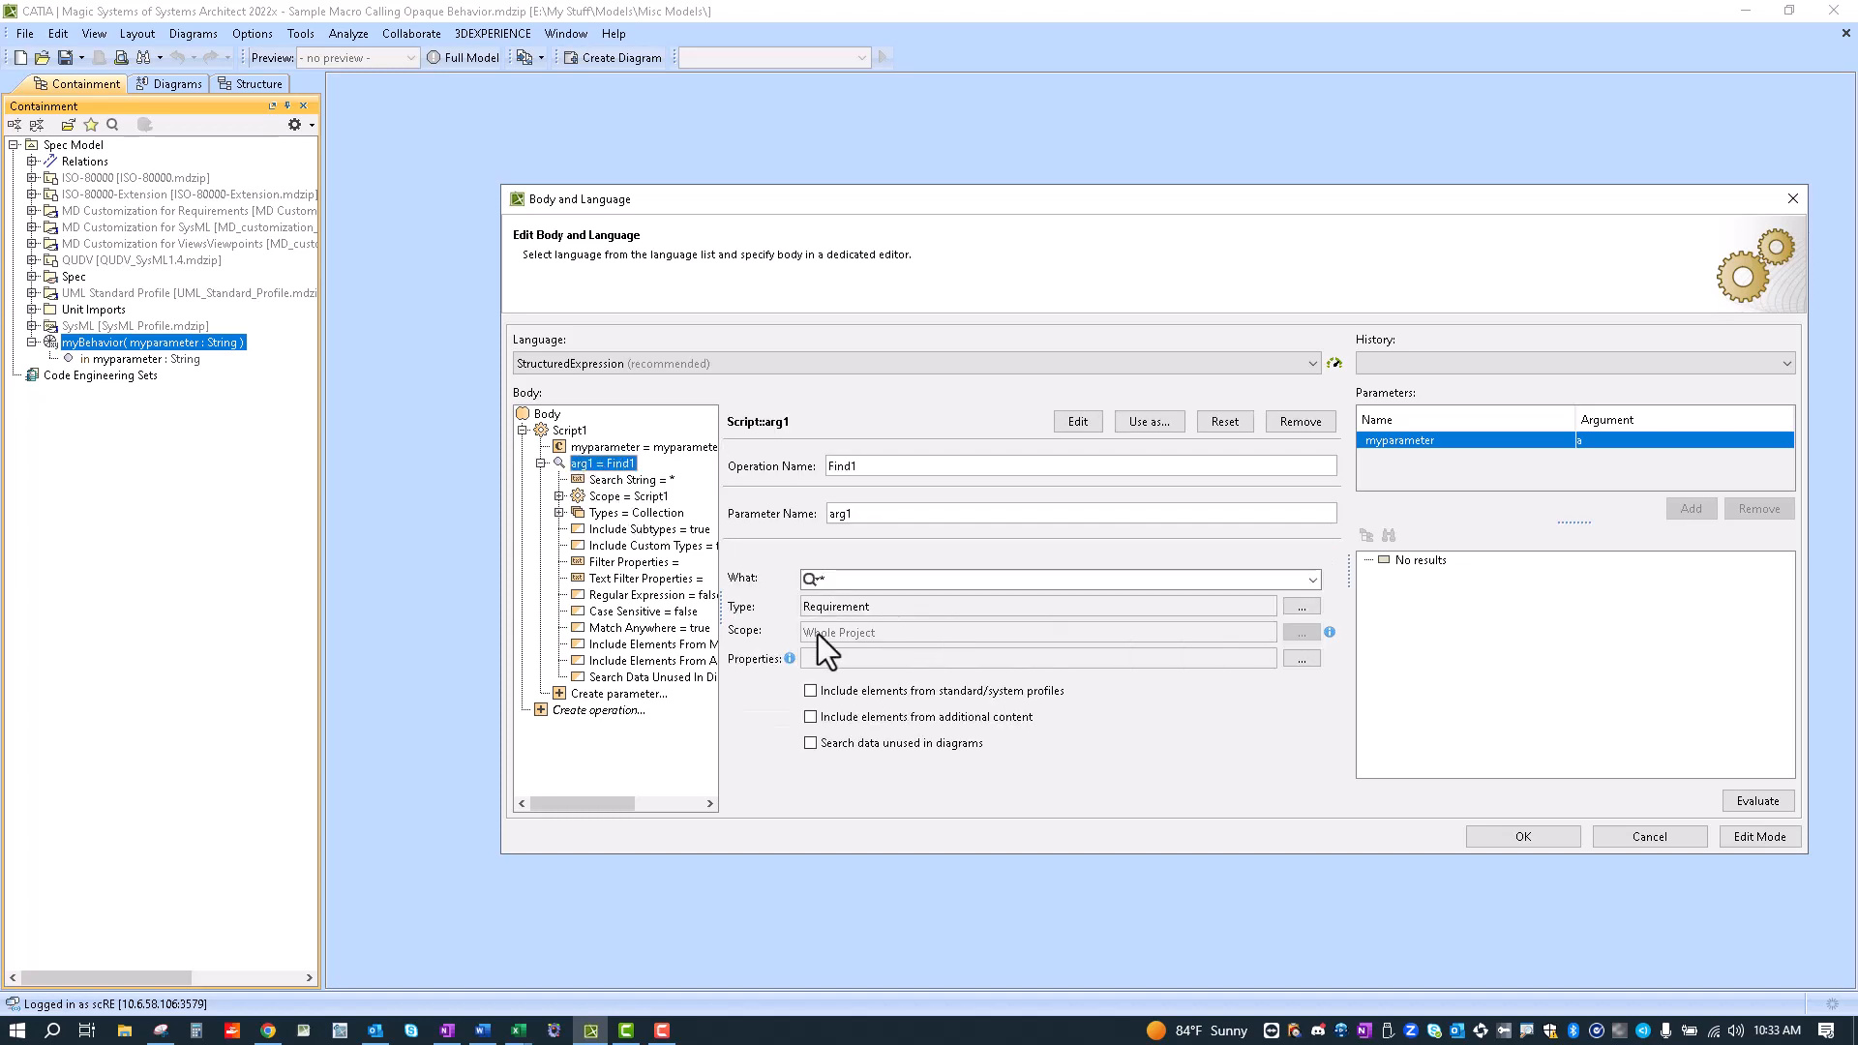
mouse_move(854, 656)
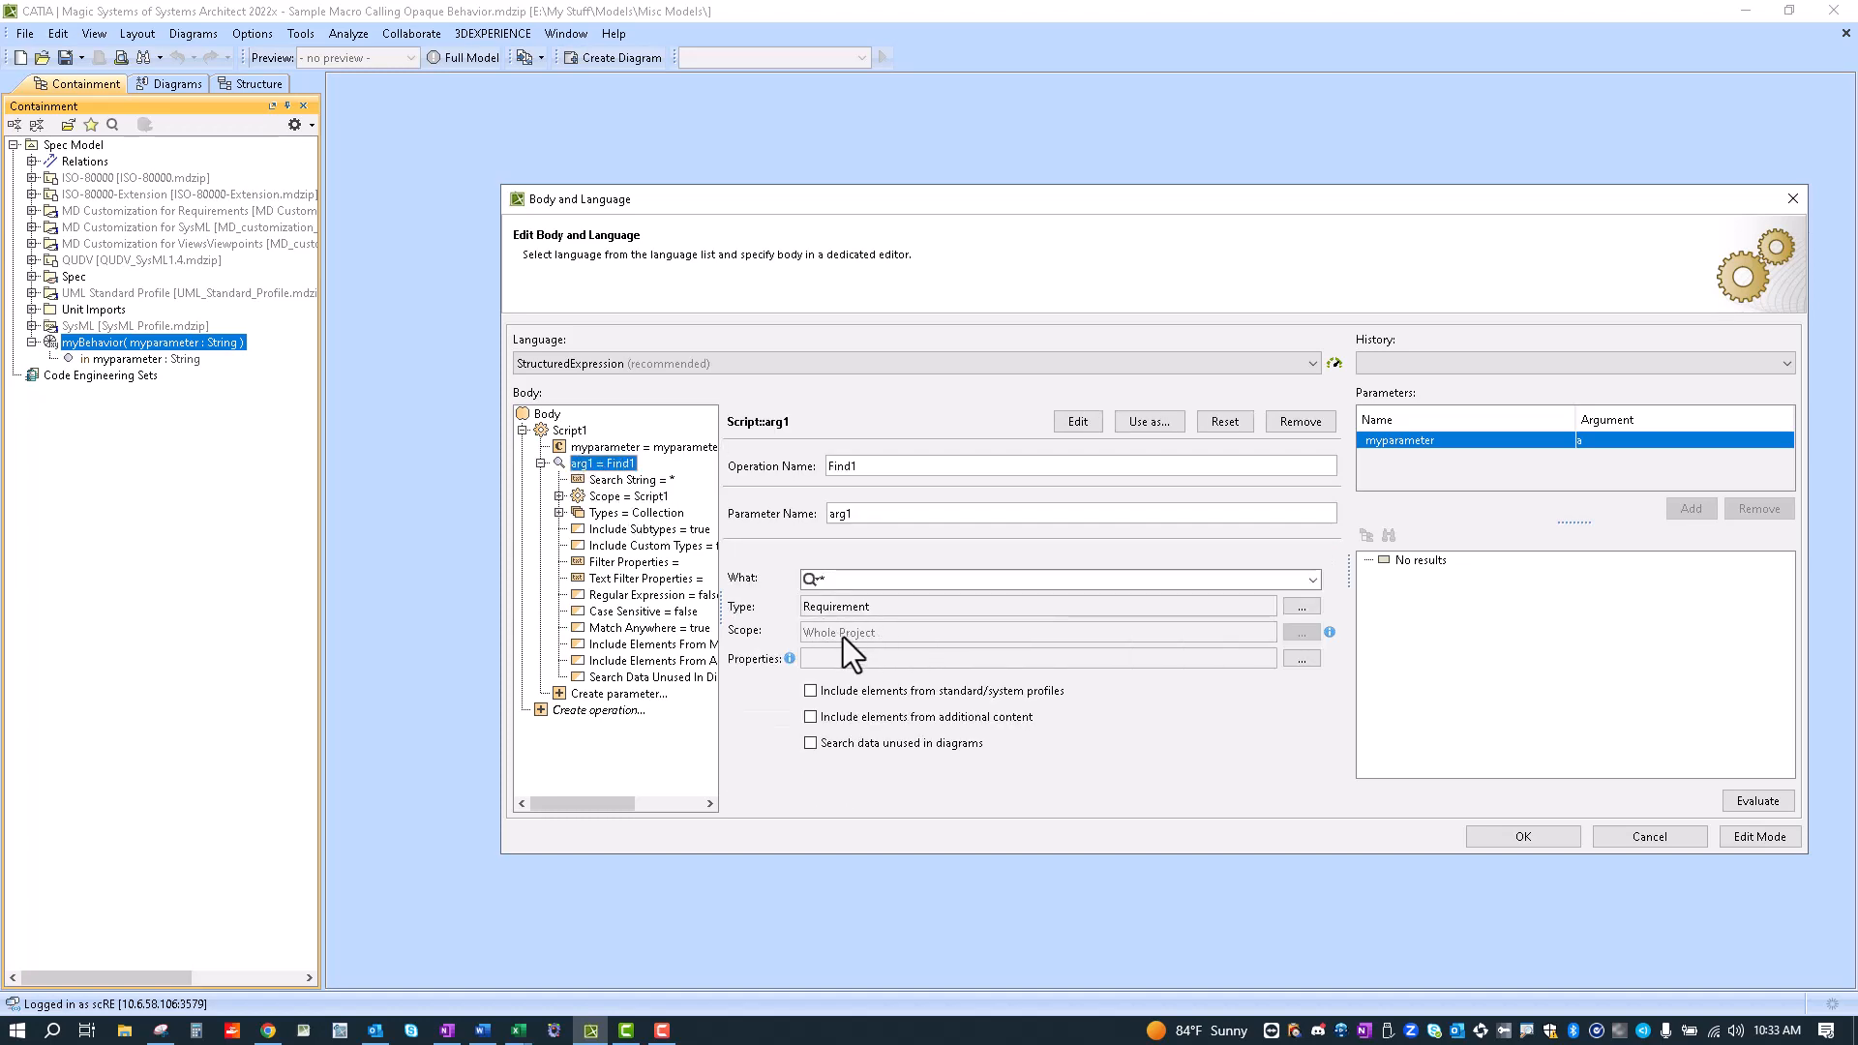
left_click(627, 495)
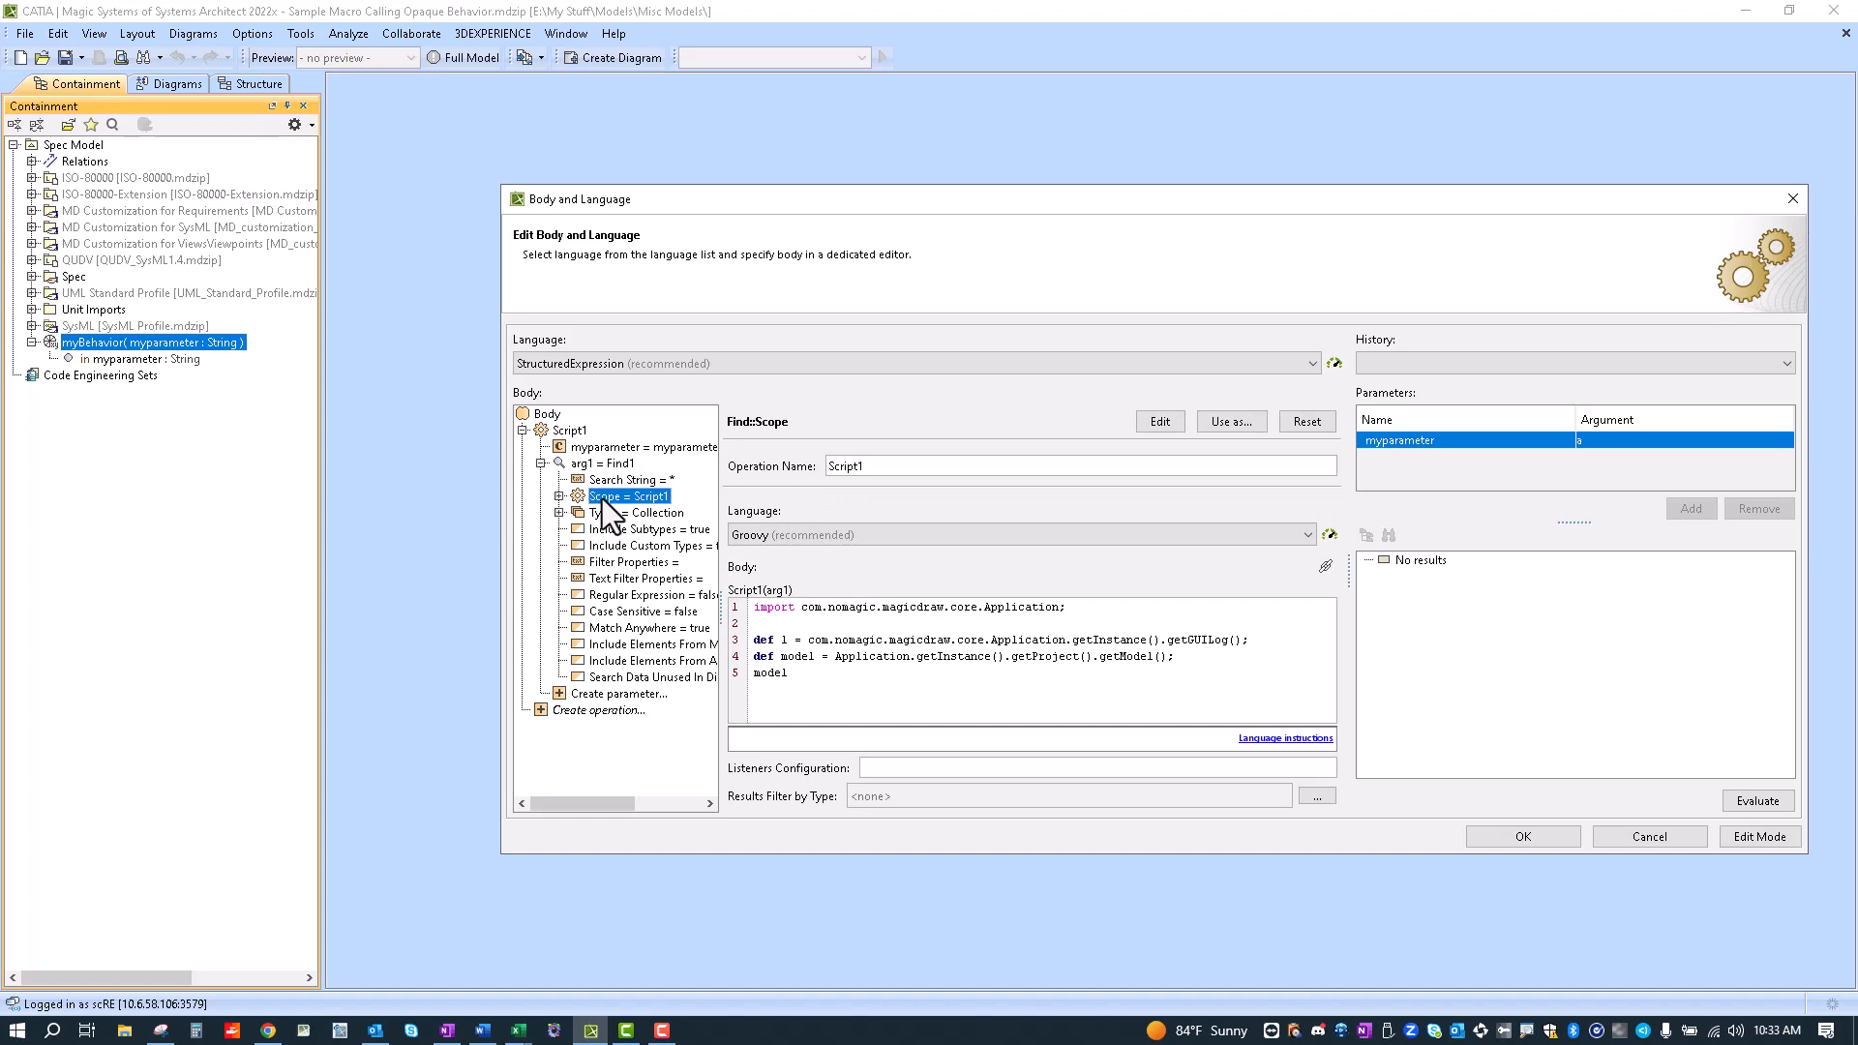
mouse_move(635, 539)
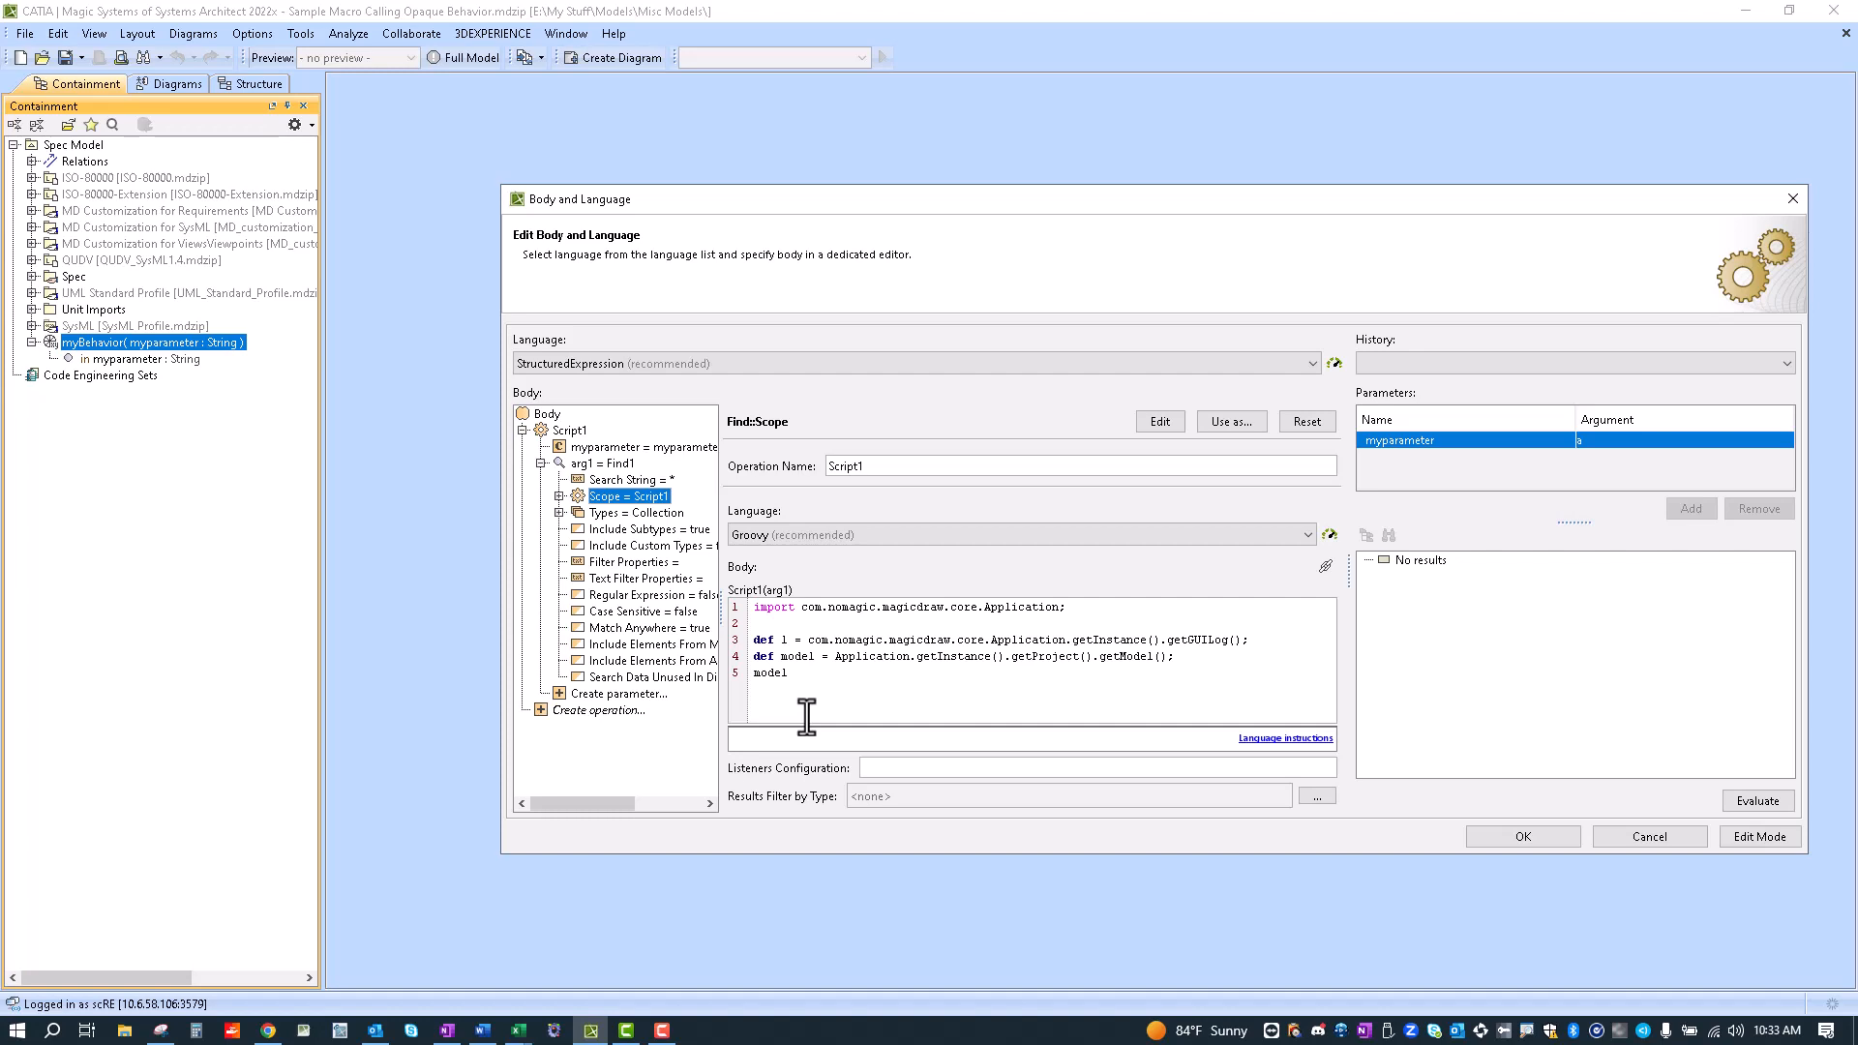
mouse_move(176, 420)
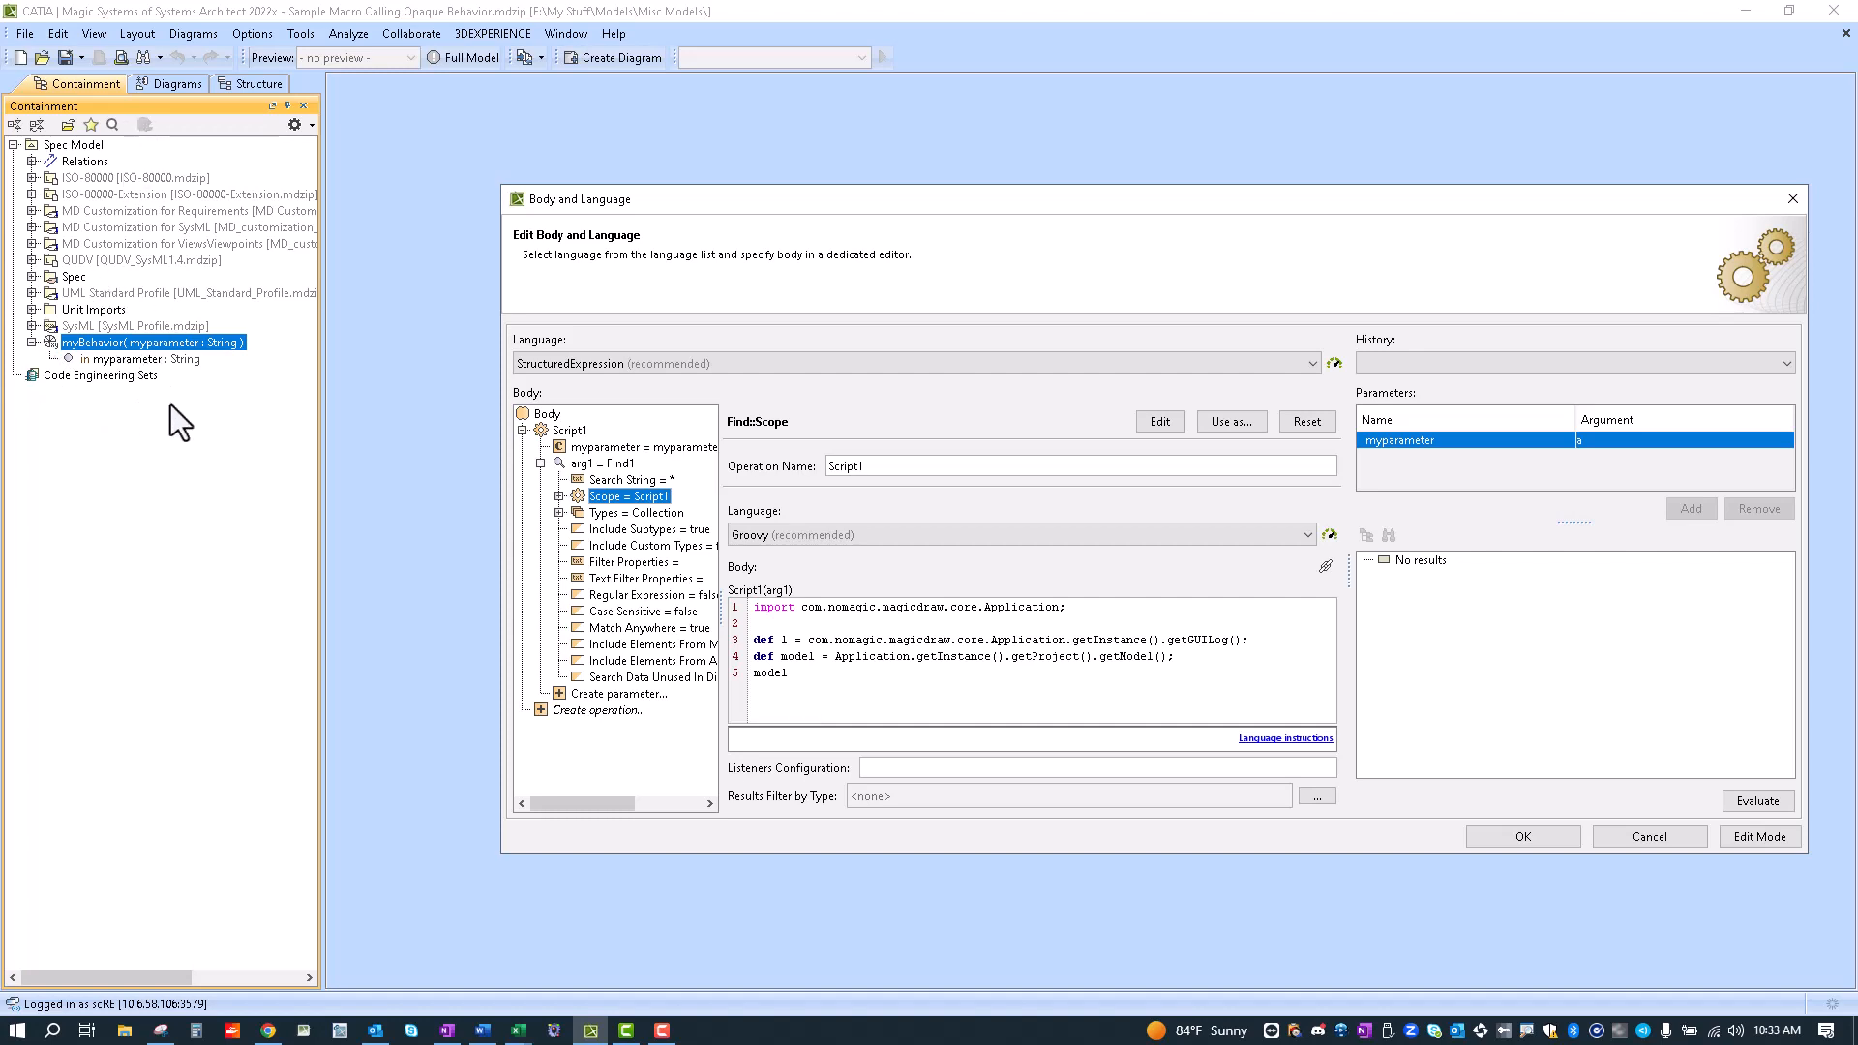
mouse_move(97, 385)
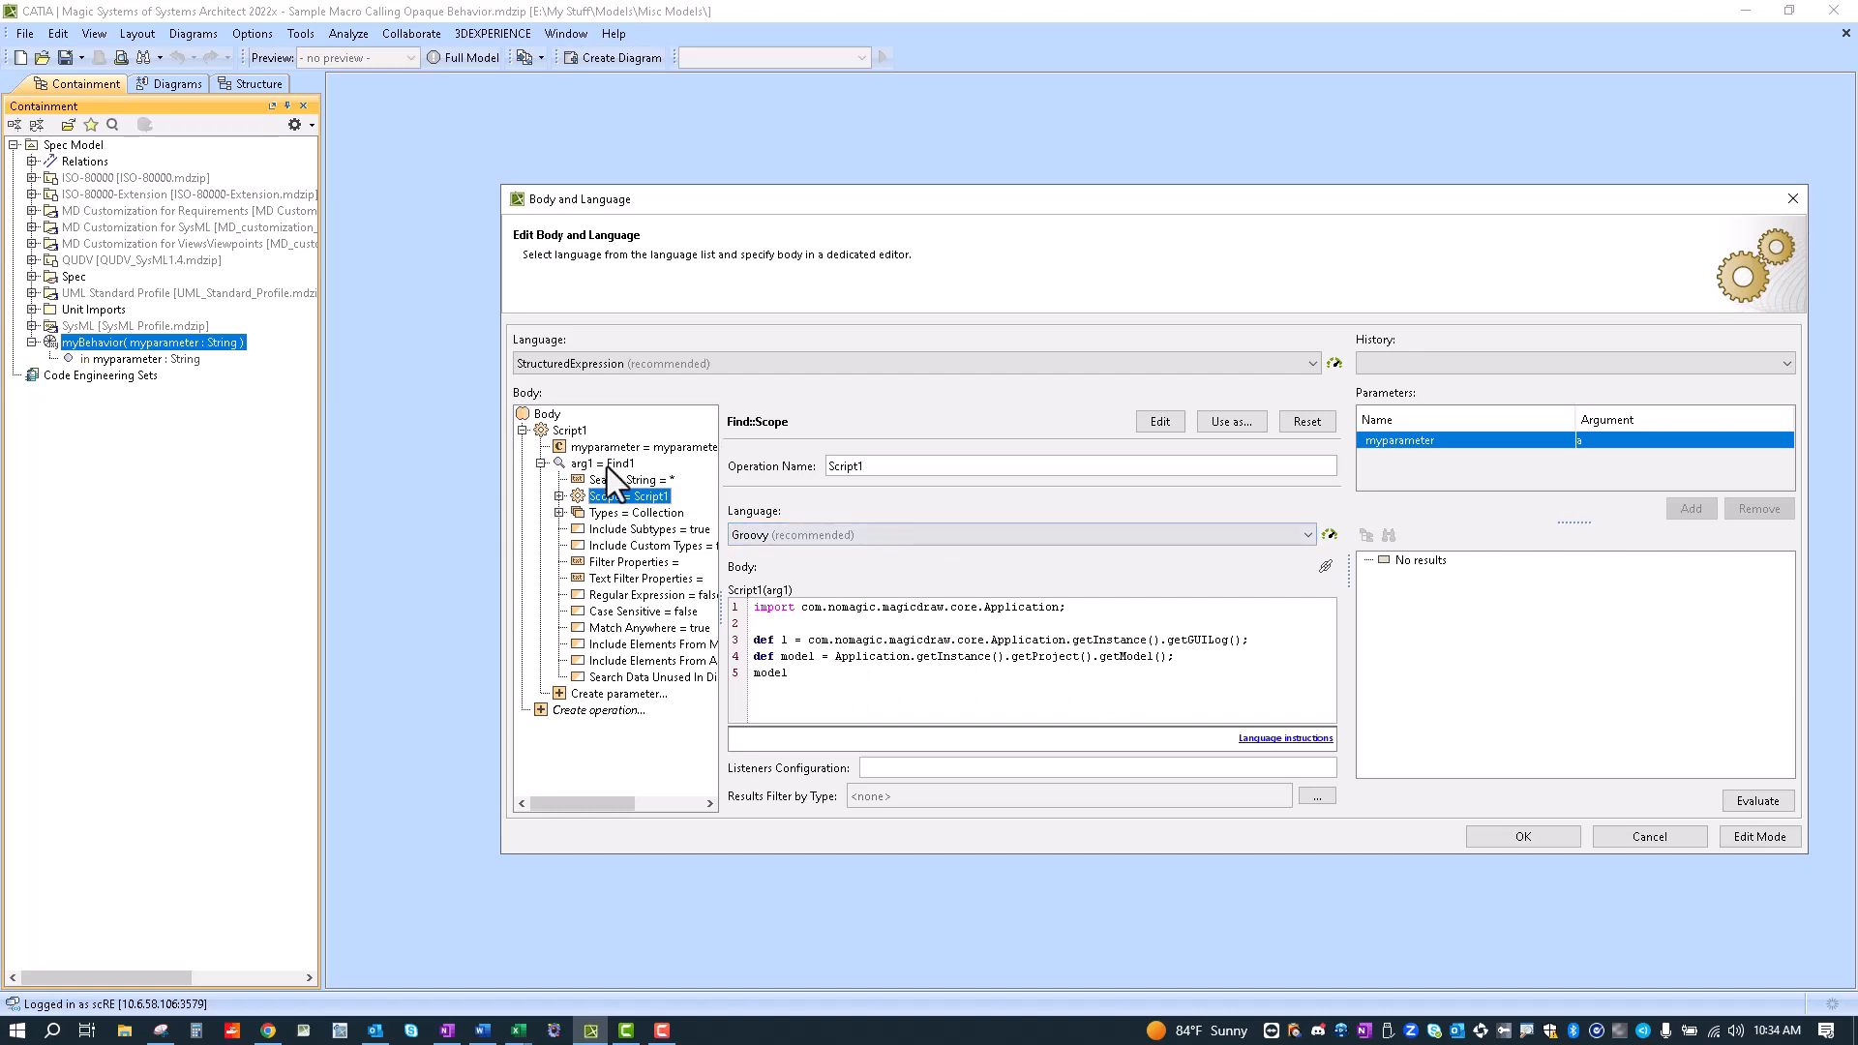
left_click(606, 462)
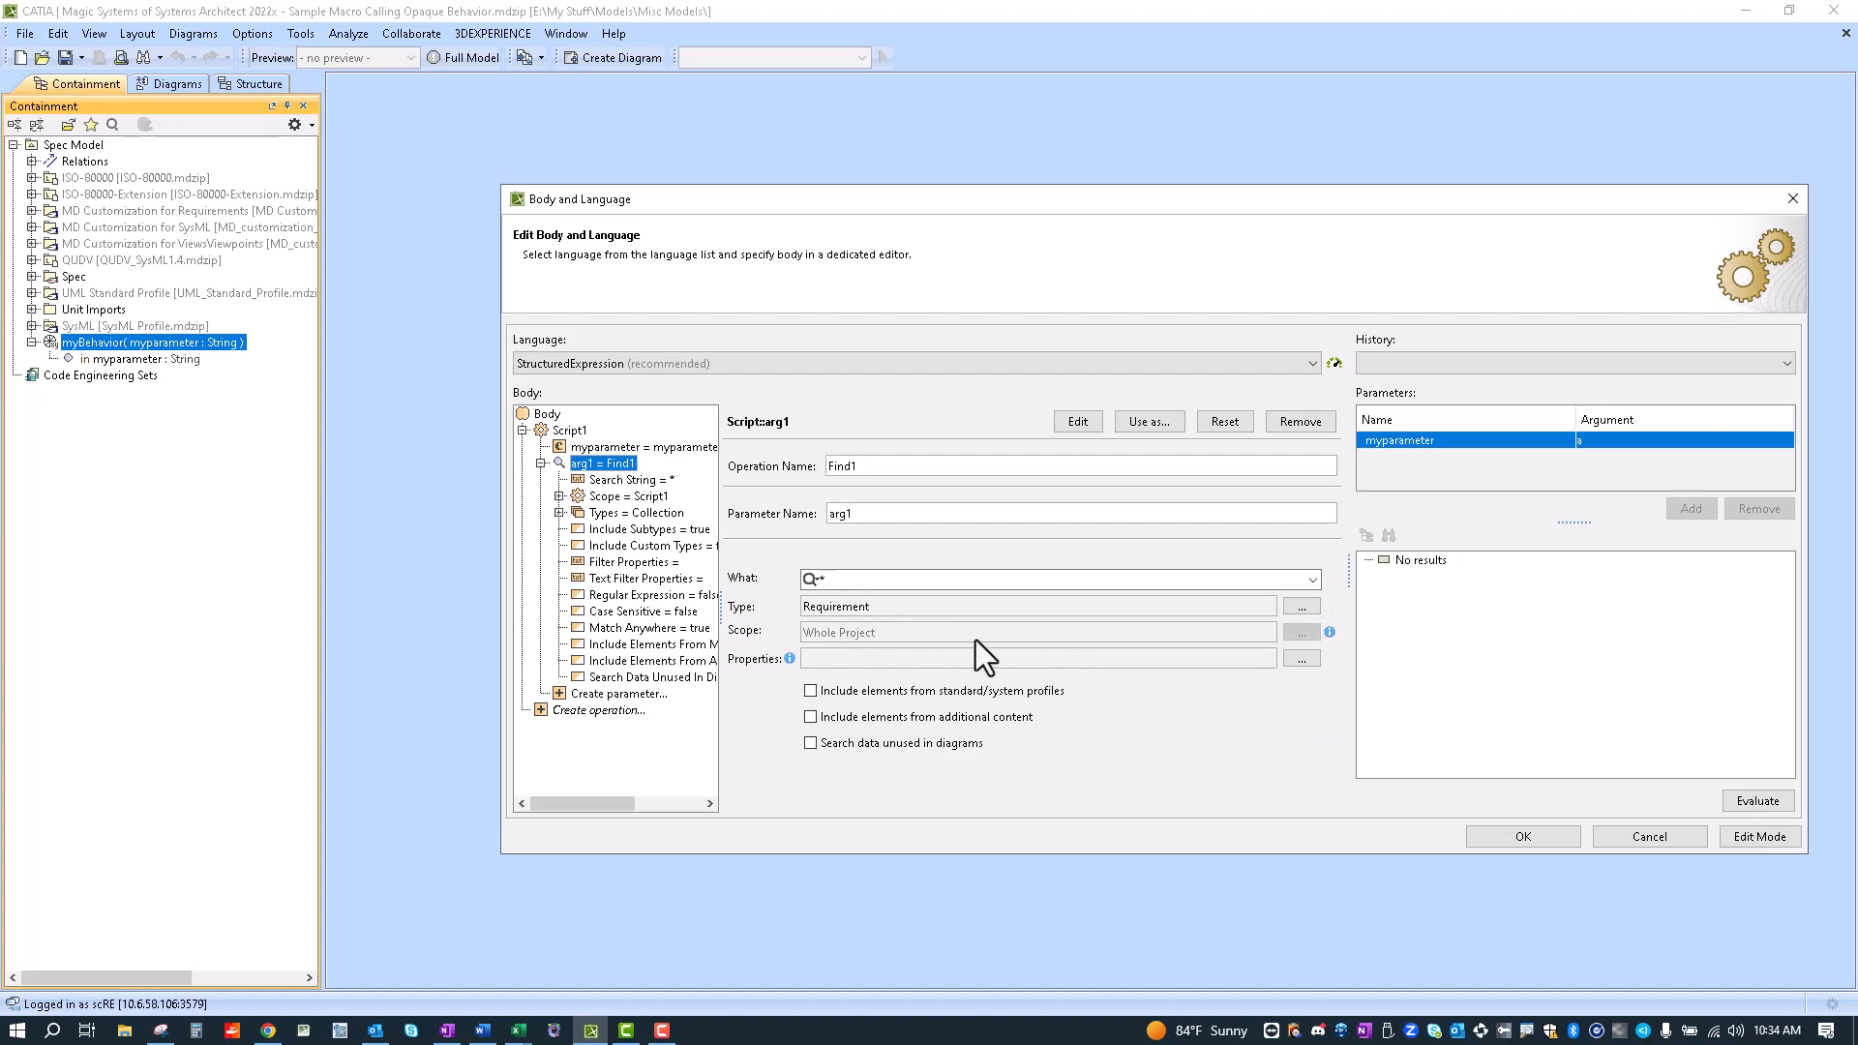
mouse_move(887, 640)
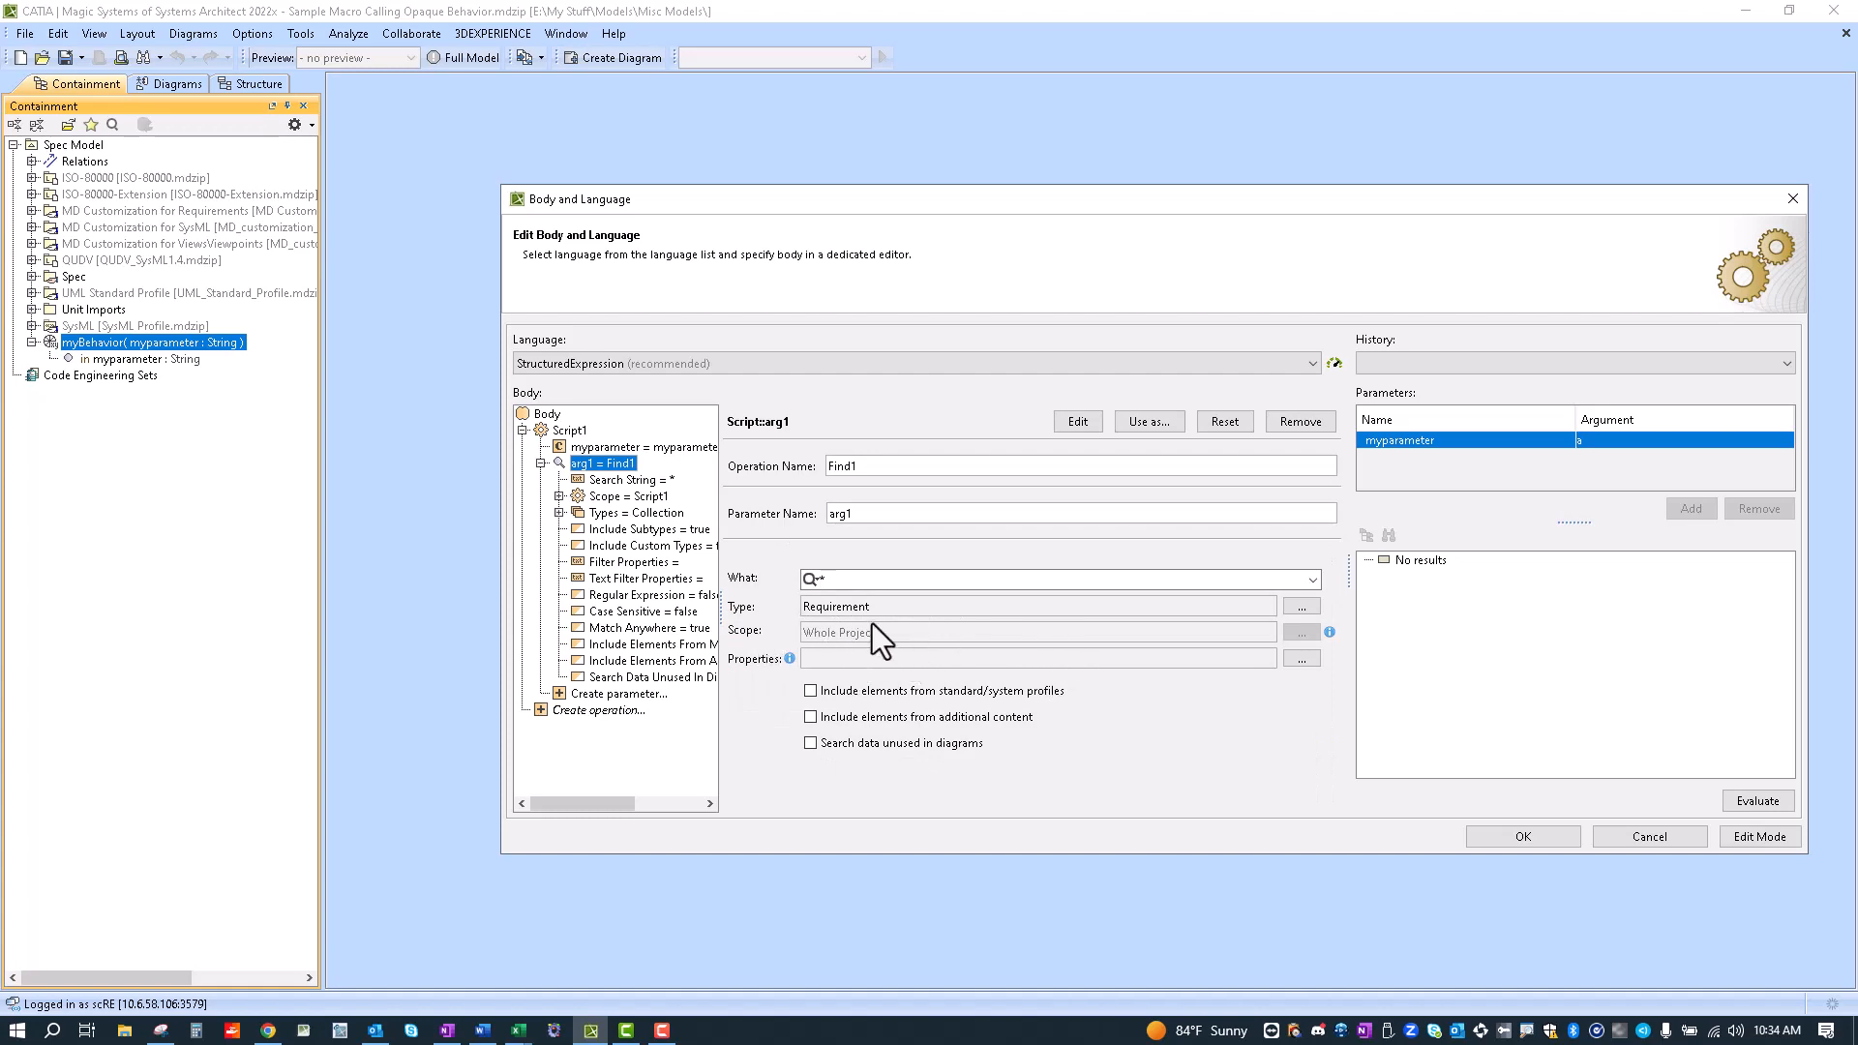
left_click(570, 430)
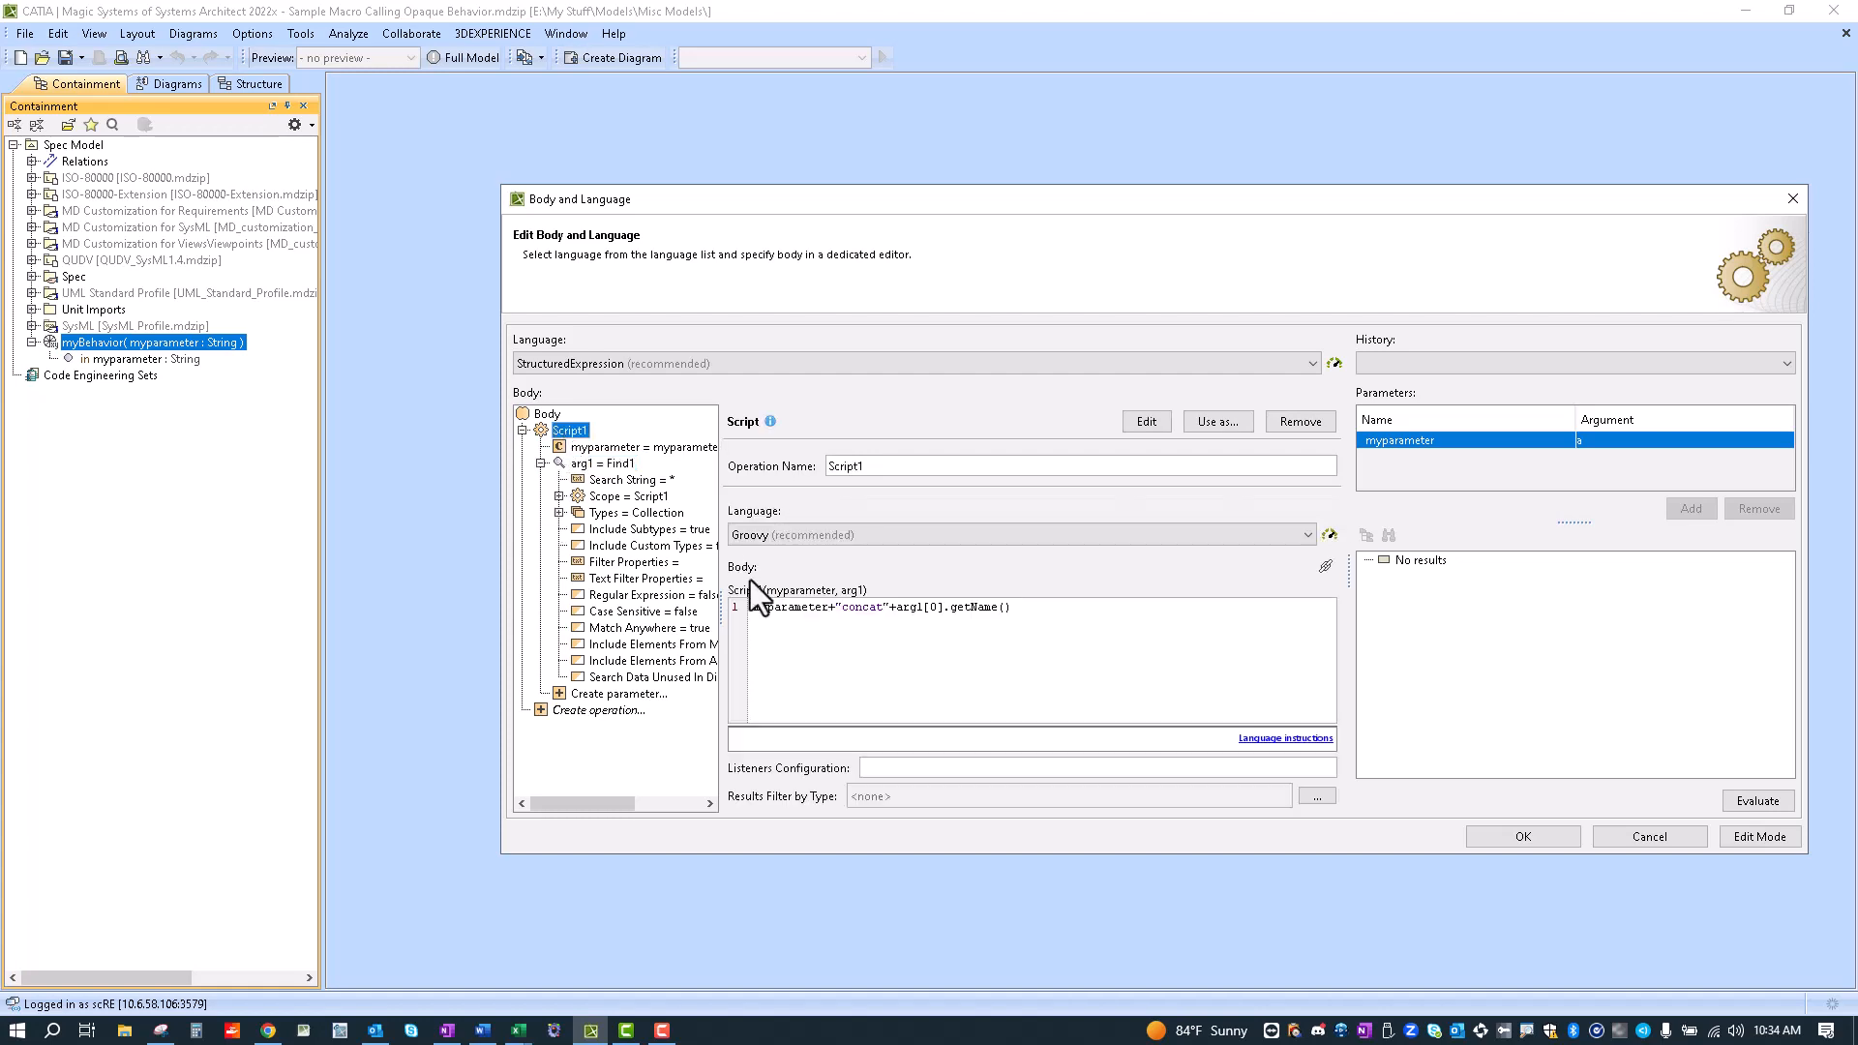
Step: Evaluate myBehavior with argument 'a', yielding an OrderedSet containing 'aconcatr3'
double_click(789, 607)
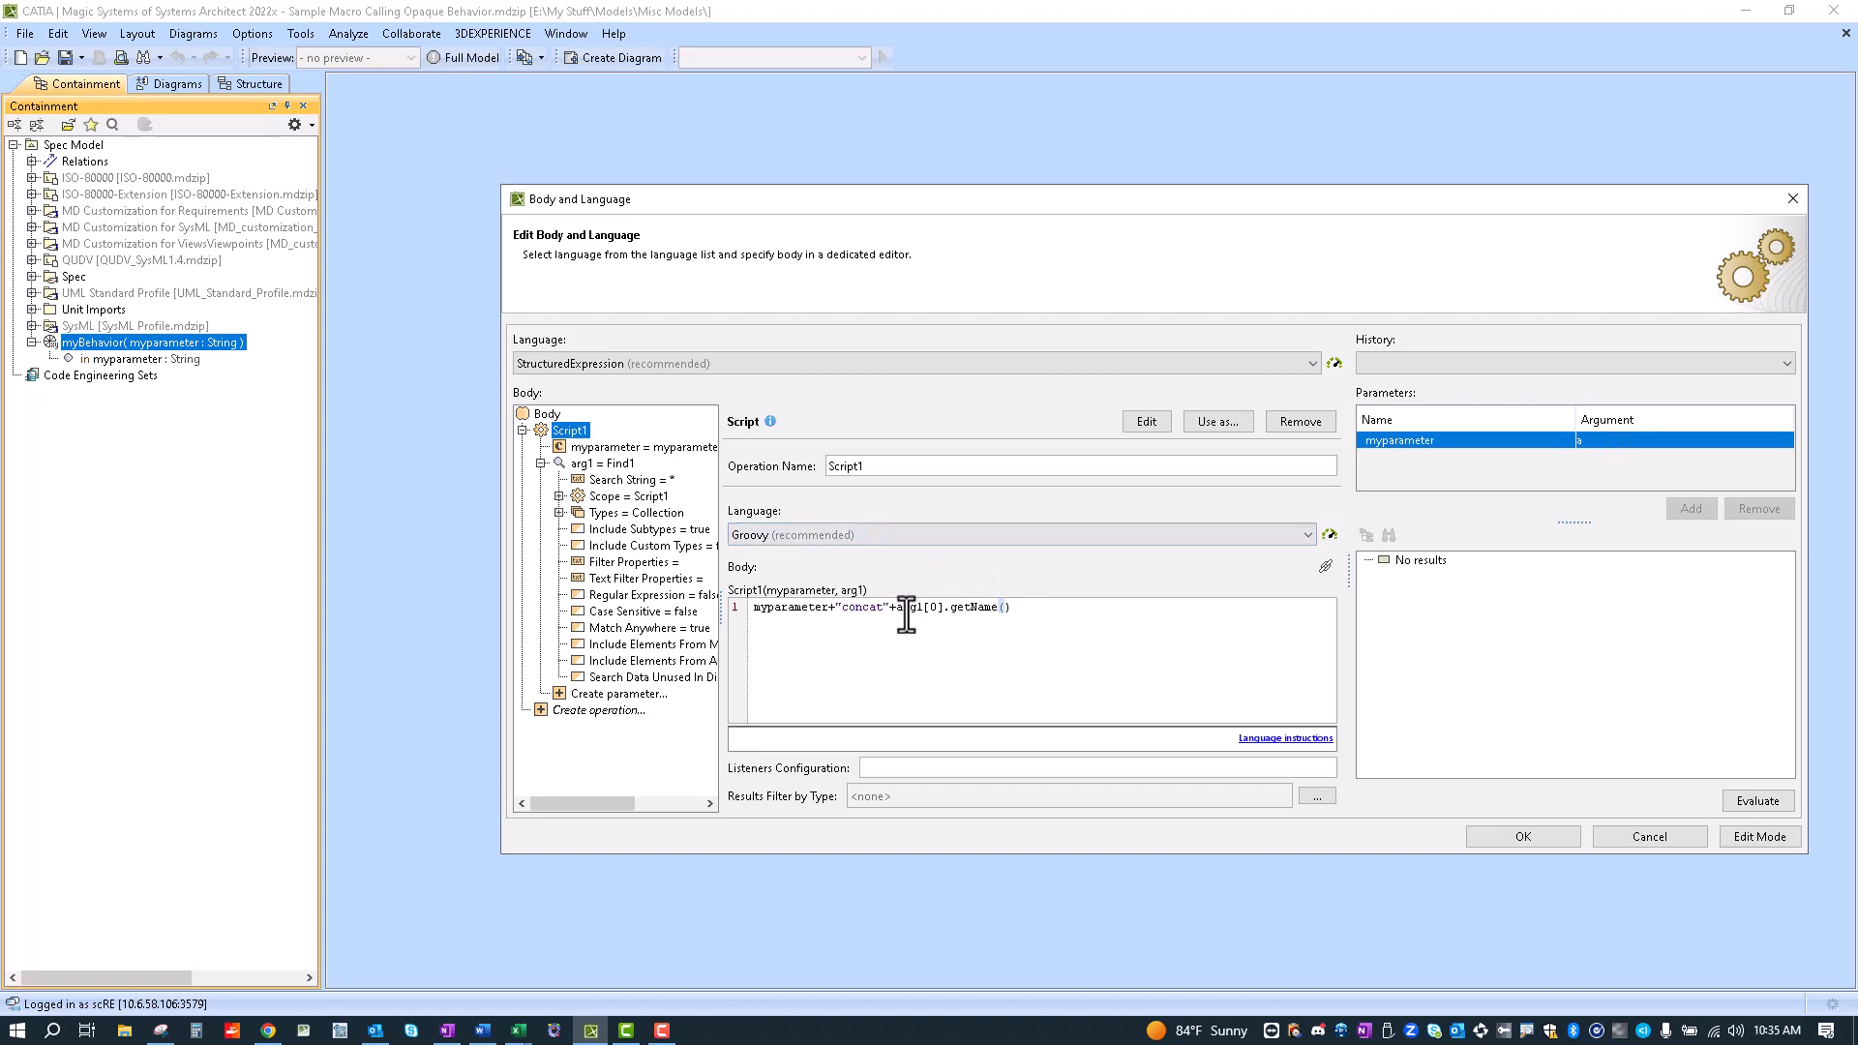
left_click(1758, 801)
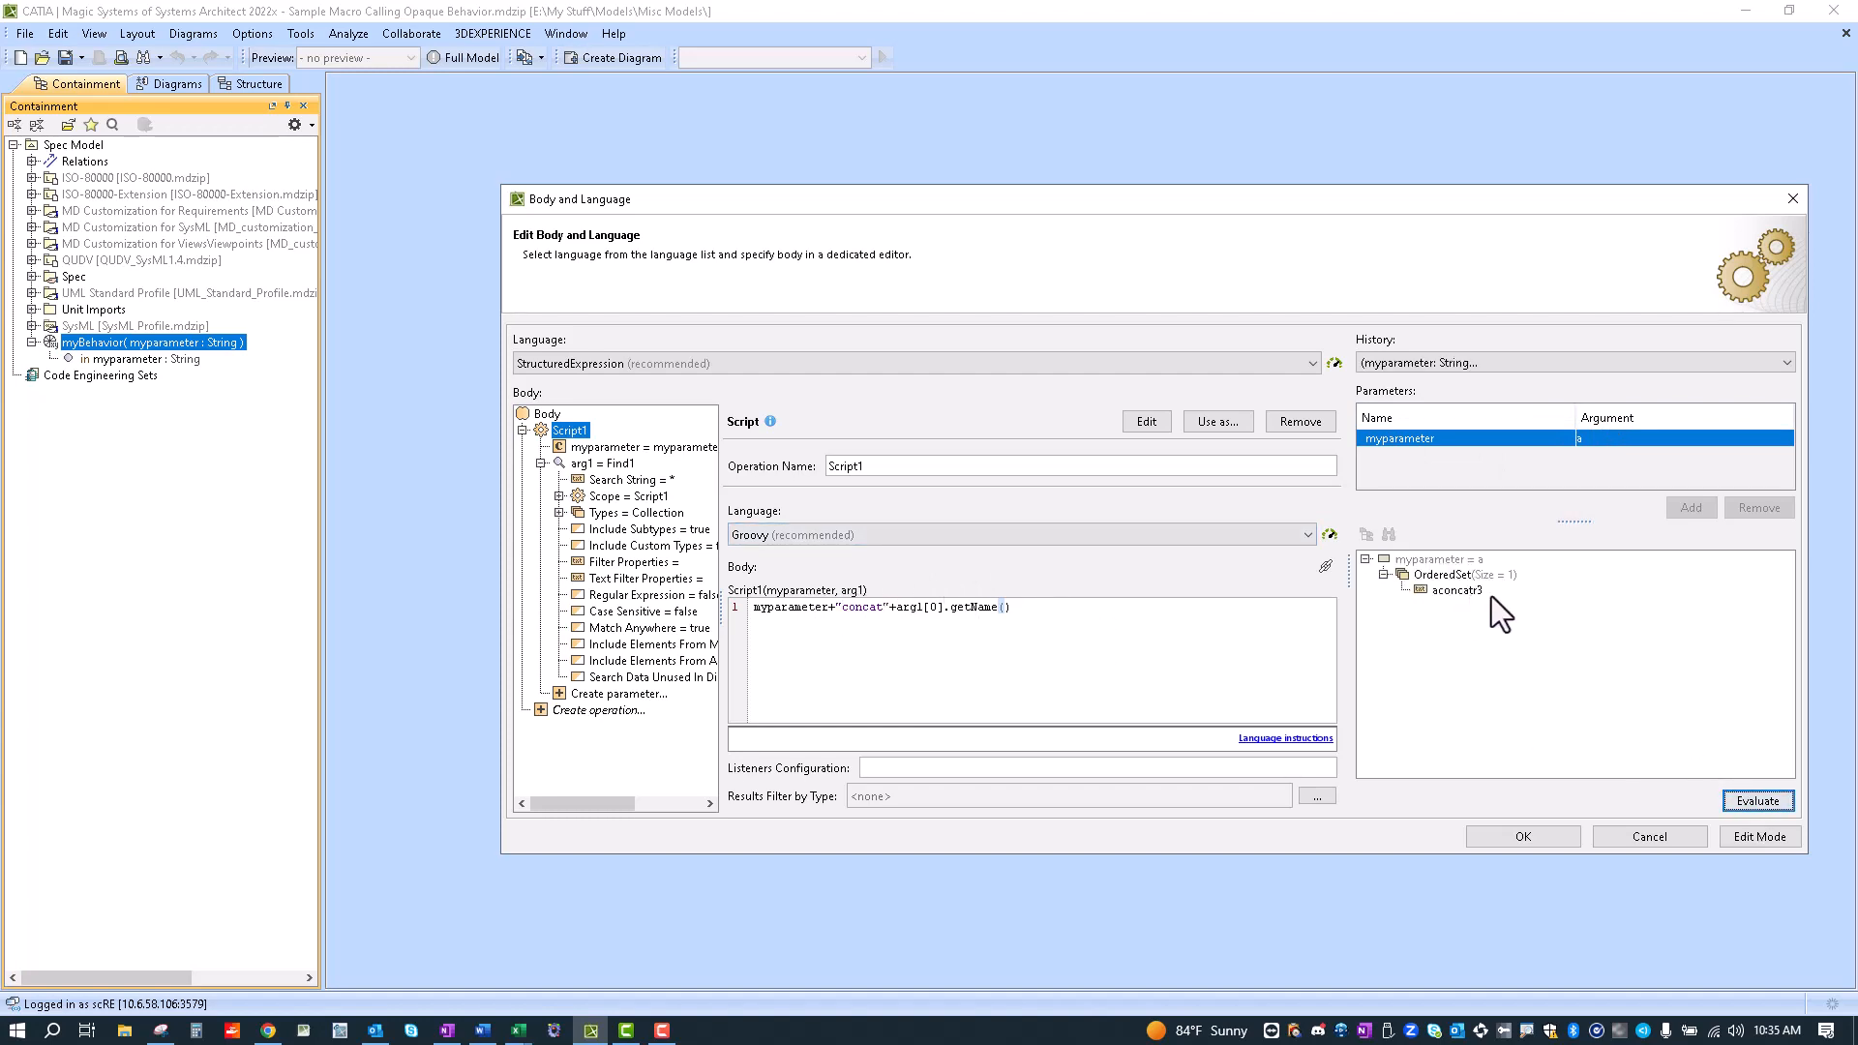
mouse_move(1477, 627)
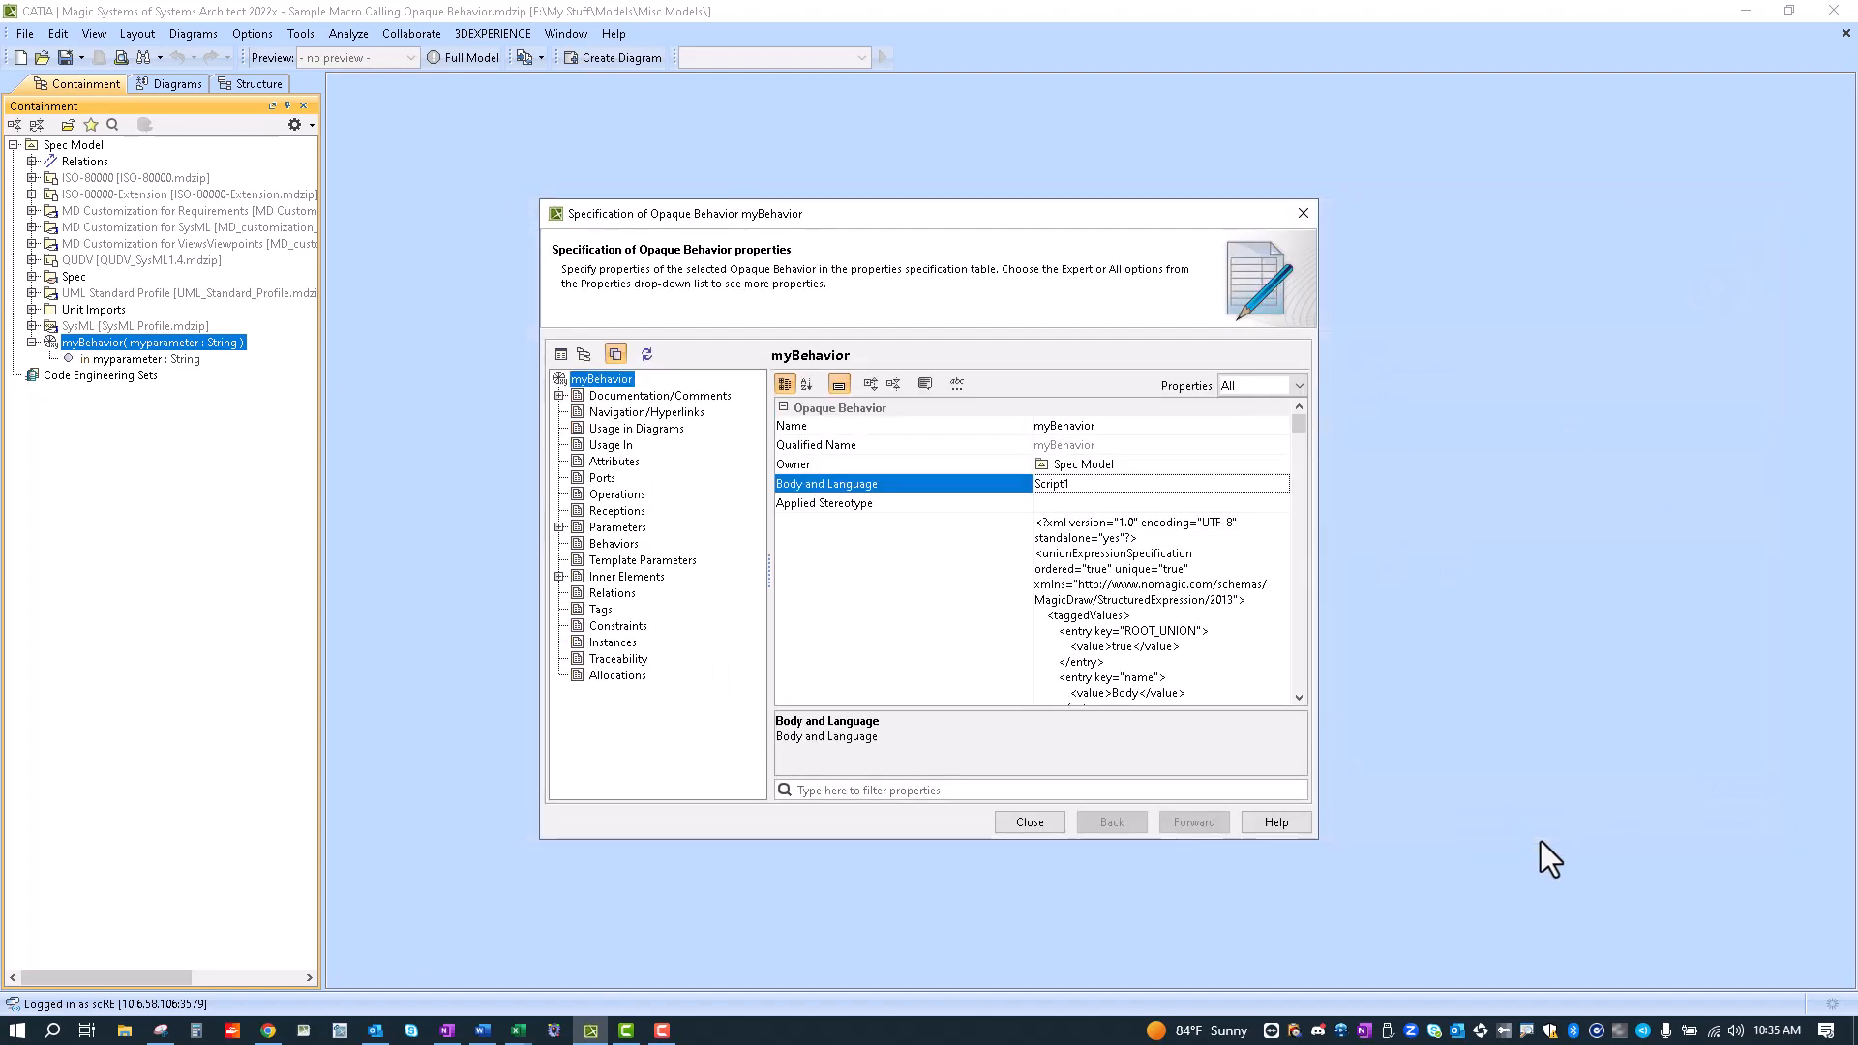
Step: Run the test macro from Tools > Macros and select the macro-executed log message
left_click(1030, 821)
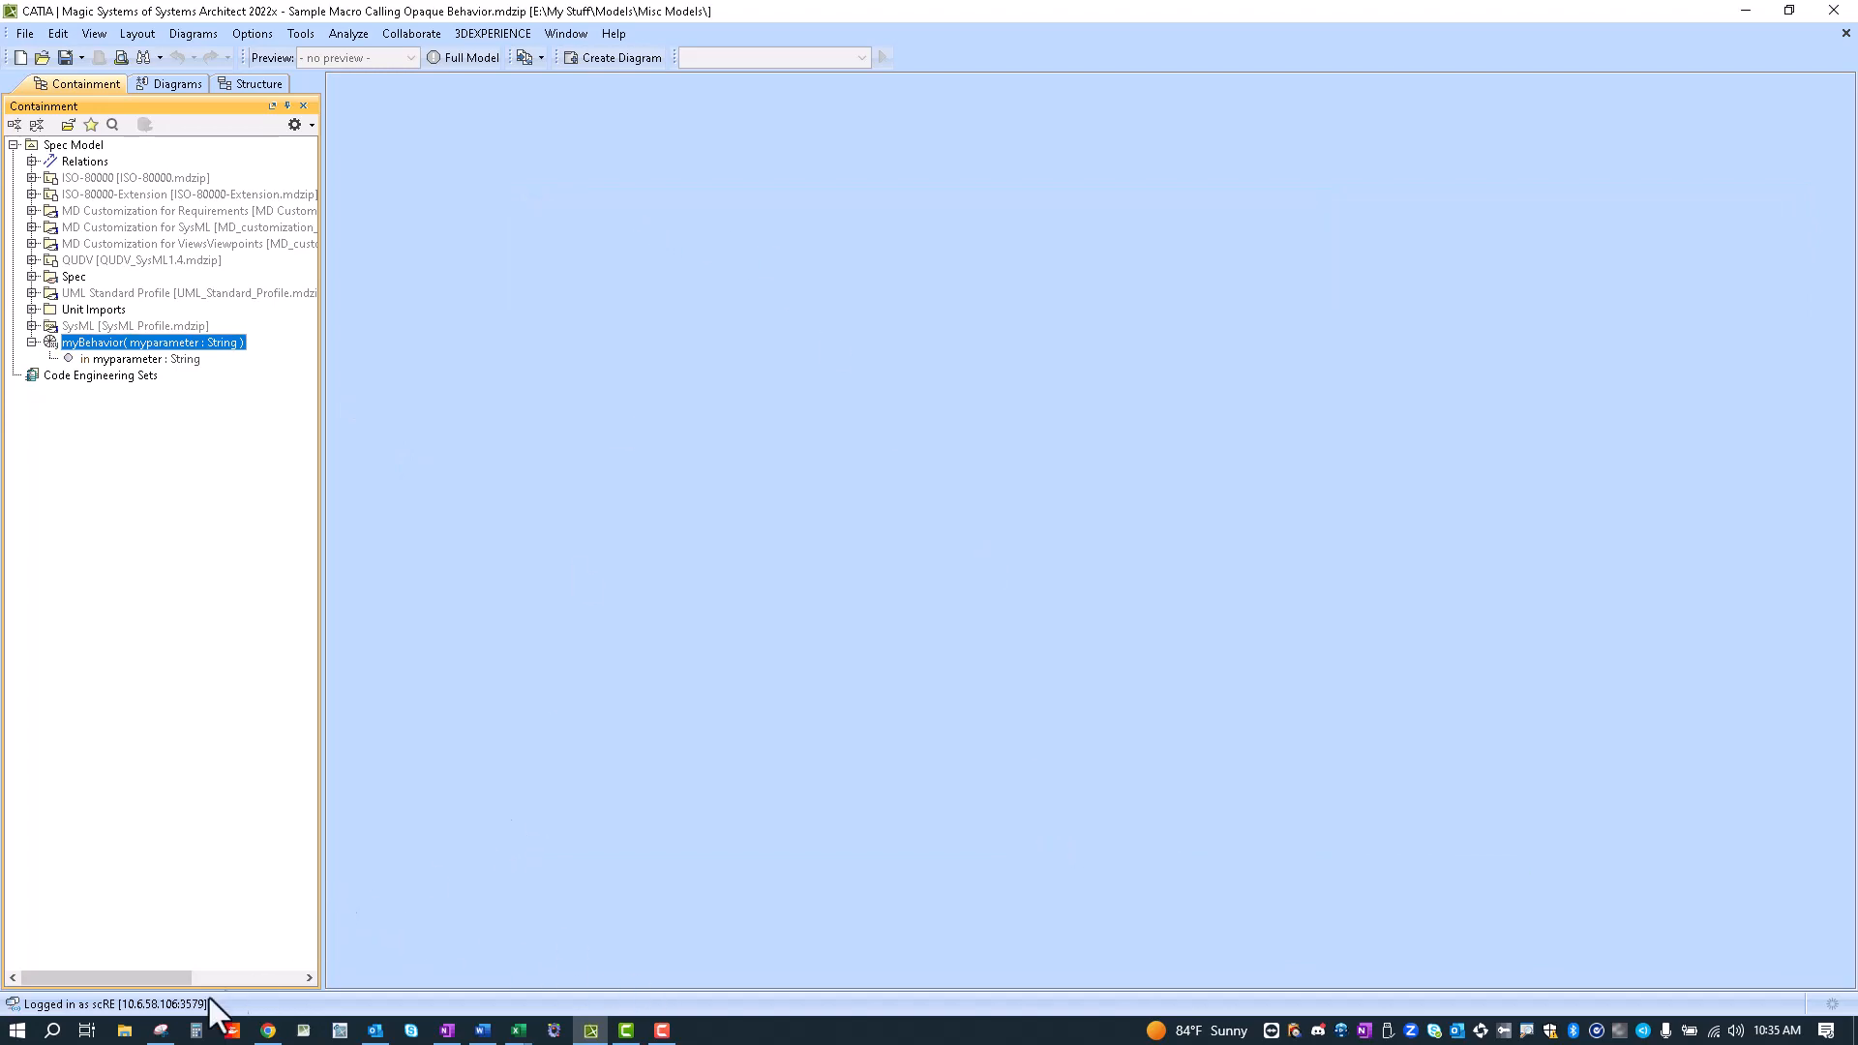
left_click(301, 32)
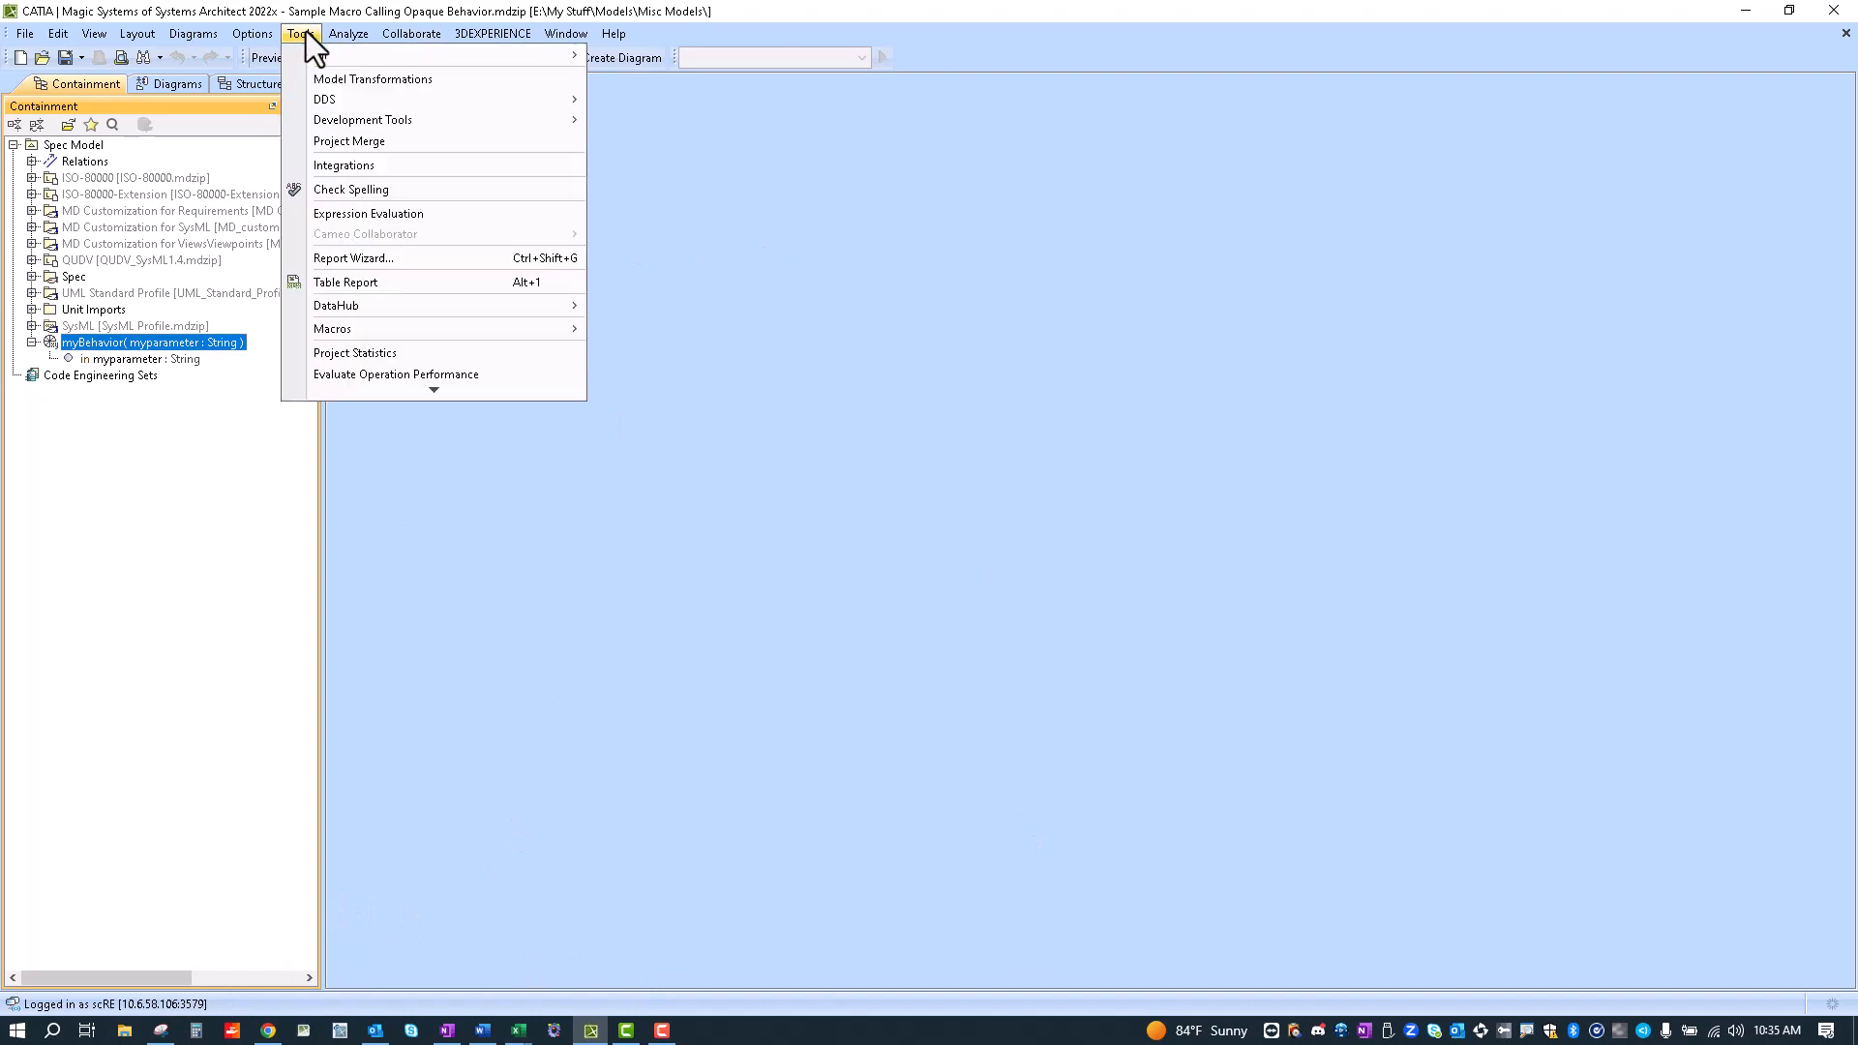
mouse_move(367, 329)
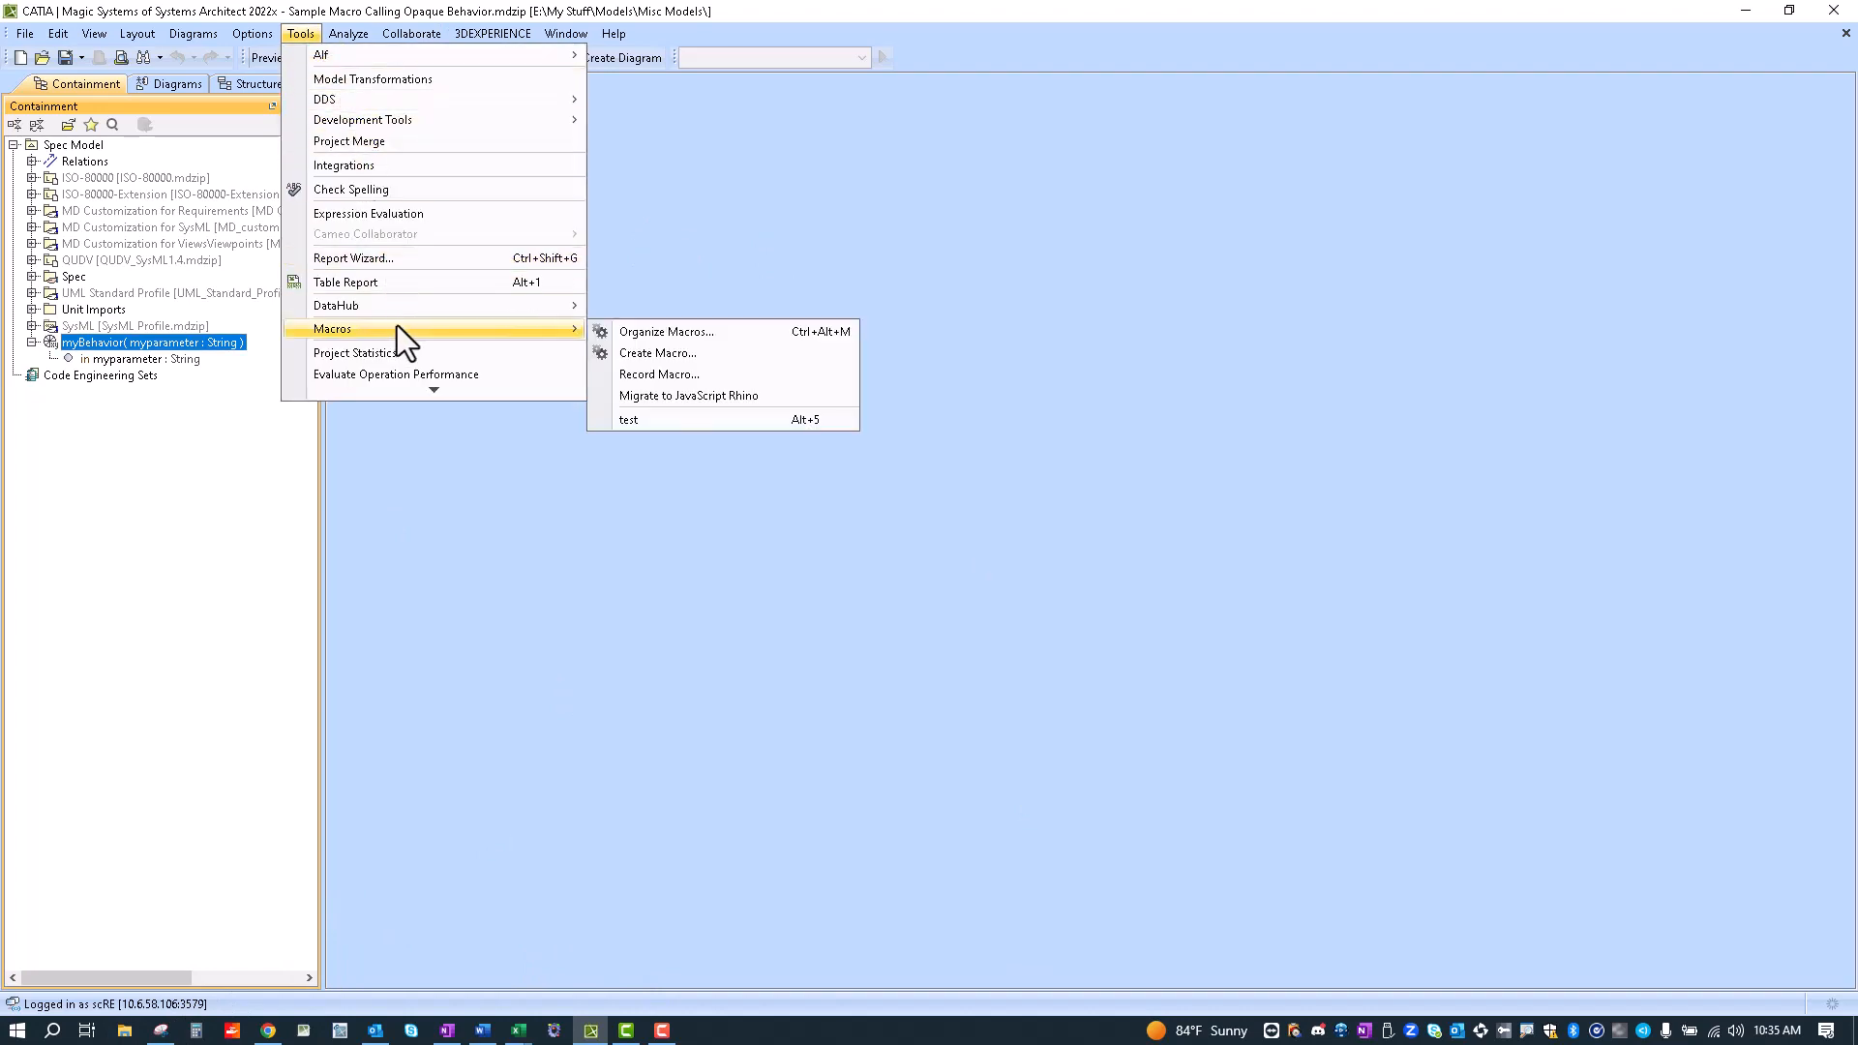
mouse_move(669, 429)
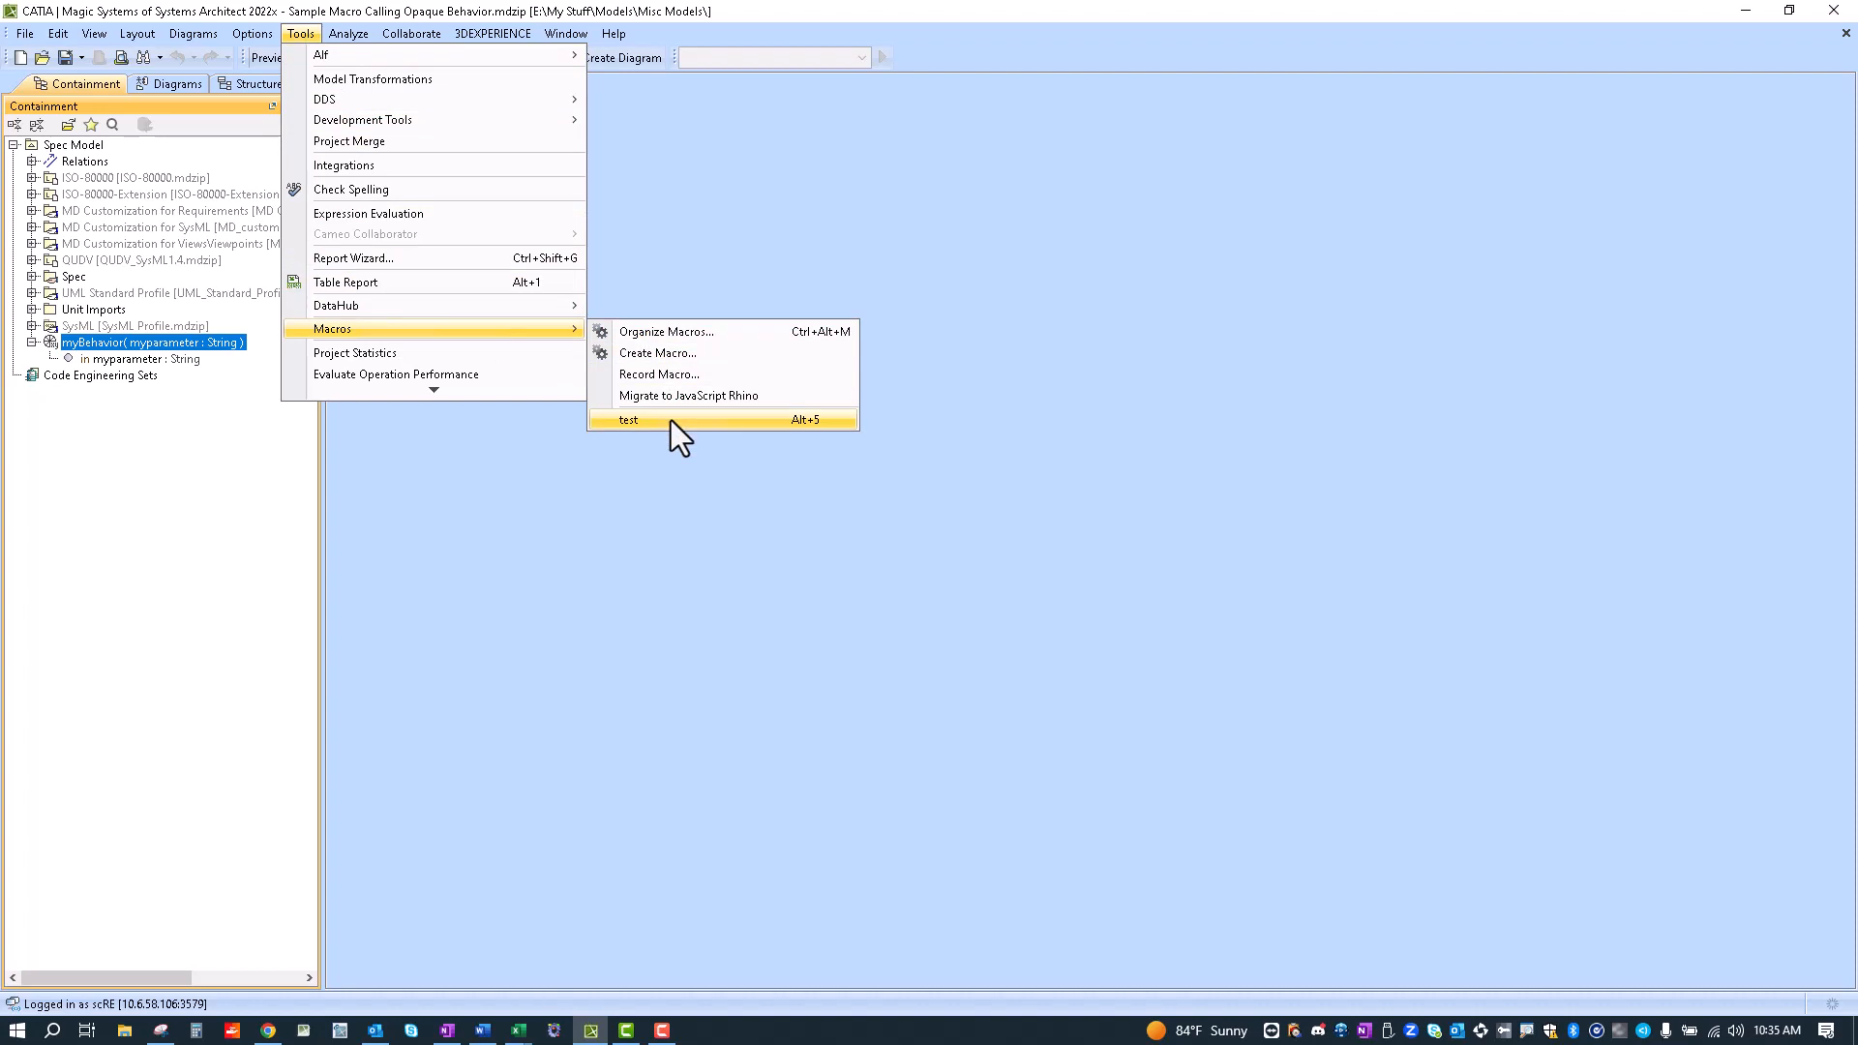
left_click(628, 419)
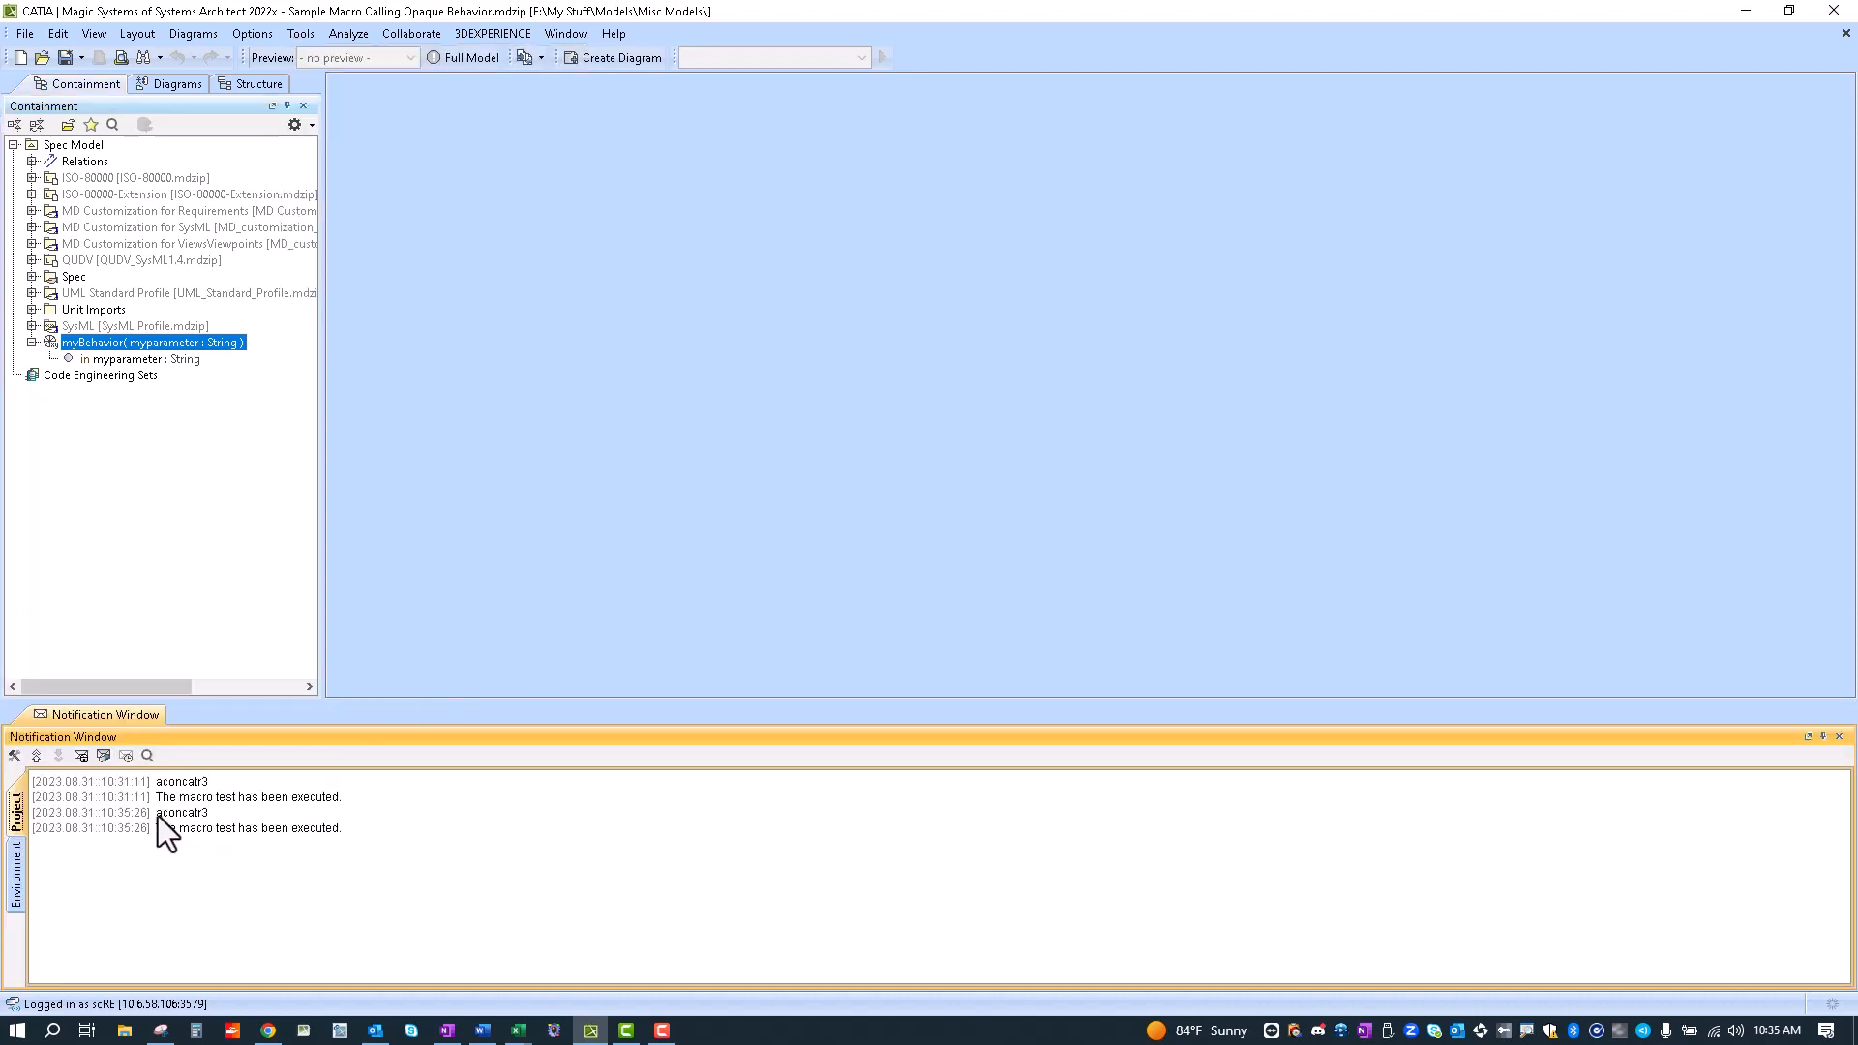
left_click_drag(179, 827, 307, 827)
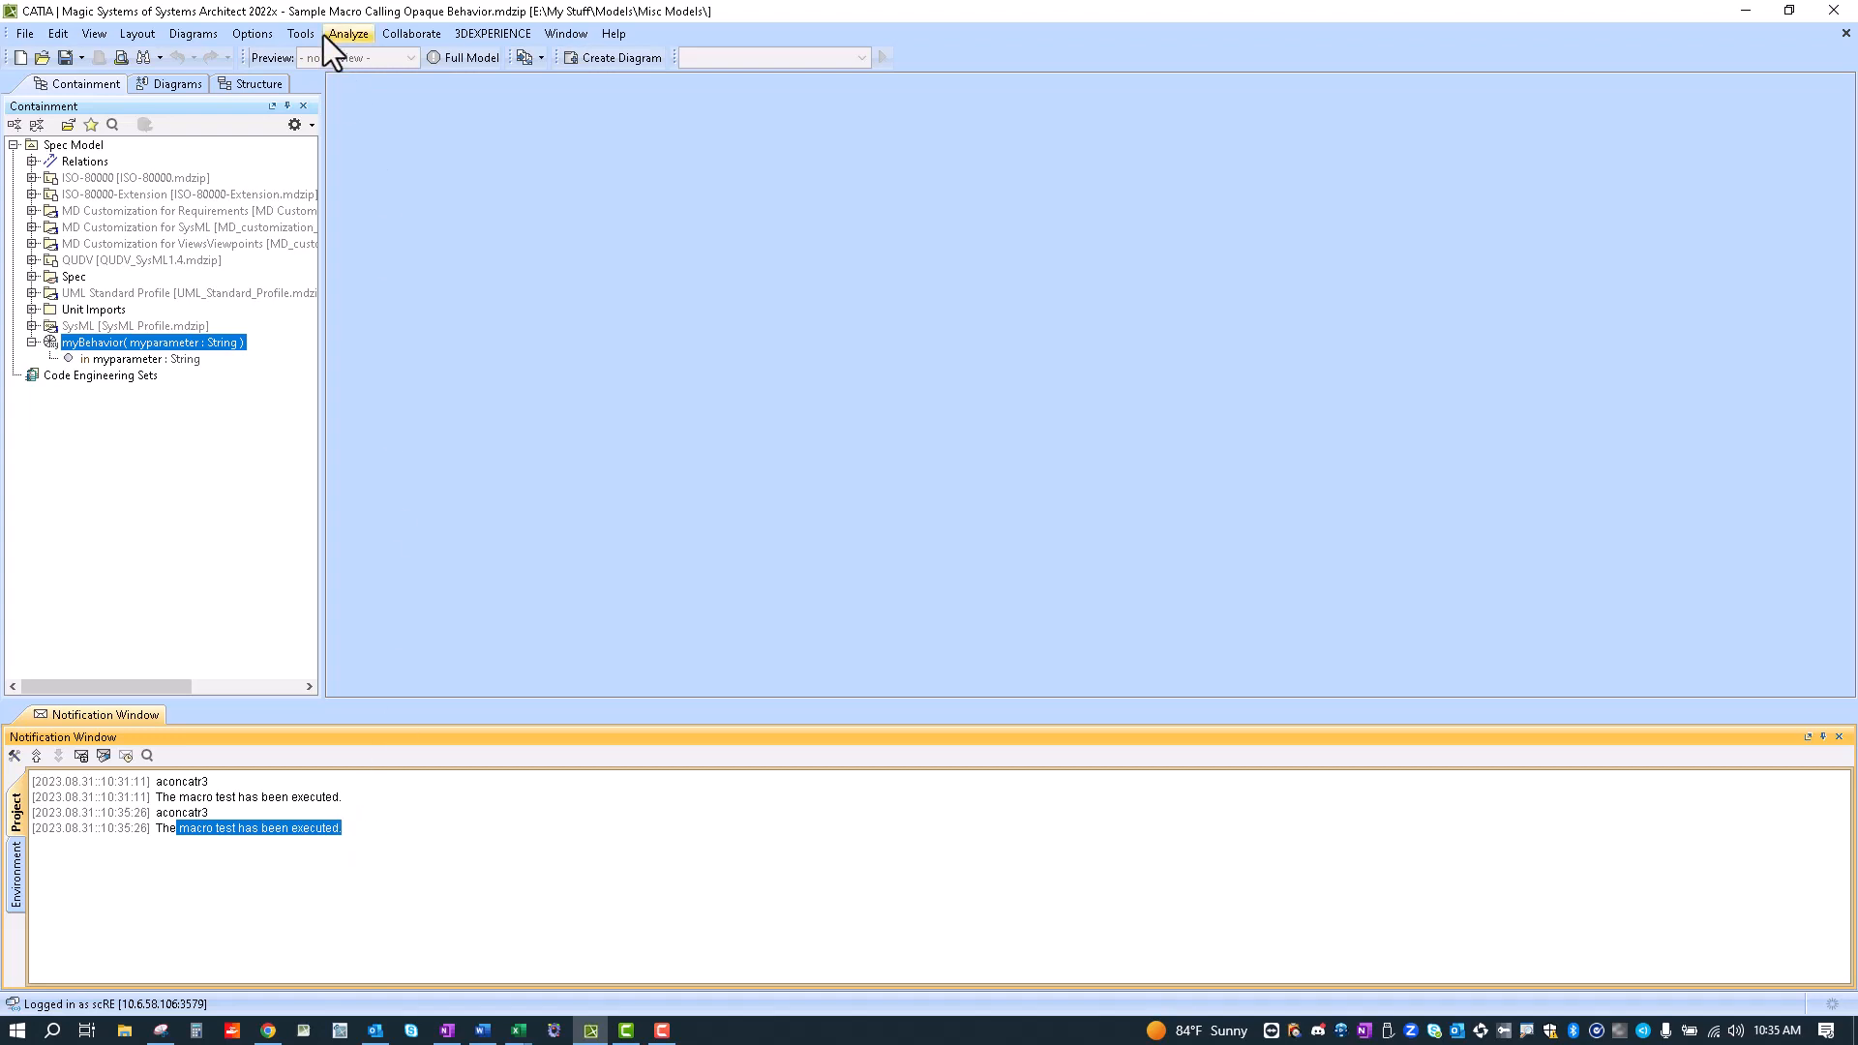
Step: Open the test macro's Groovy source in the Macro Editor via Organize Macros
left_click(301, 33)
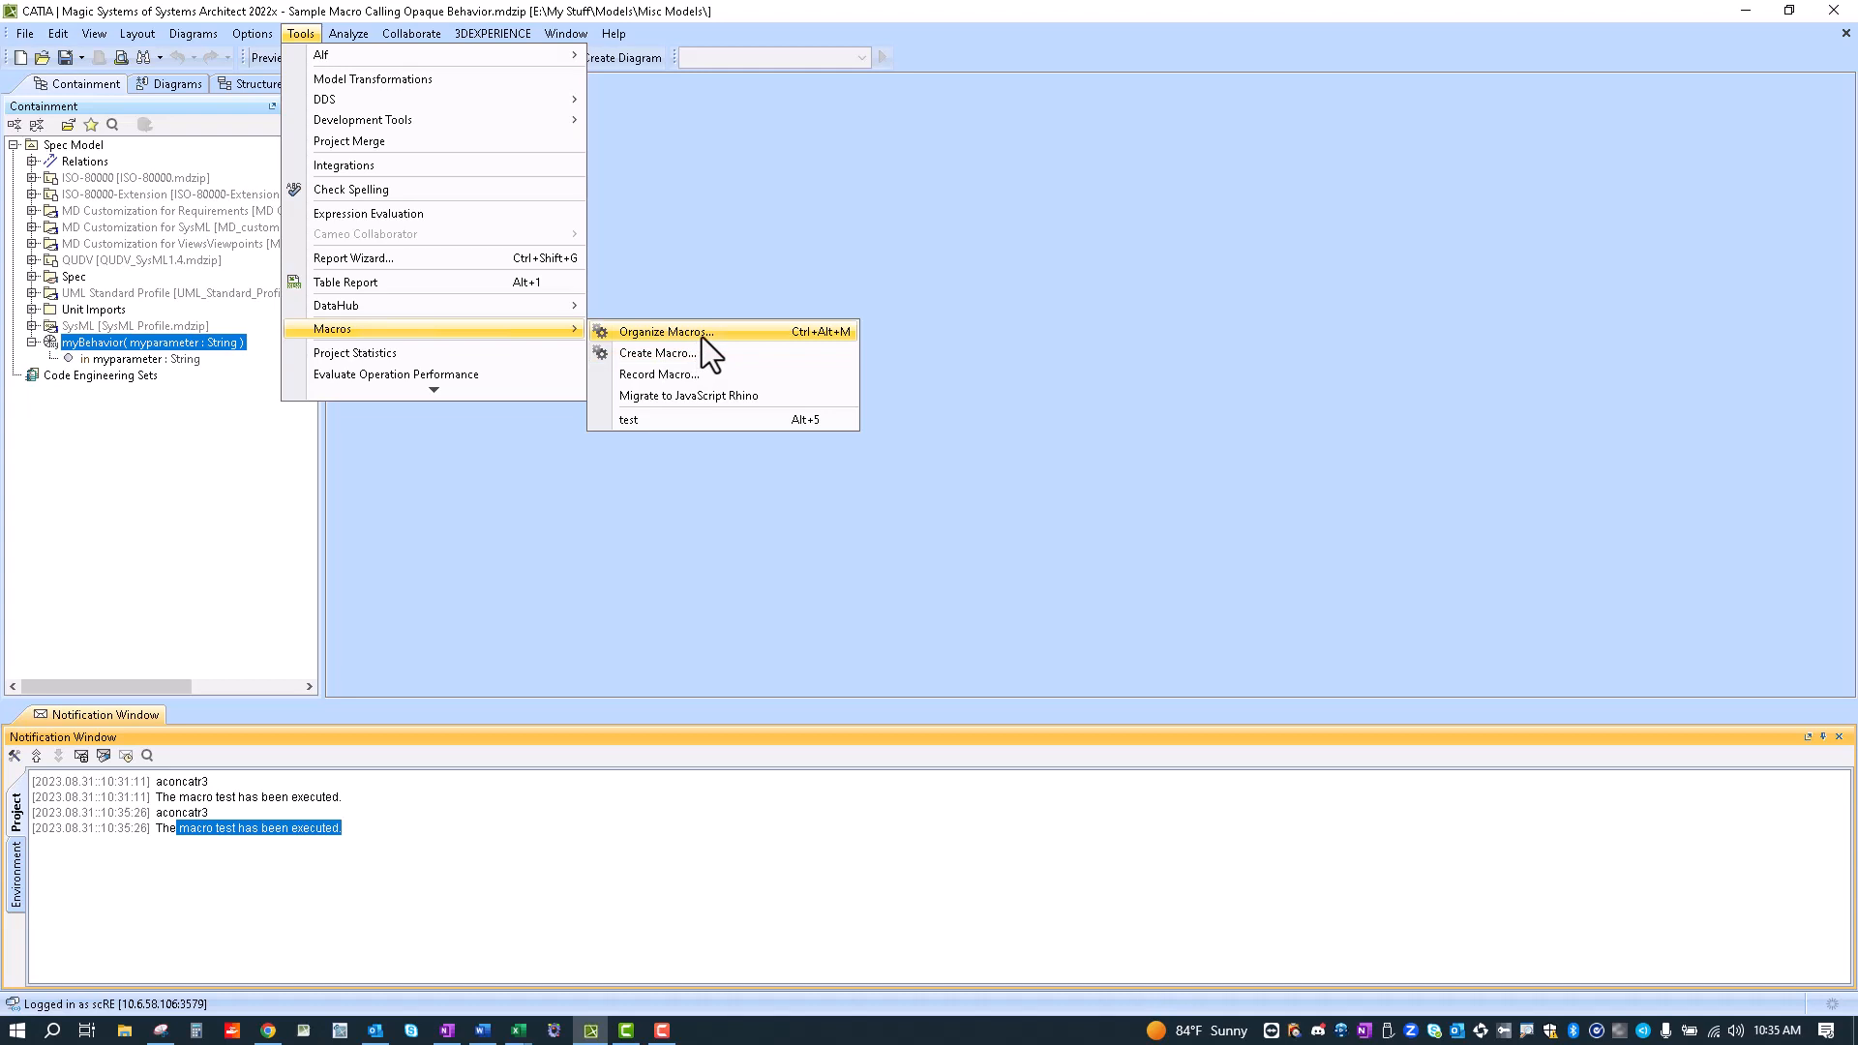
mouse_move(707, 406)
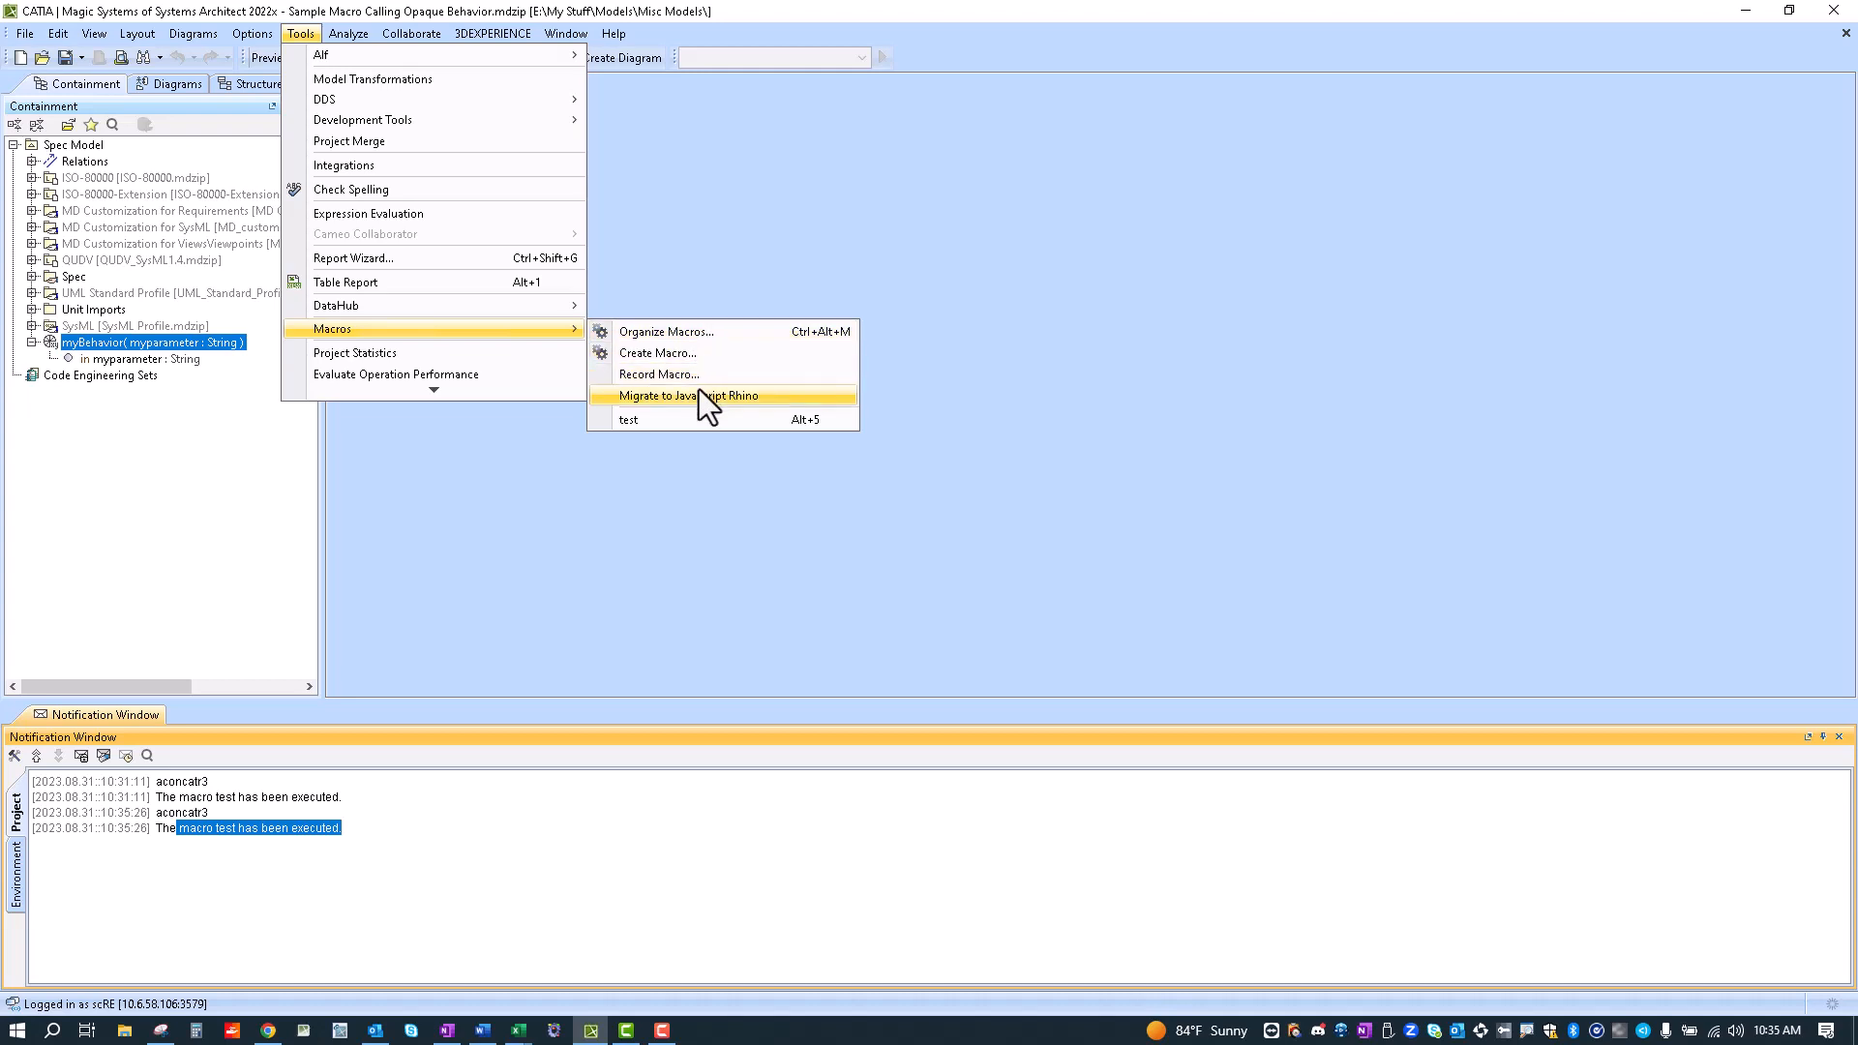
mouse_move(701, 375)
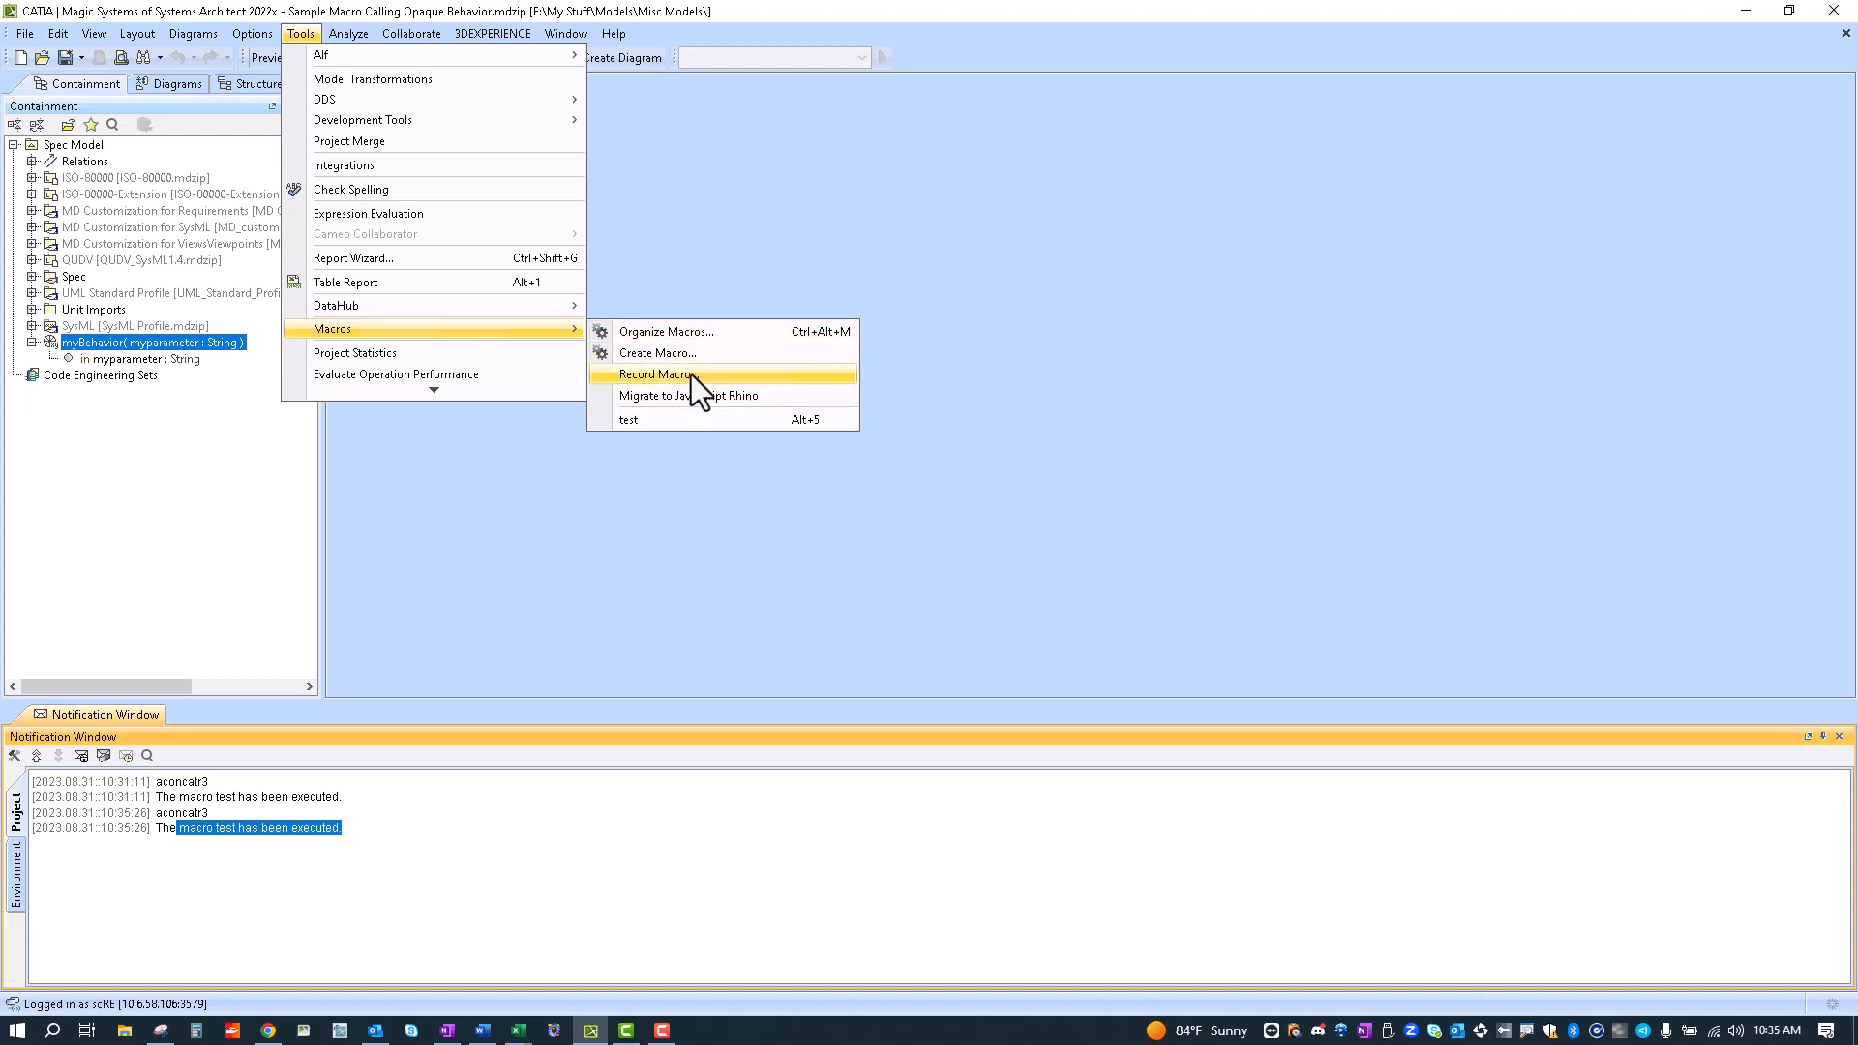
left_click(665, 331)
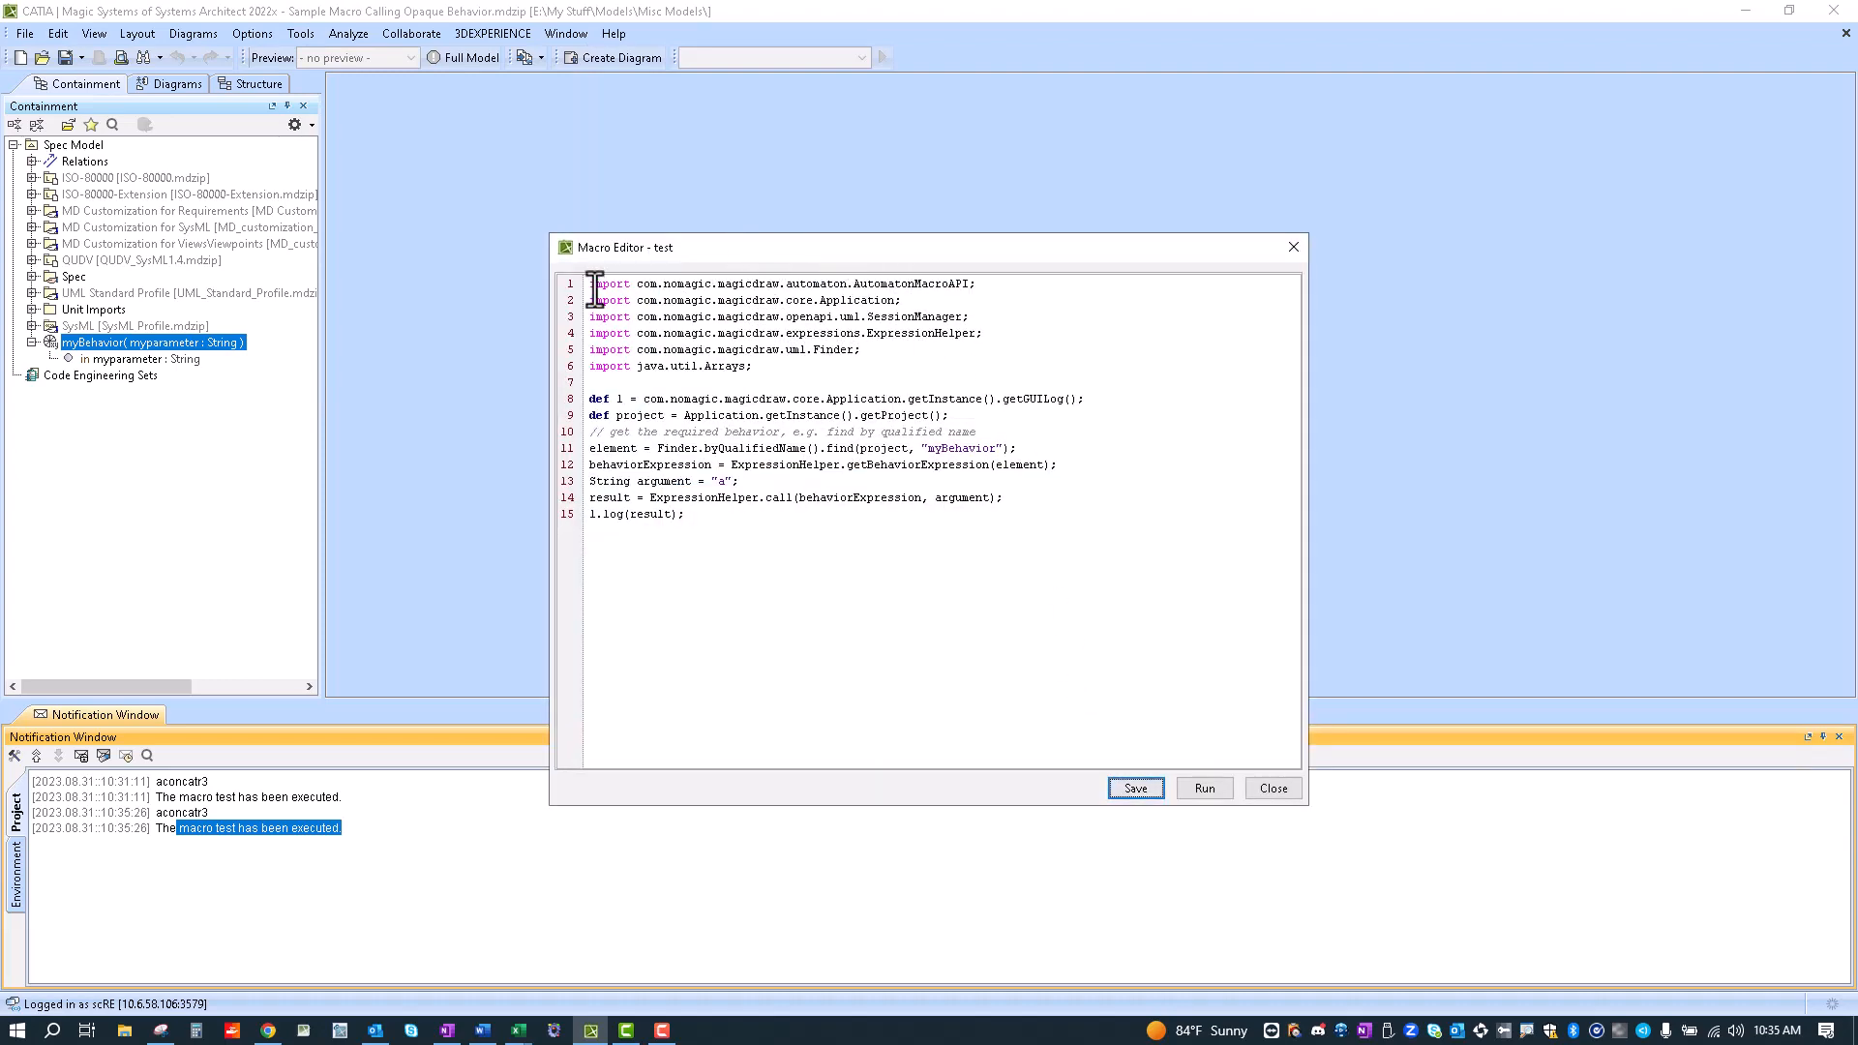
mouse_move(875, 357)
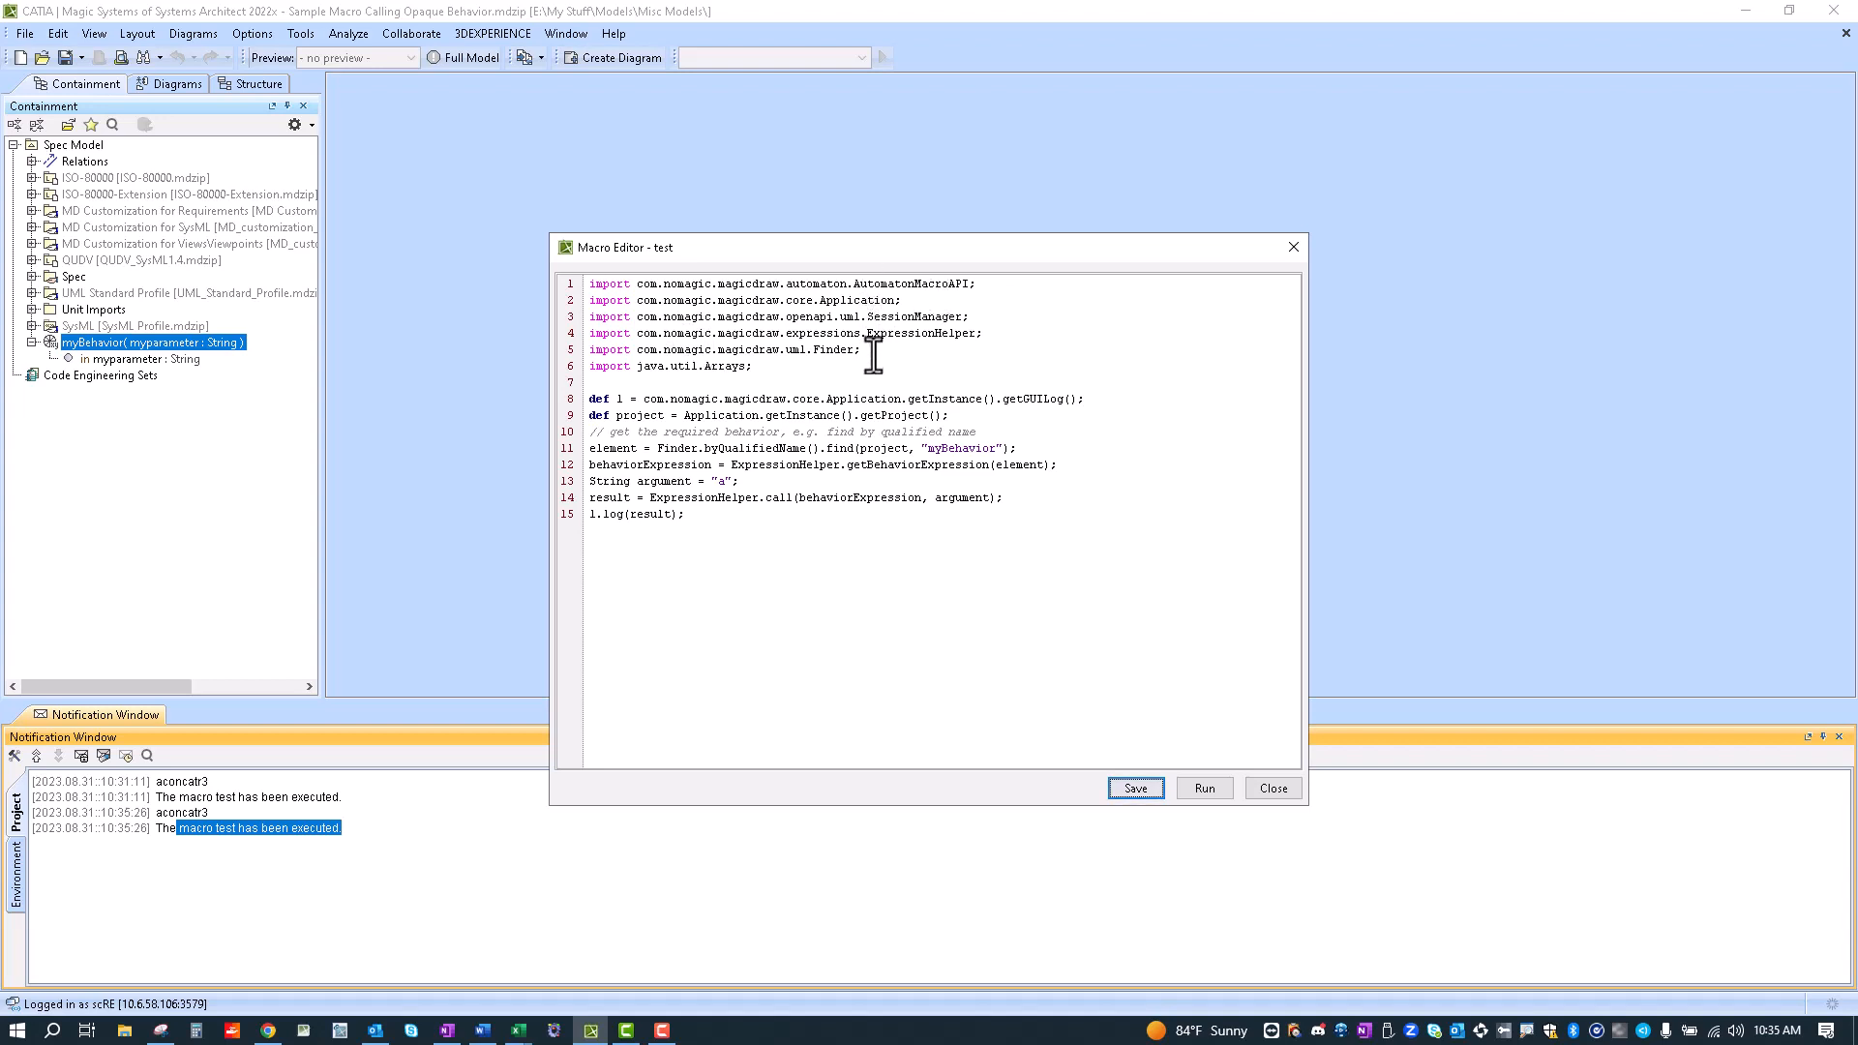
mouse_move(630, 407)
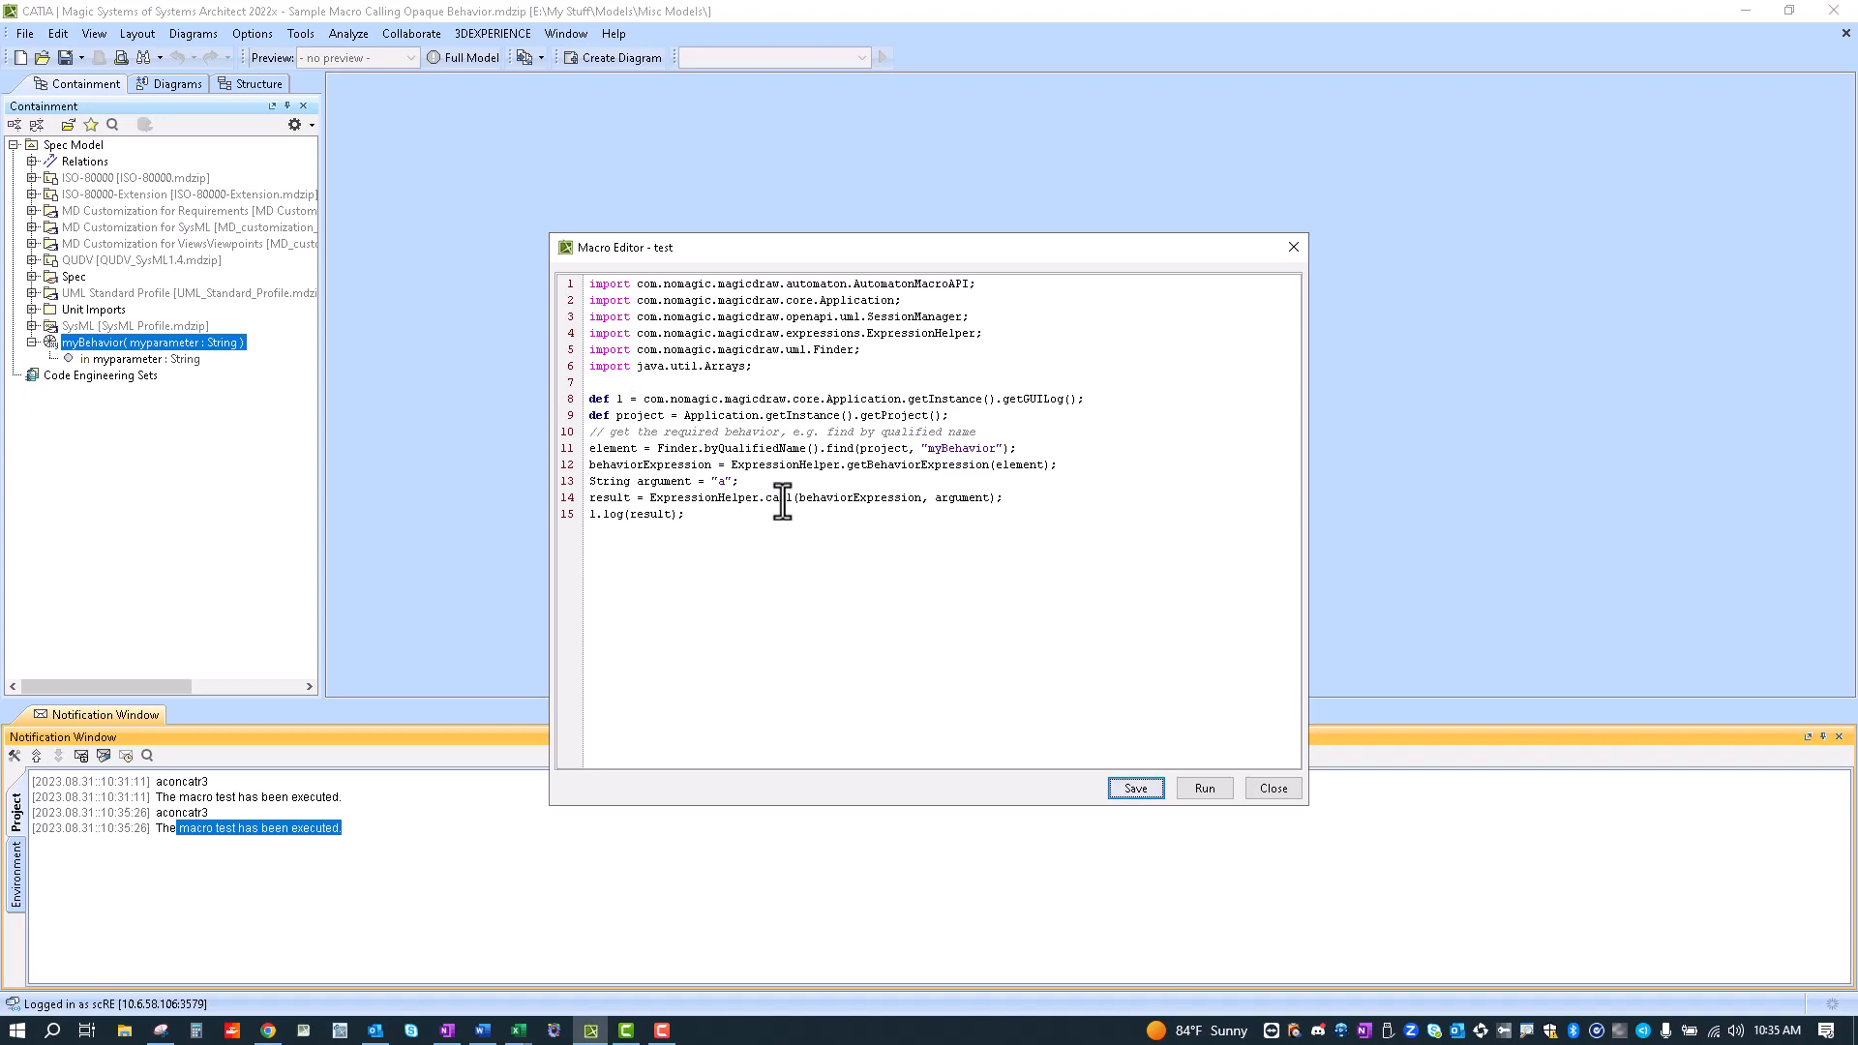
mouse_move(604, 399)
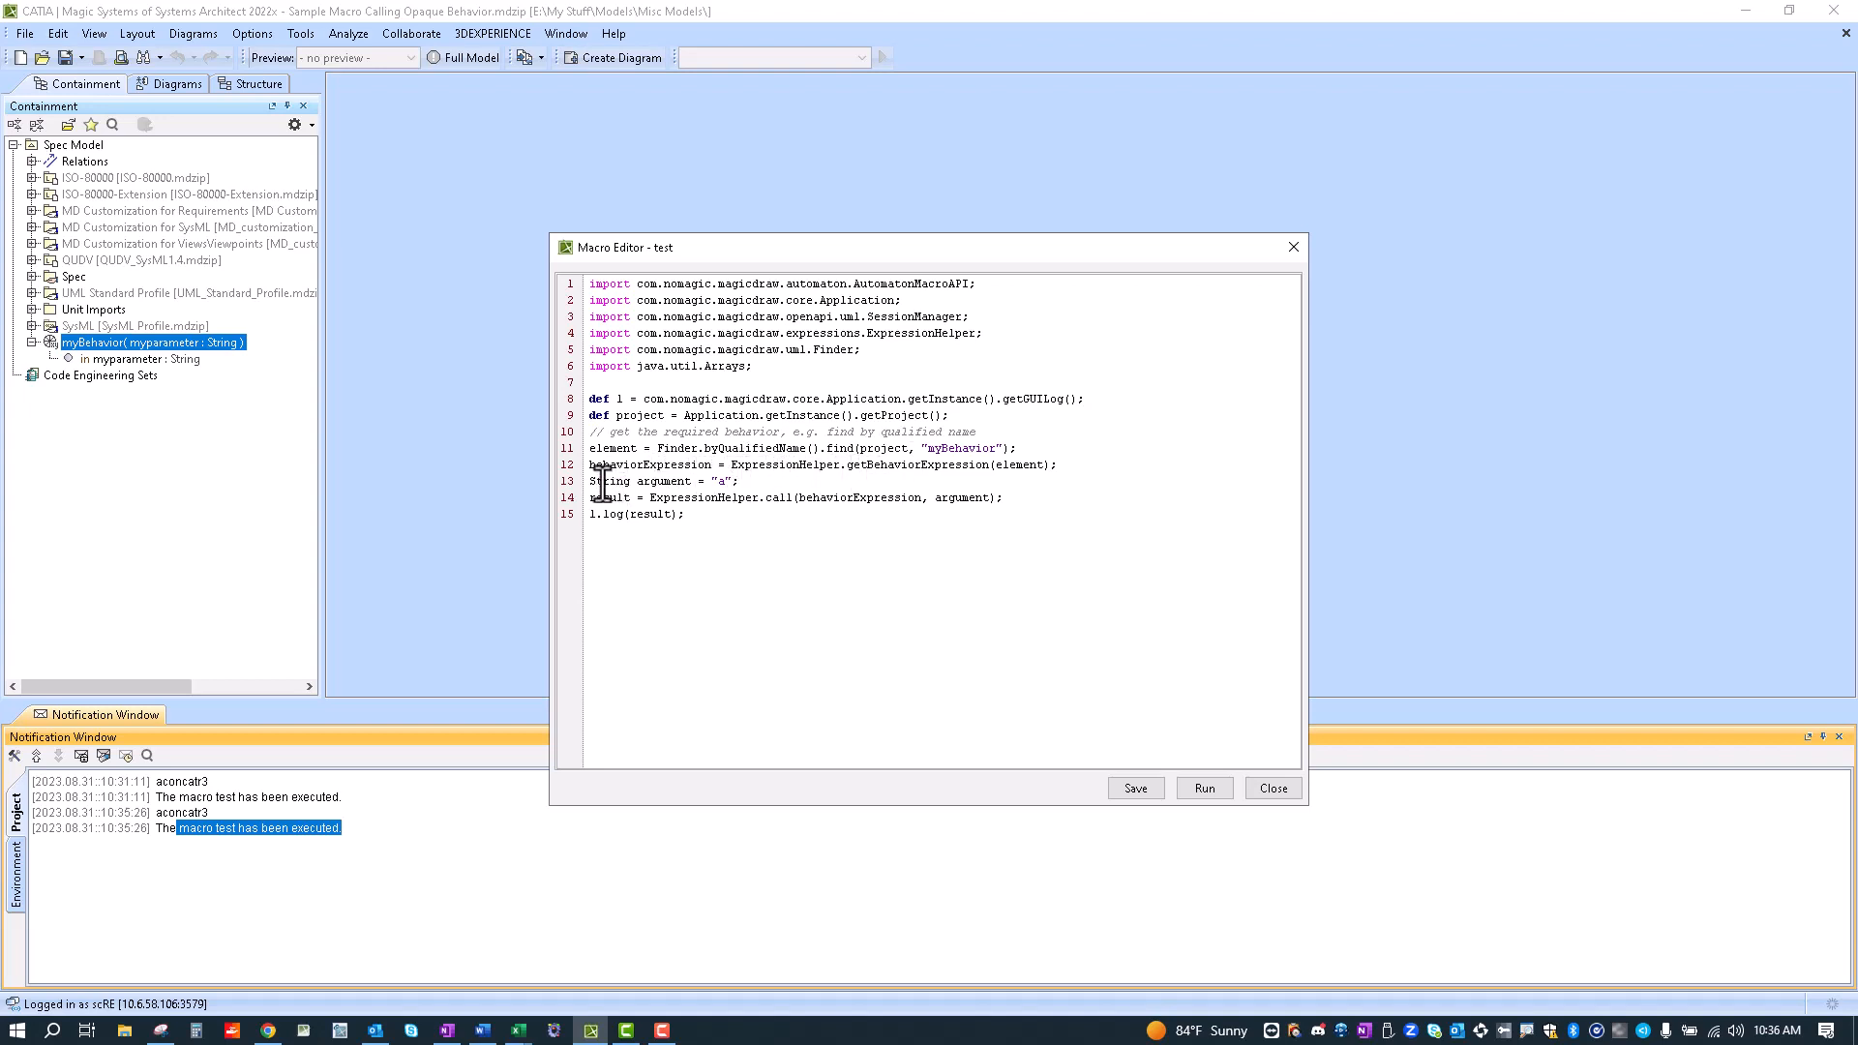
mouse_move(843, 464)
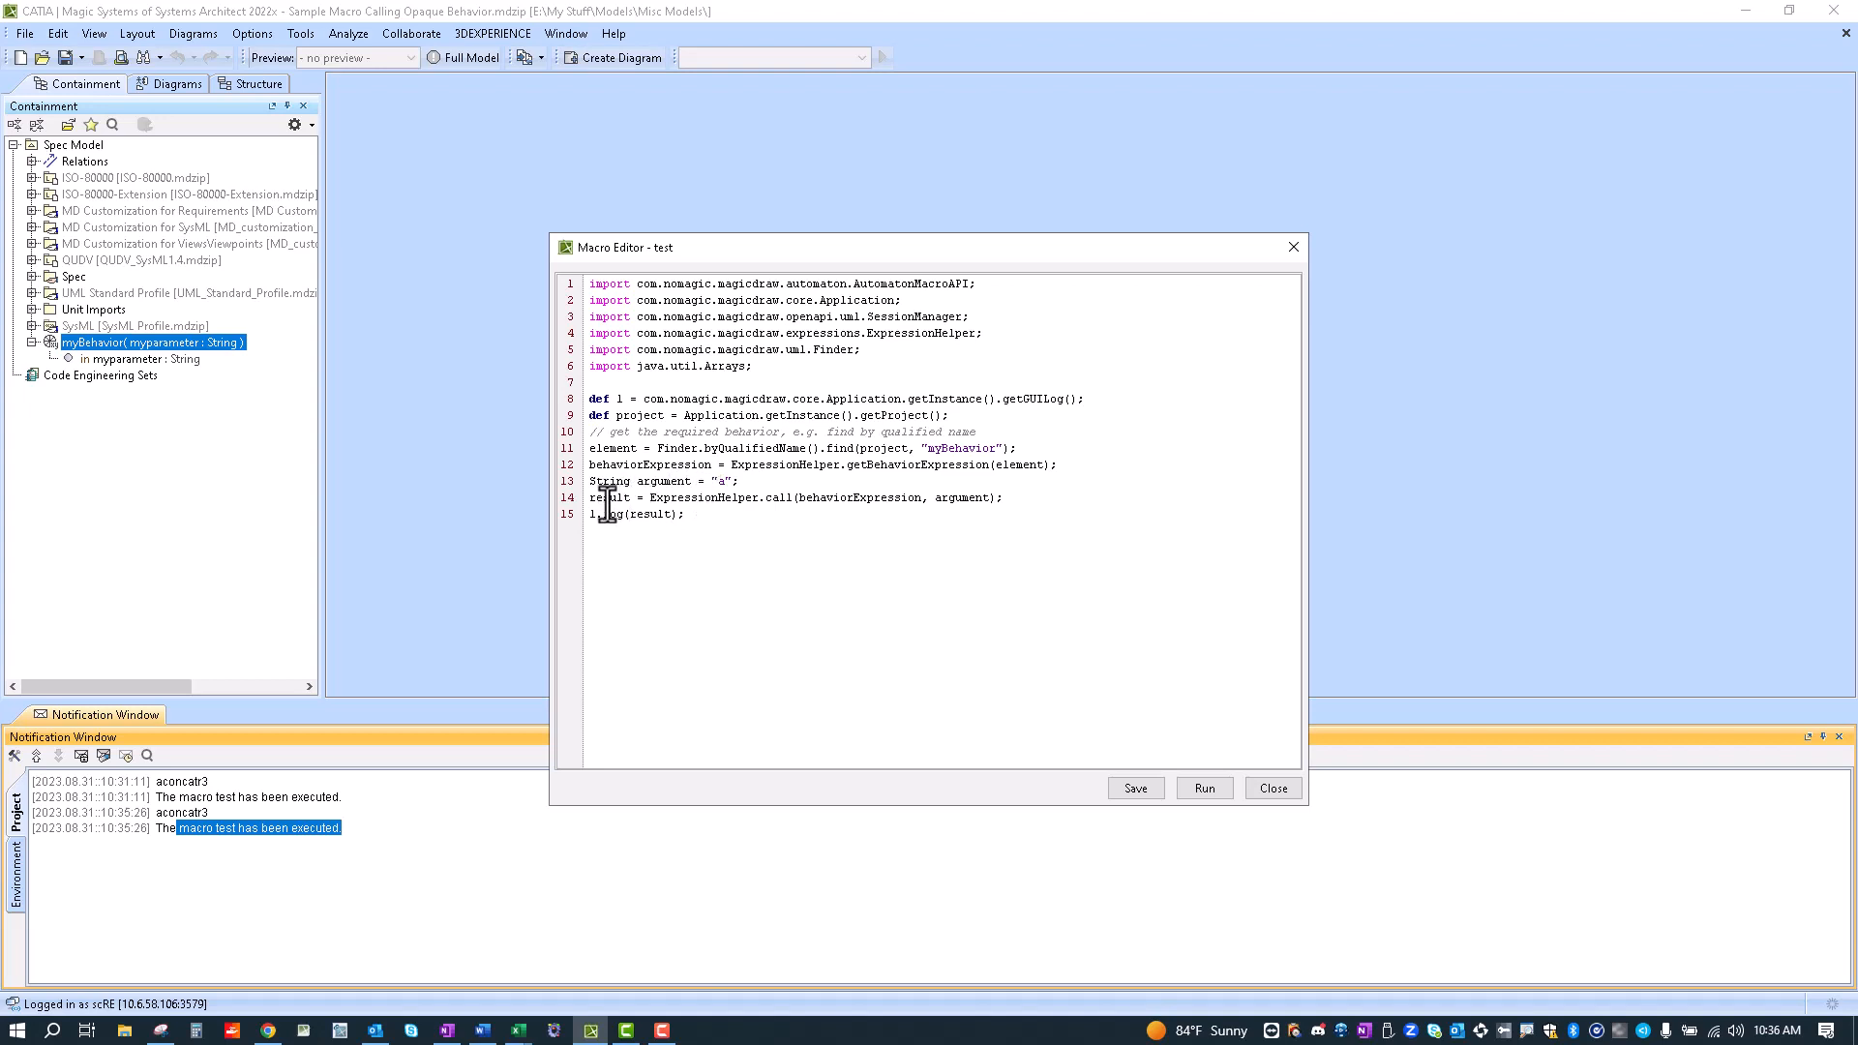
mouse_move(914, 503)
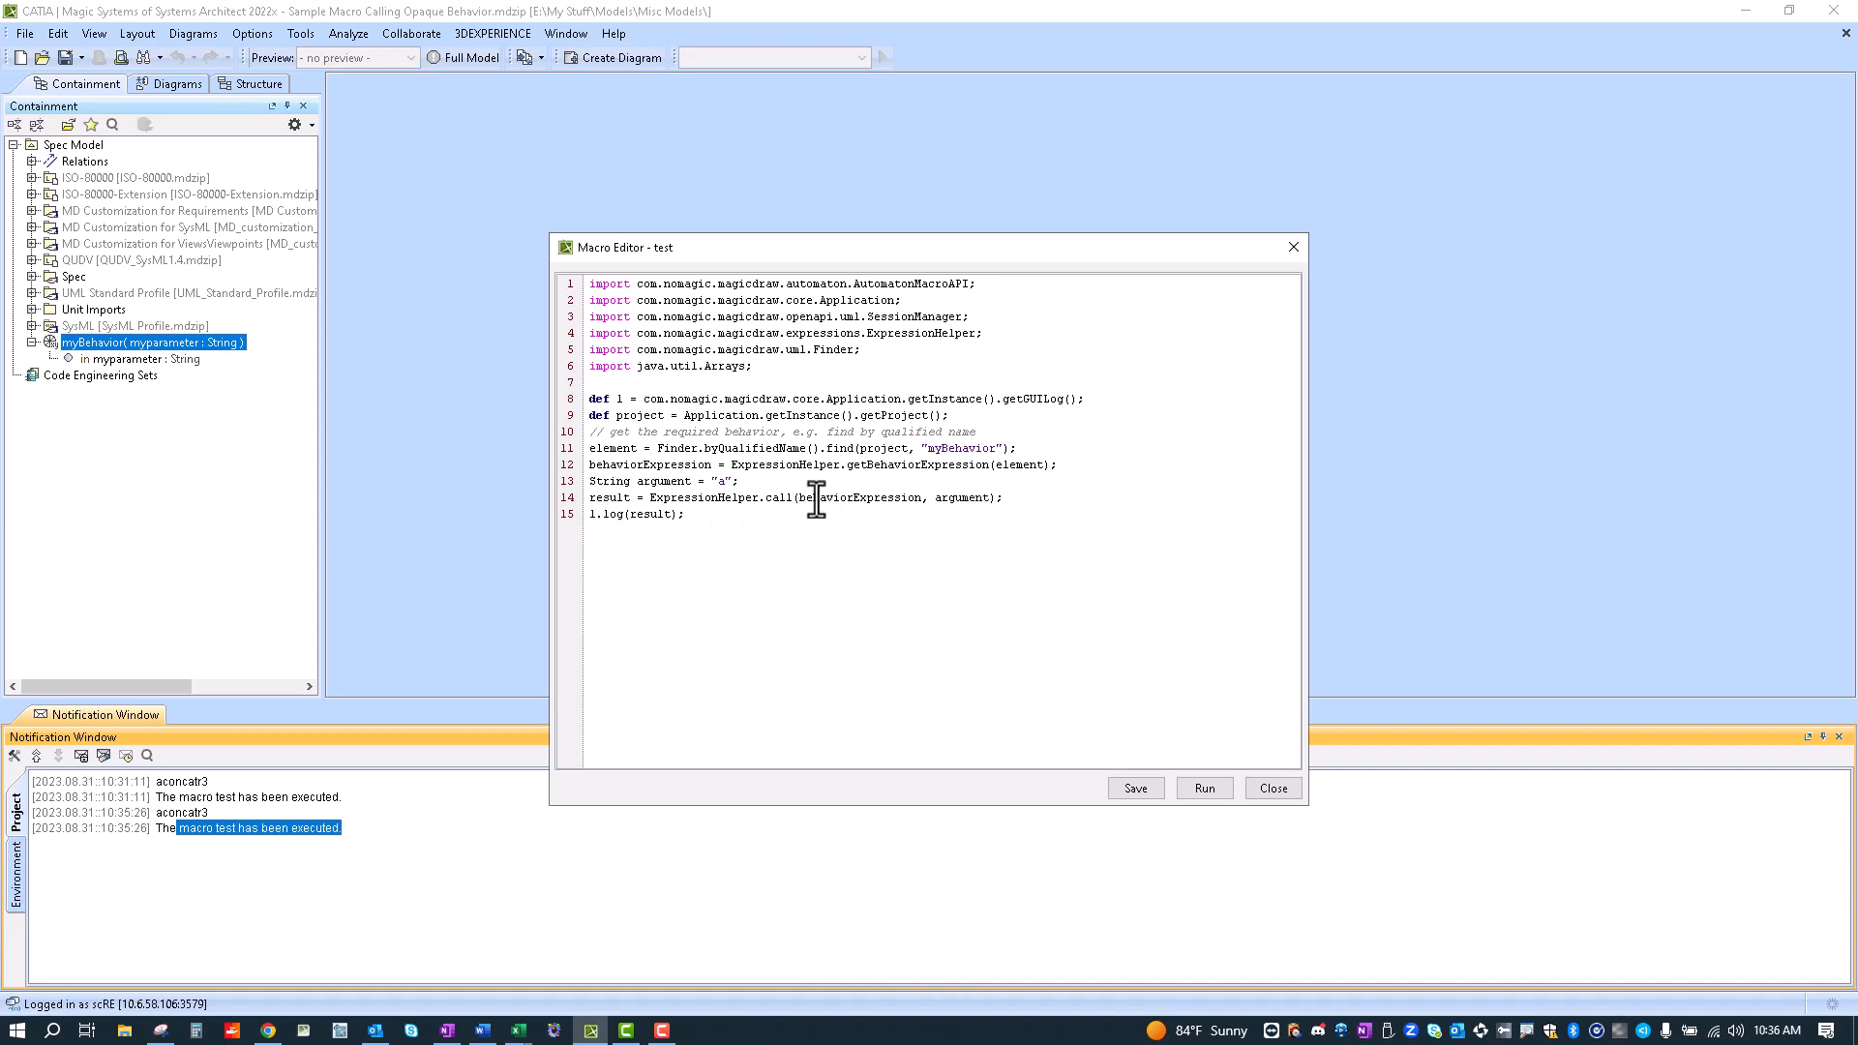
Step: Highlight a term in the ExpressionHelper call line, then run the test macro
double_click(849, 497)
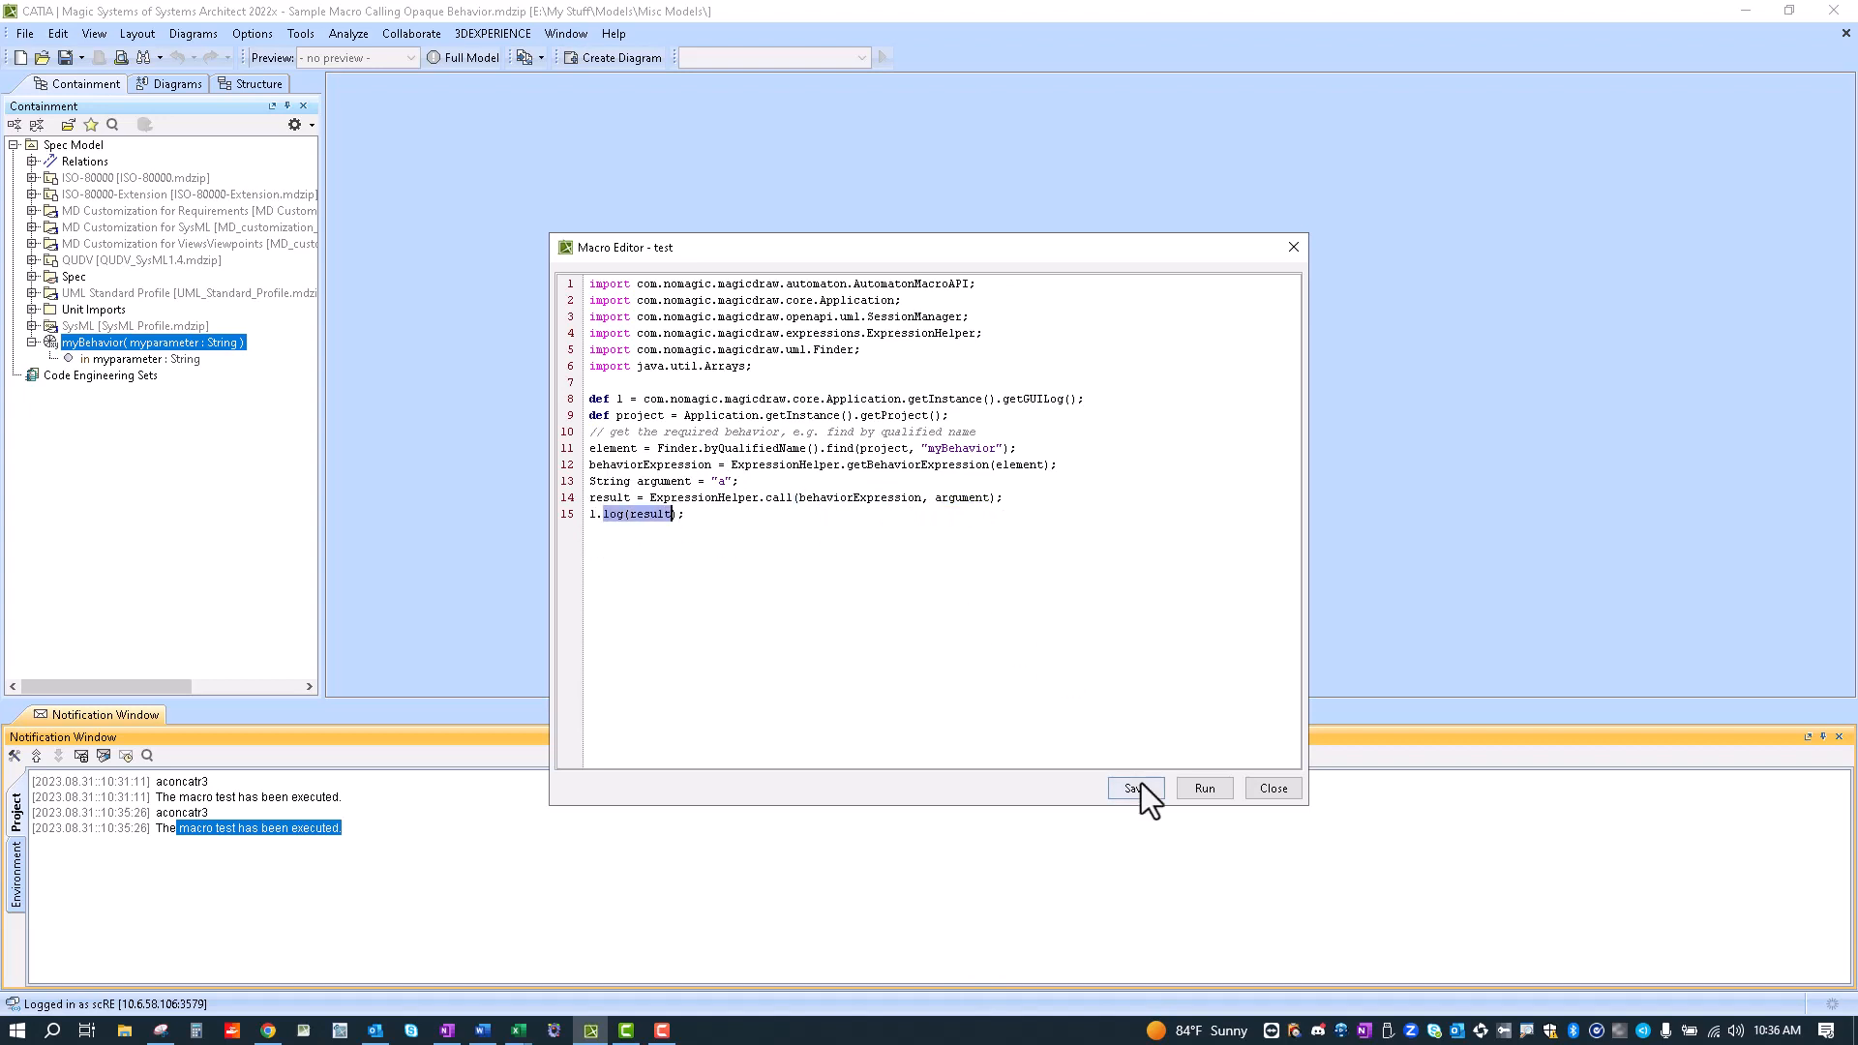
left_click(1204, 788)
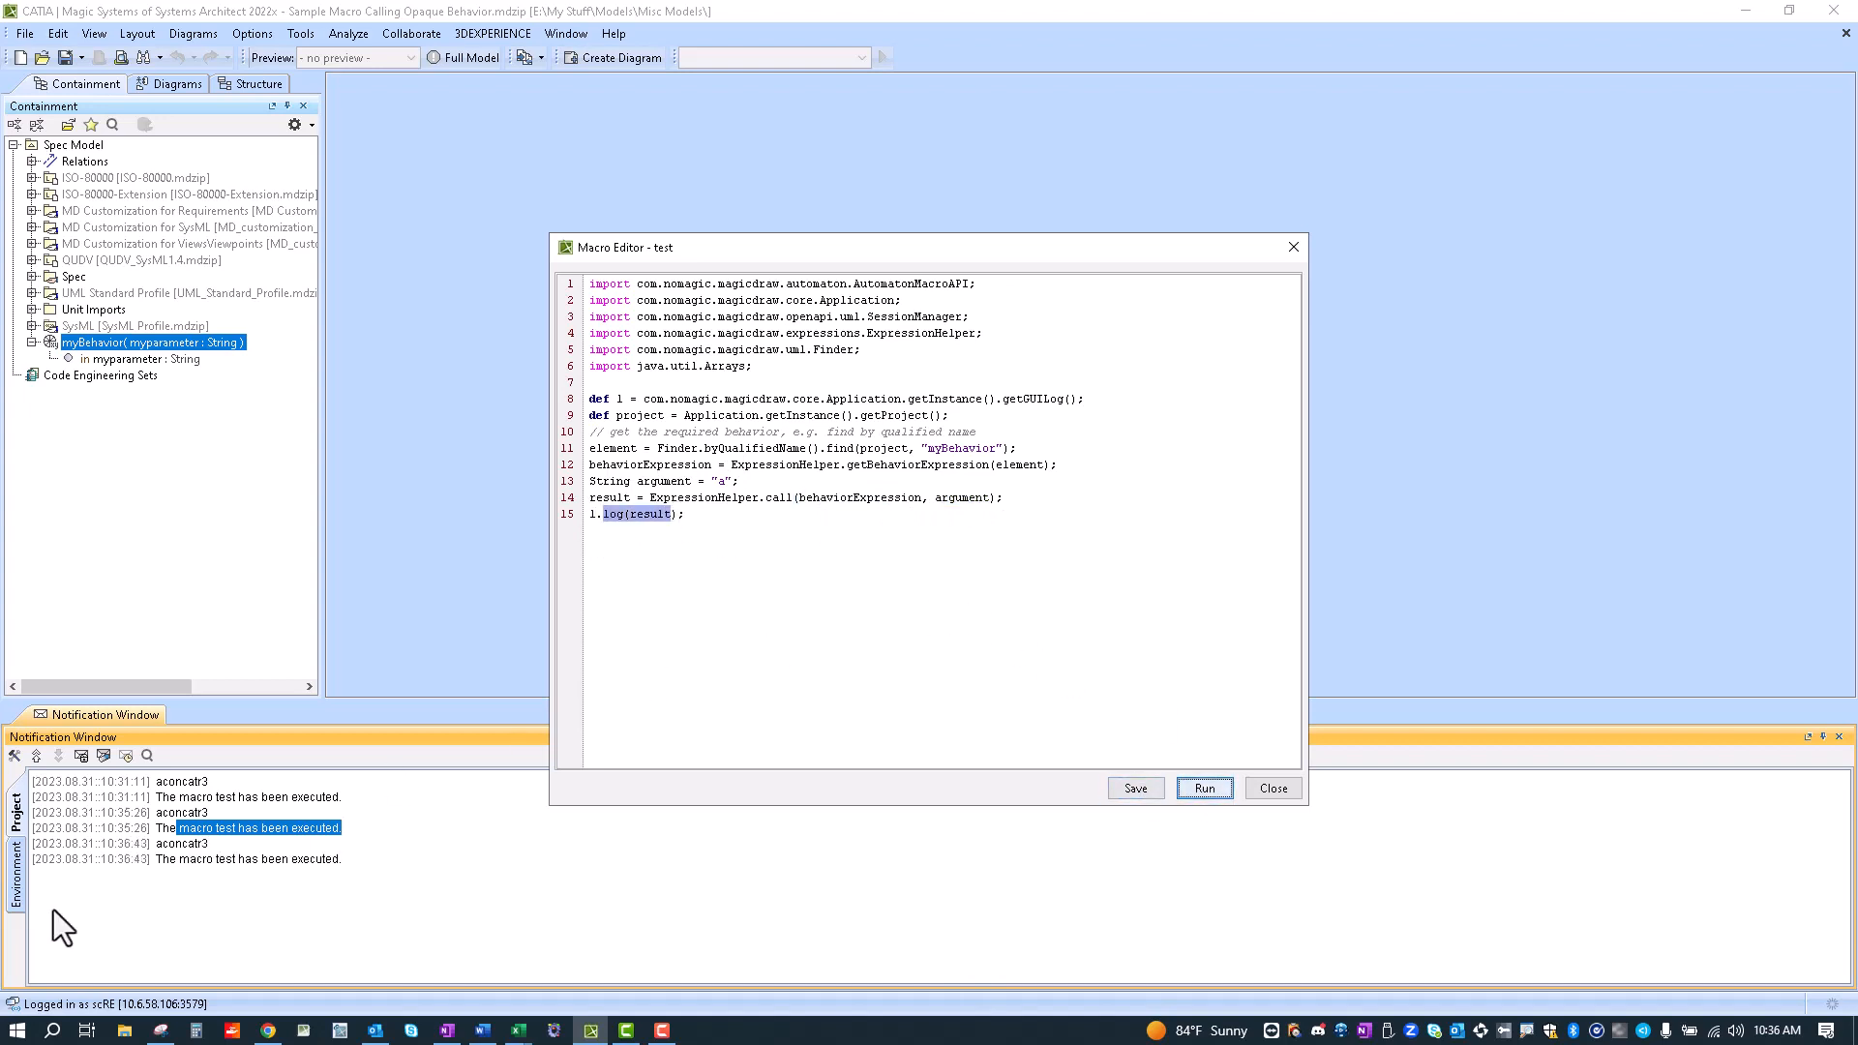